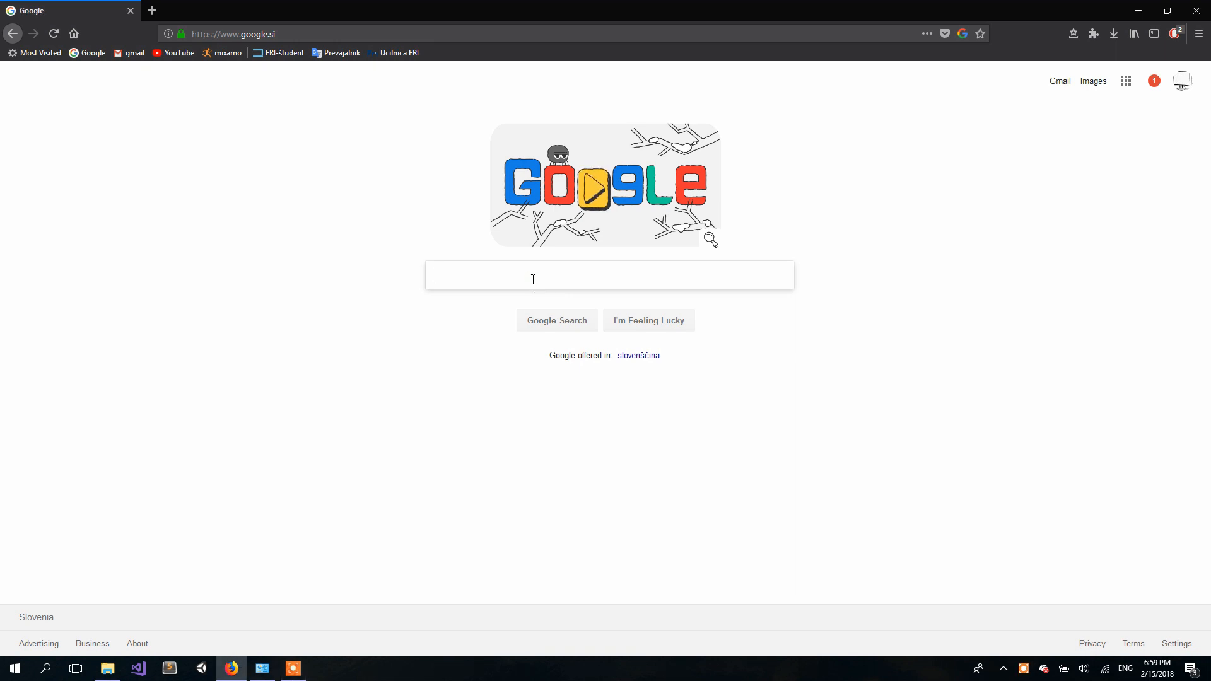
- Search Google for Python and go to the python.org downloads page
type("Pzthon")
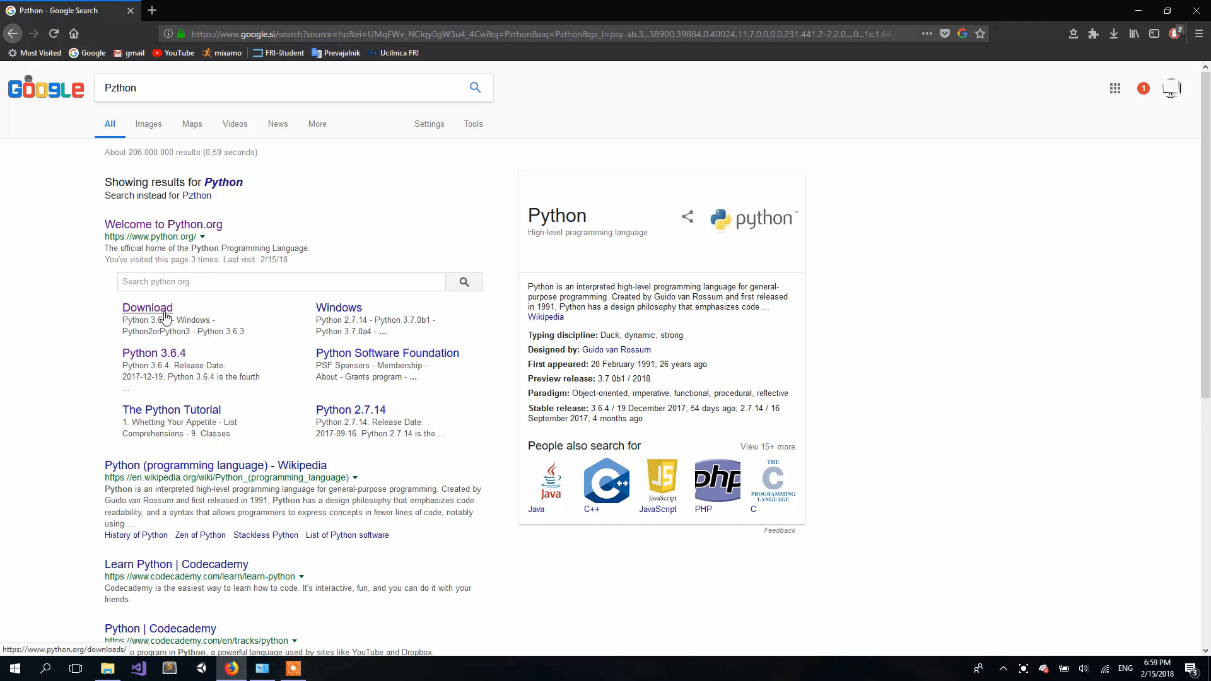
left_click(146, 307)
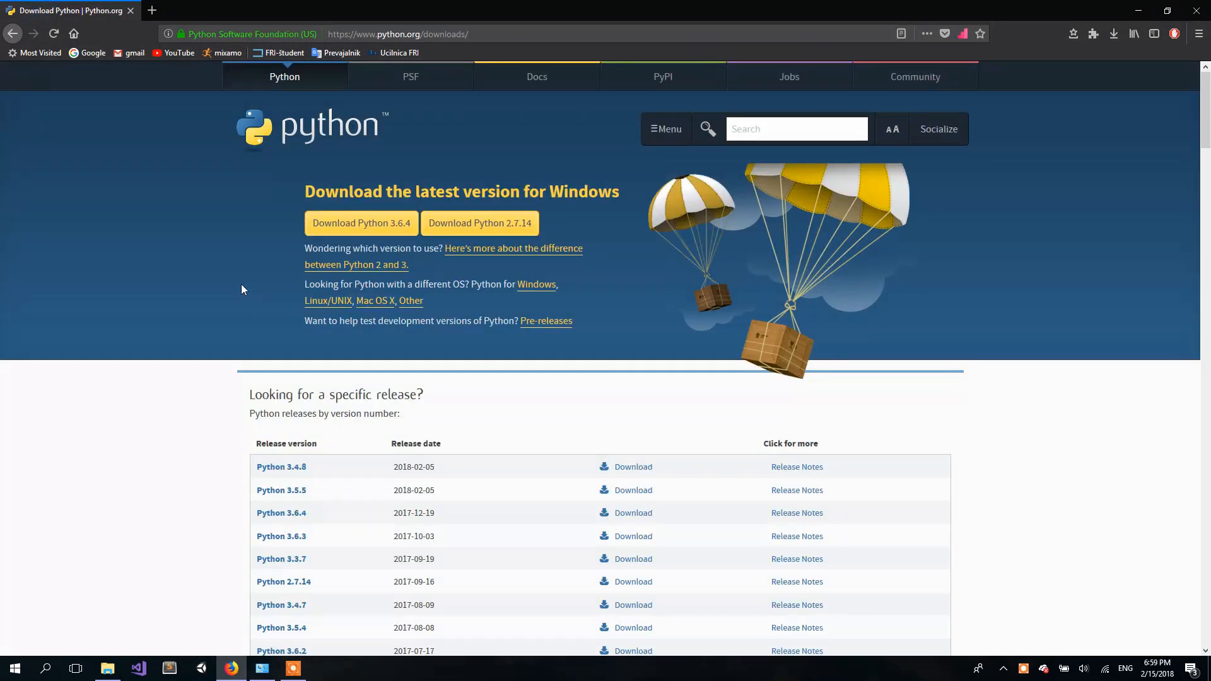
mouse_move(258, 287)
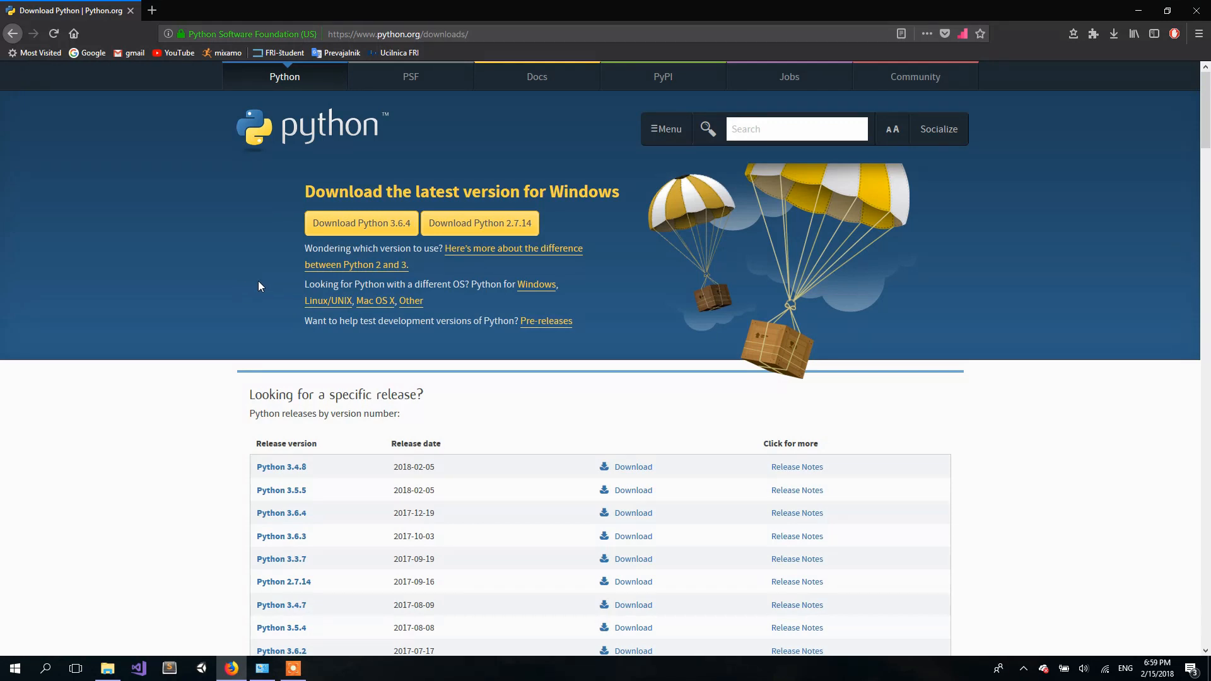
mouse_move(375, 237)
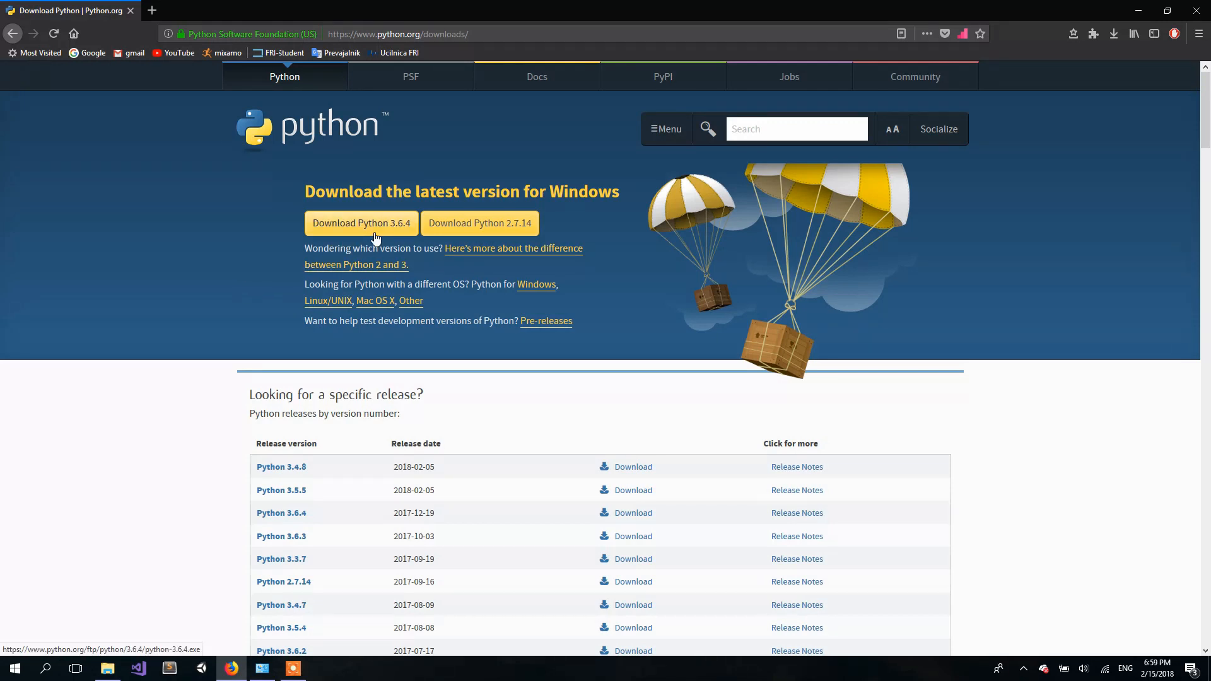
- Download python-3.6.4.exe for Windows, save it and run it from the Firefox downloads panel
left_click(359, 223)
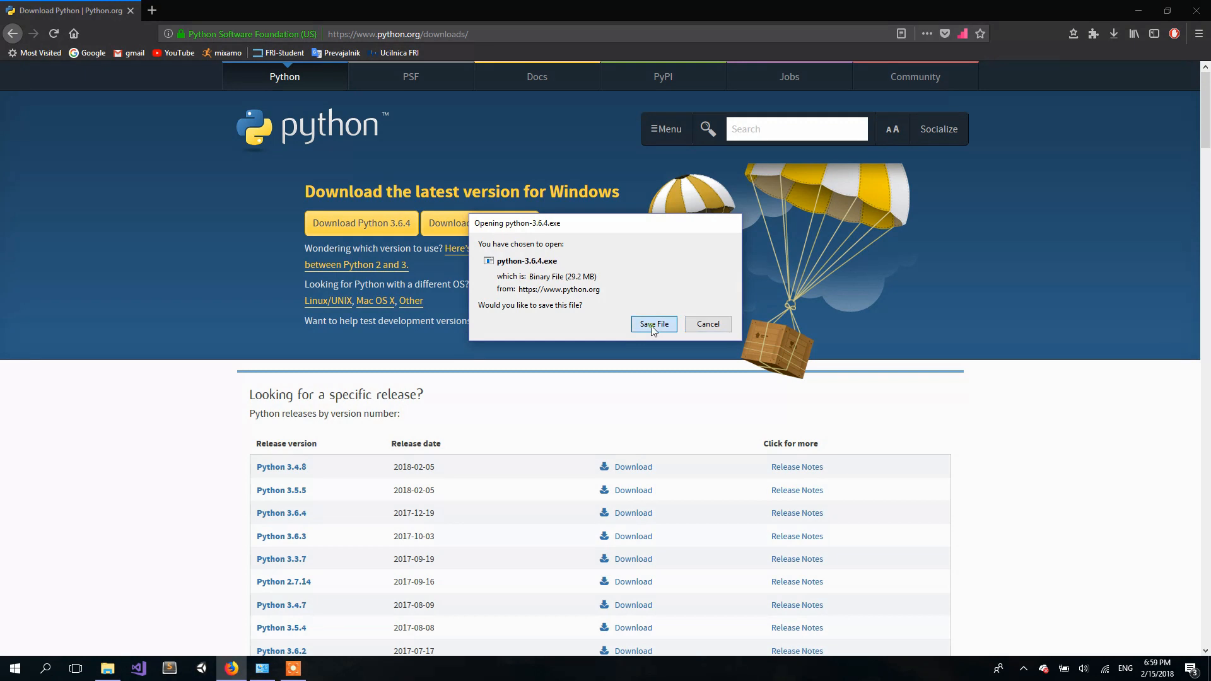
left_click(652, 324)
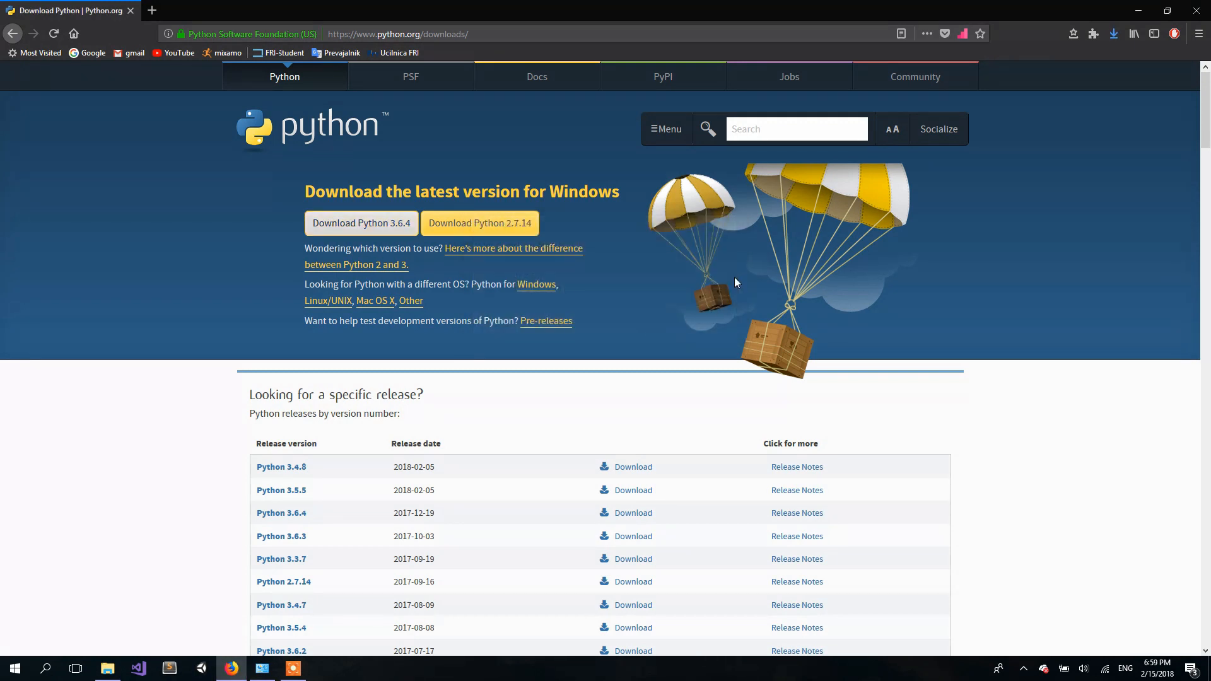
left_click(1113, 33)
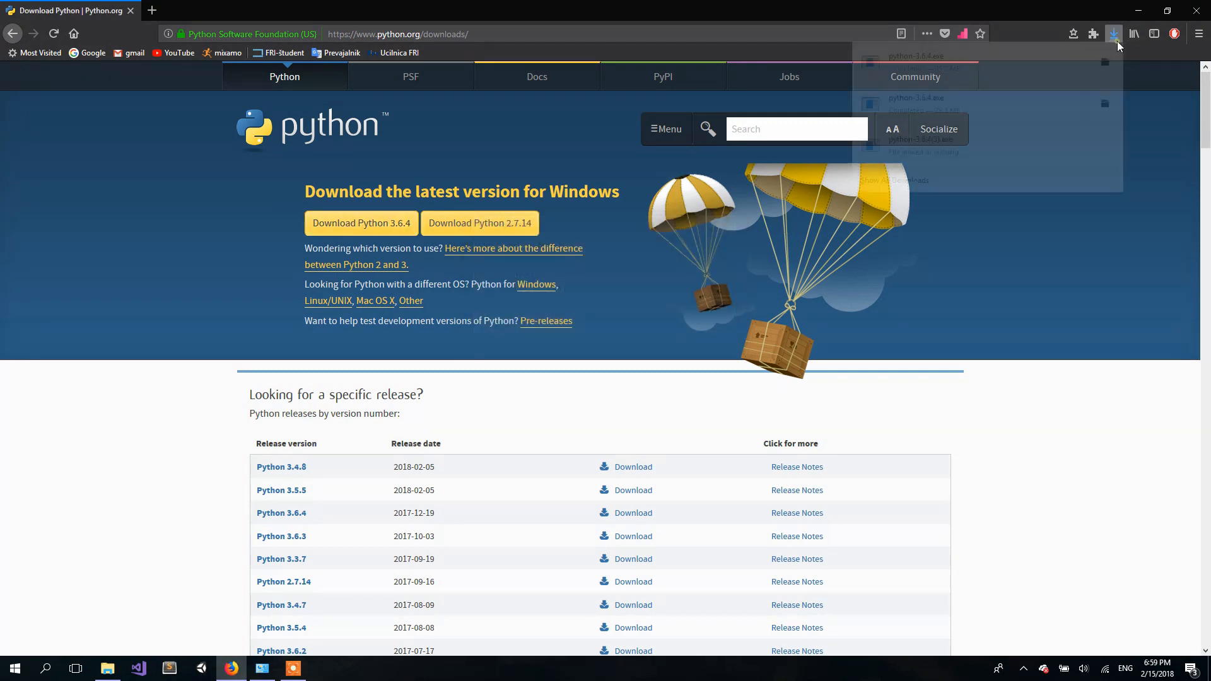
left_click(1114, 32)
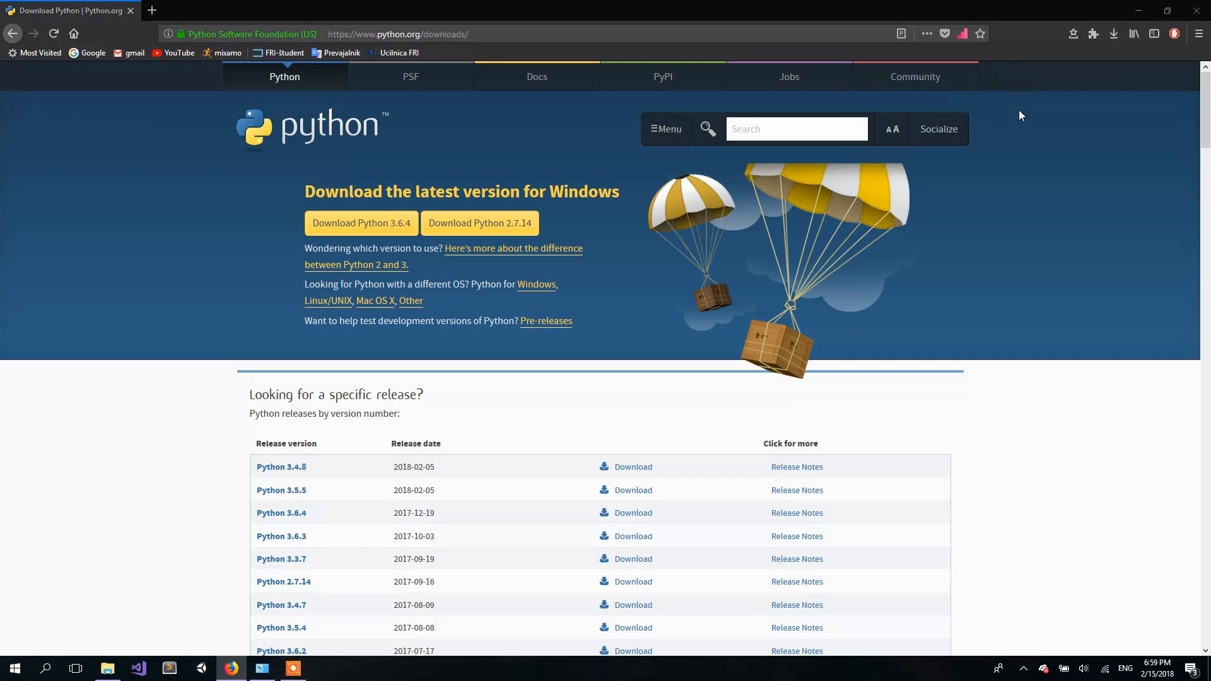
left_click(325, 669)
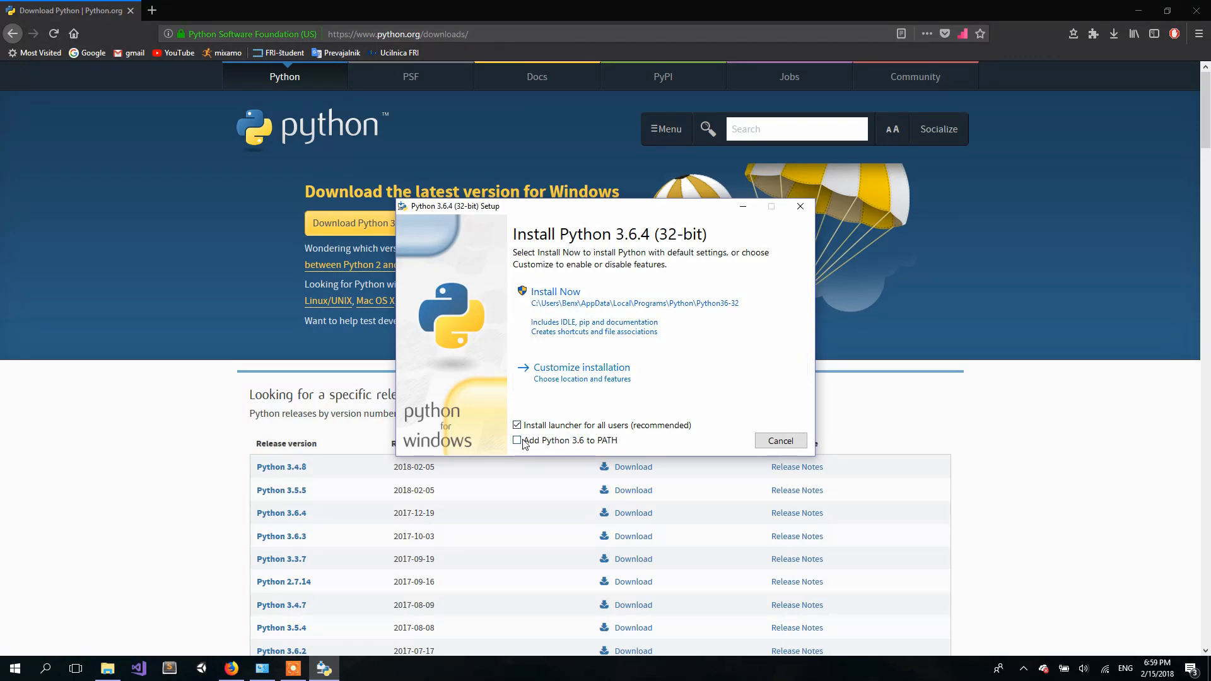
- Install Python 3.6.4 customized with all optional features and added to PATH, then close the installer
left_click(517, 440)
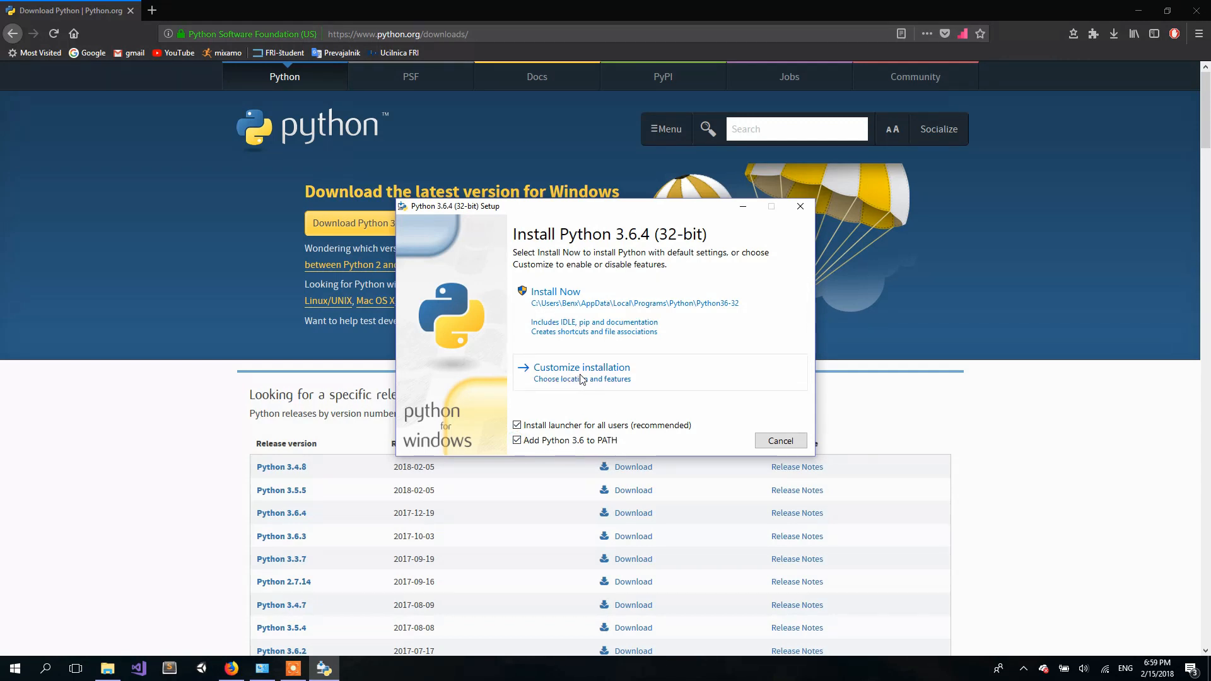
left_click(581, 367)
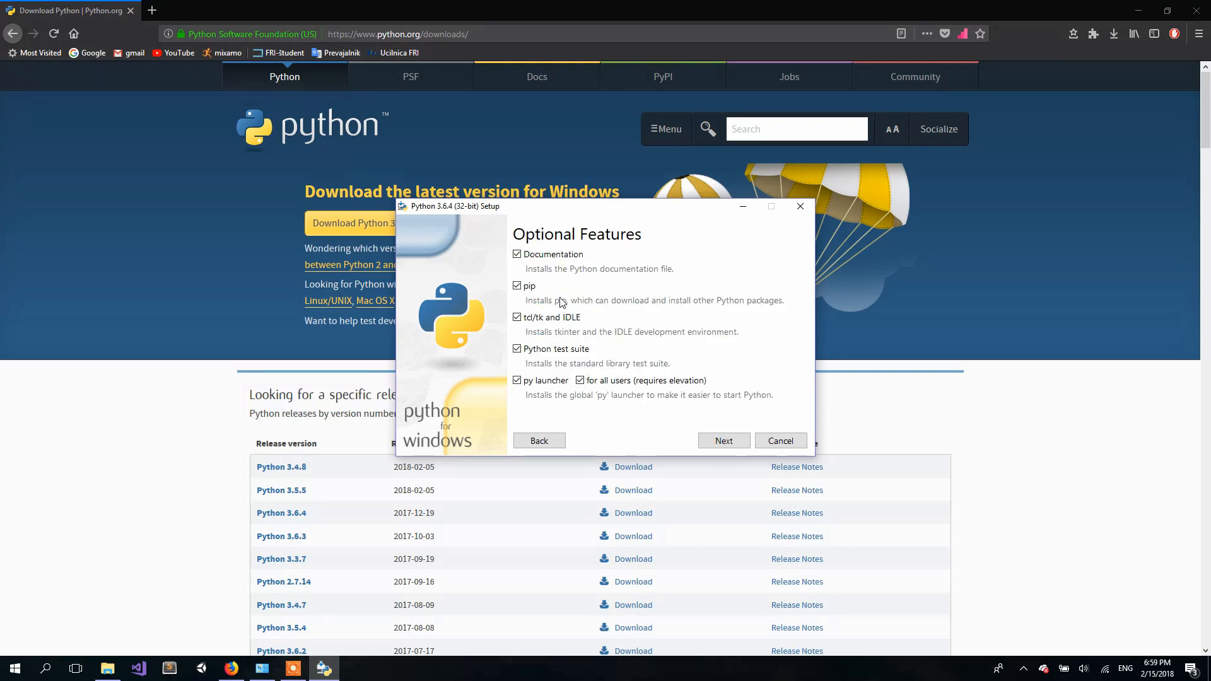
mouse_move(513, 302)
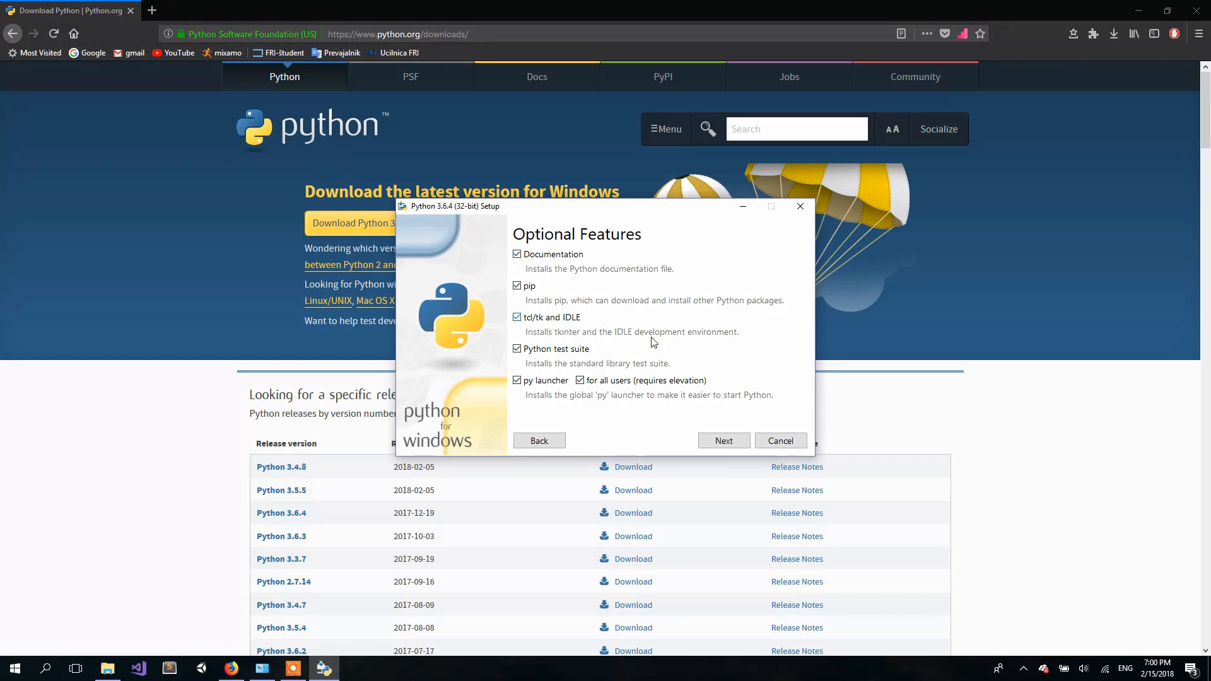
left_click(722, 440)
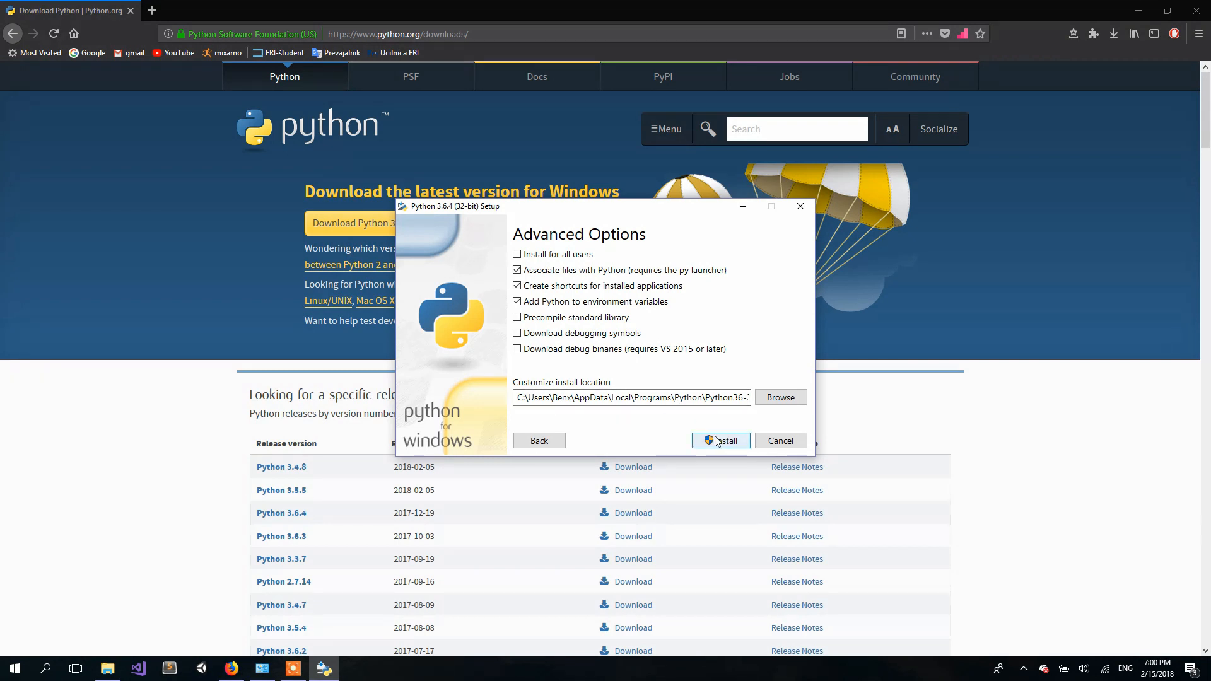
left_click(719, 440)
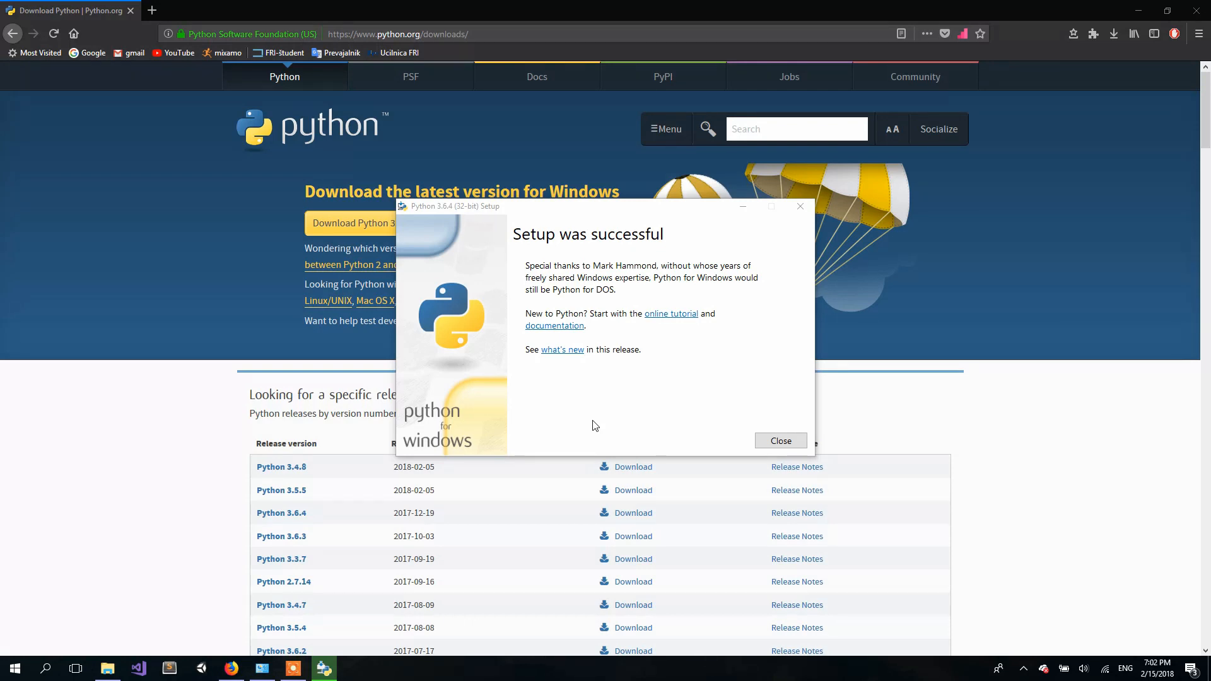
left_click(779, 440)
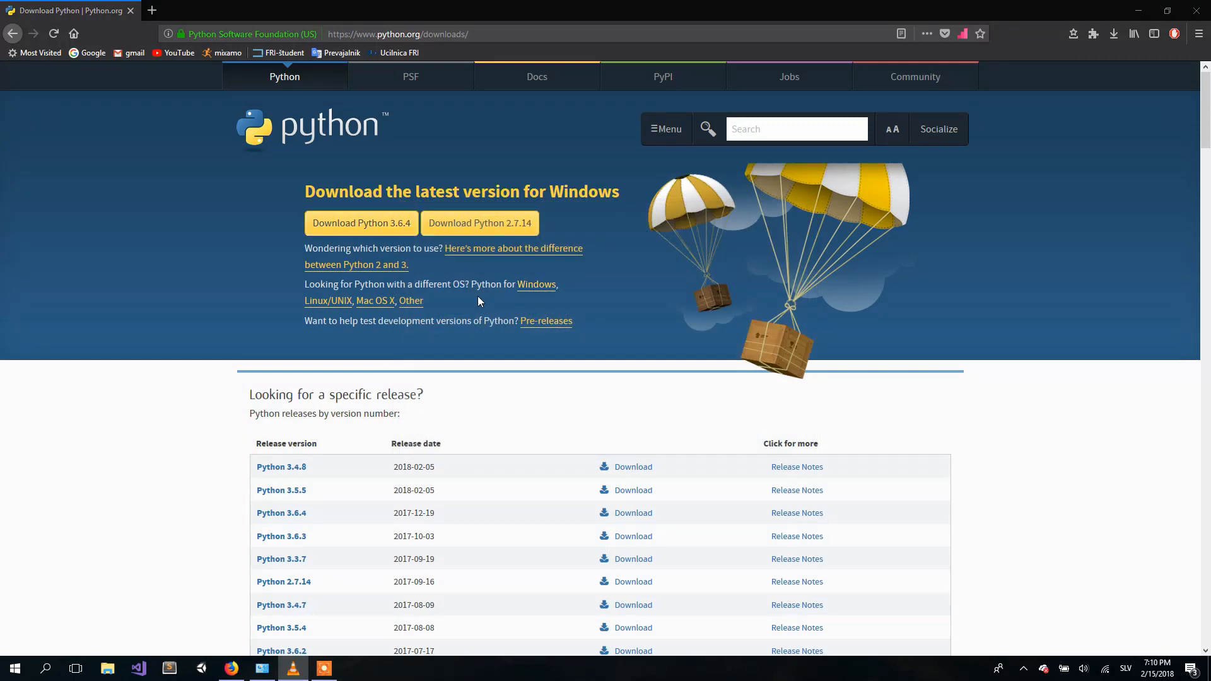
mouse_move(471, 304)
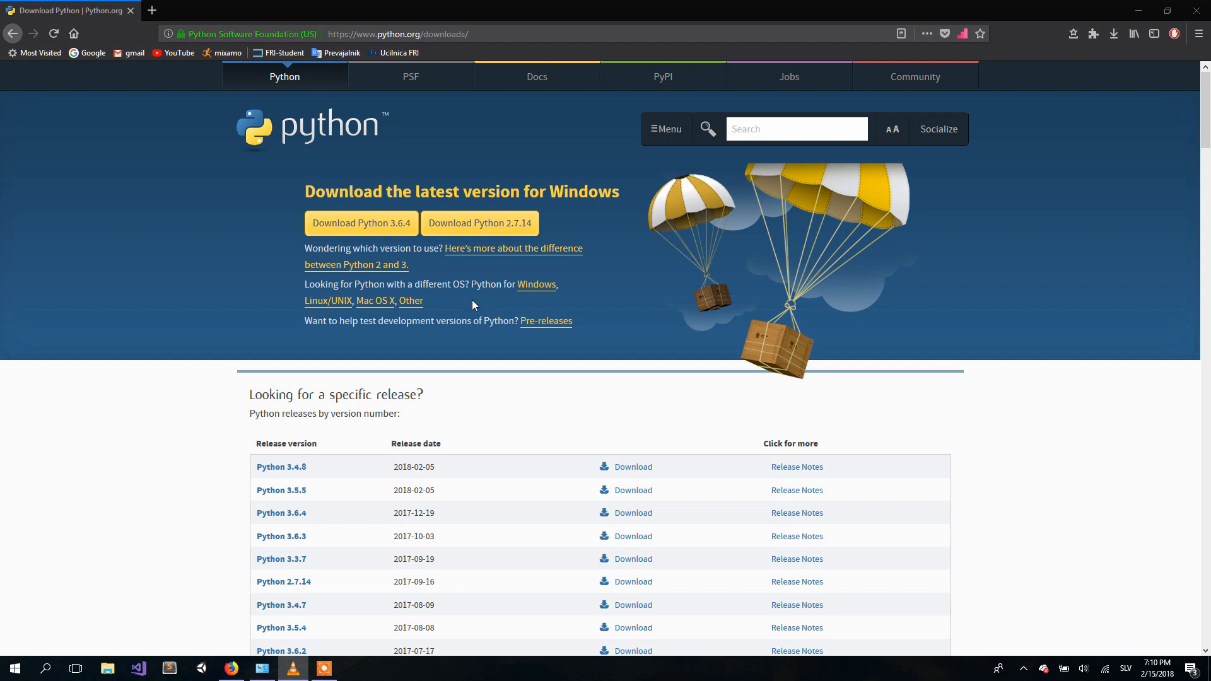
- Start the python interpreter, run print("Hello World"), then exit() back to the shell
left_click(14, 667)
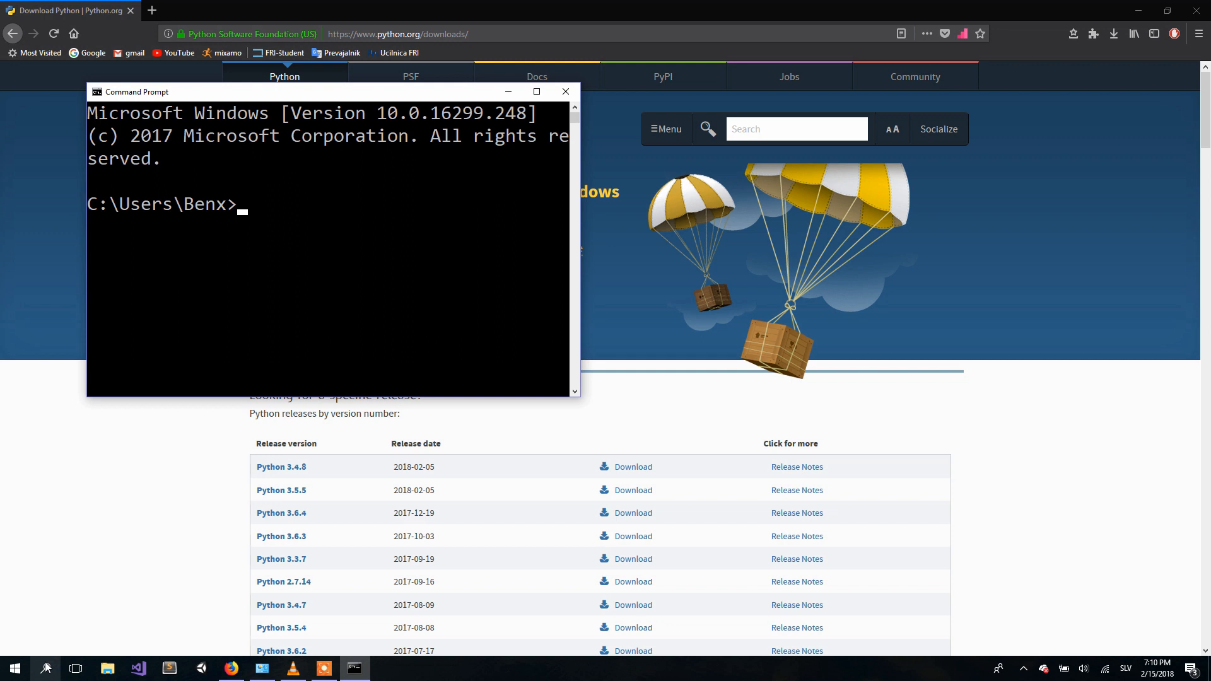
type("p")
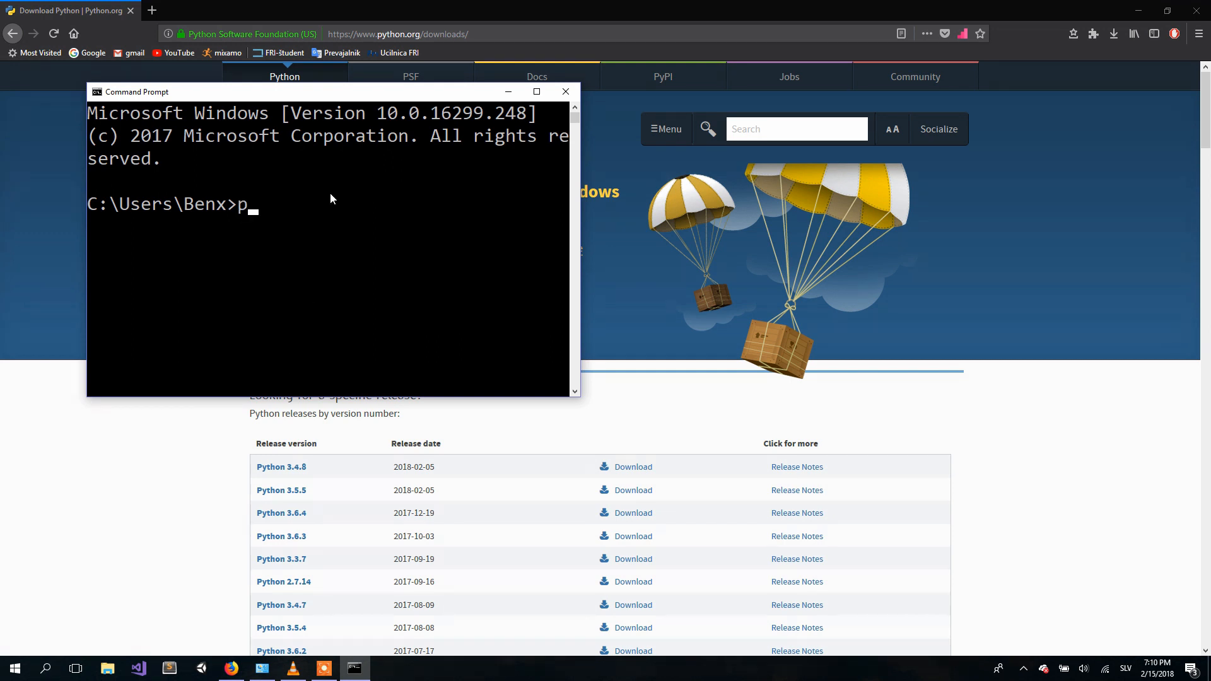
type("ython")
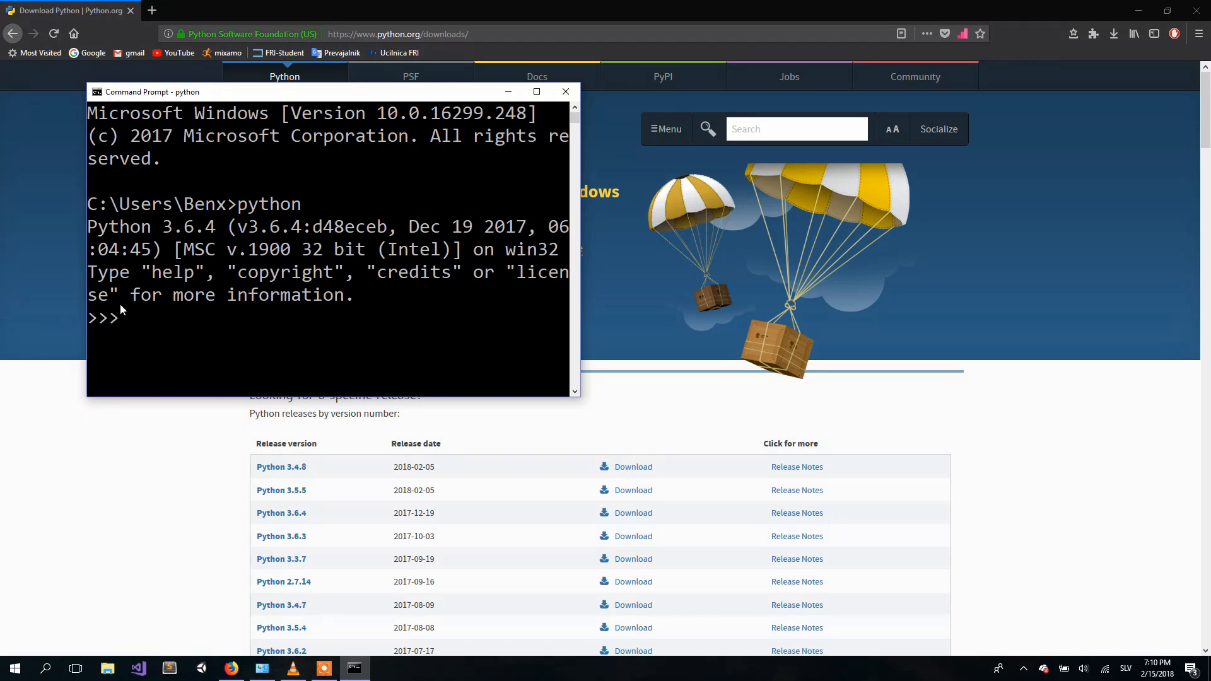
type("print(")
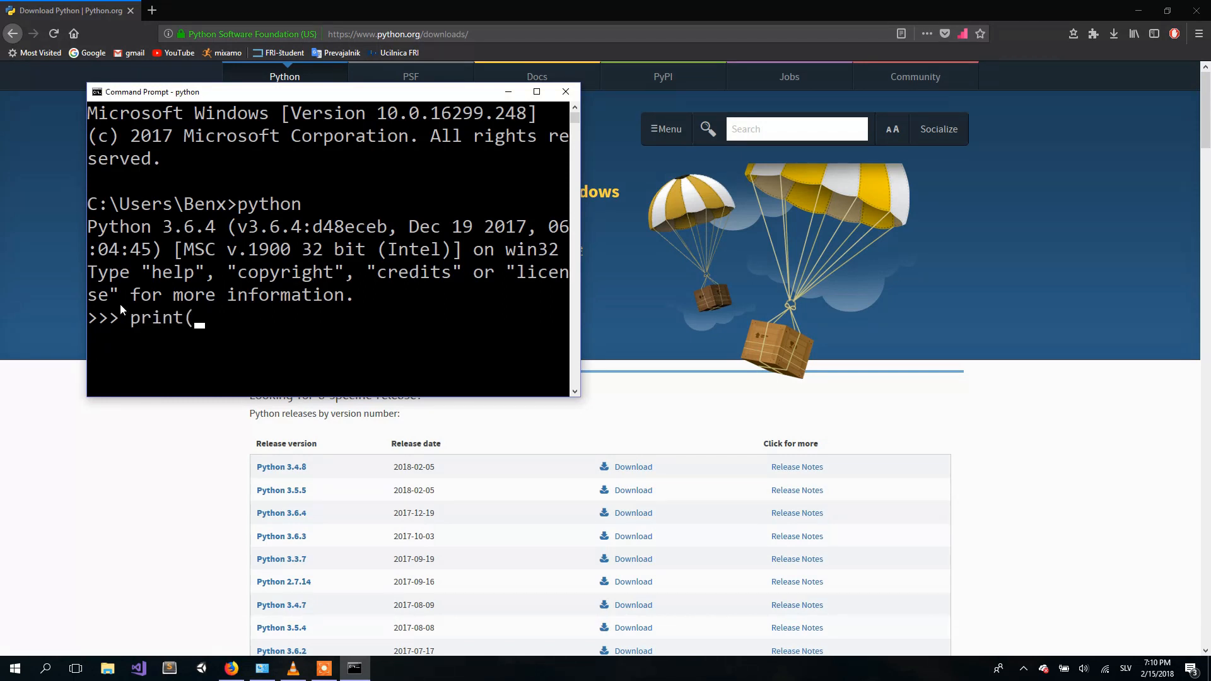
type("\"Hello \"")
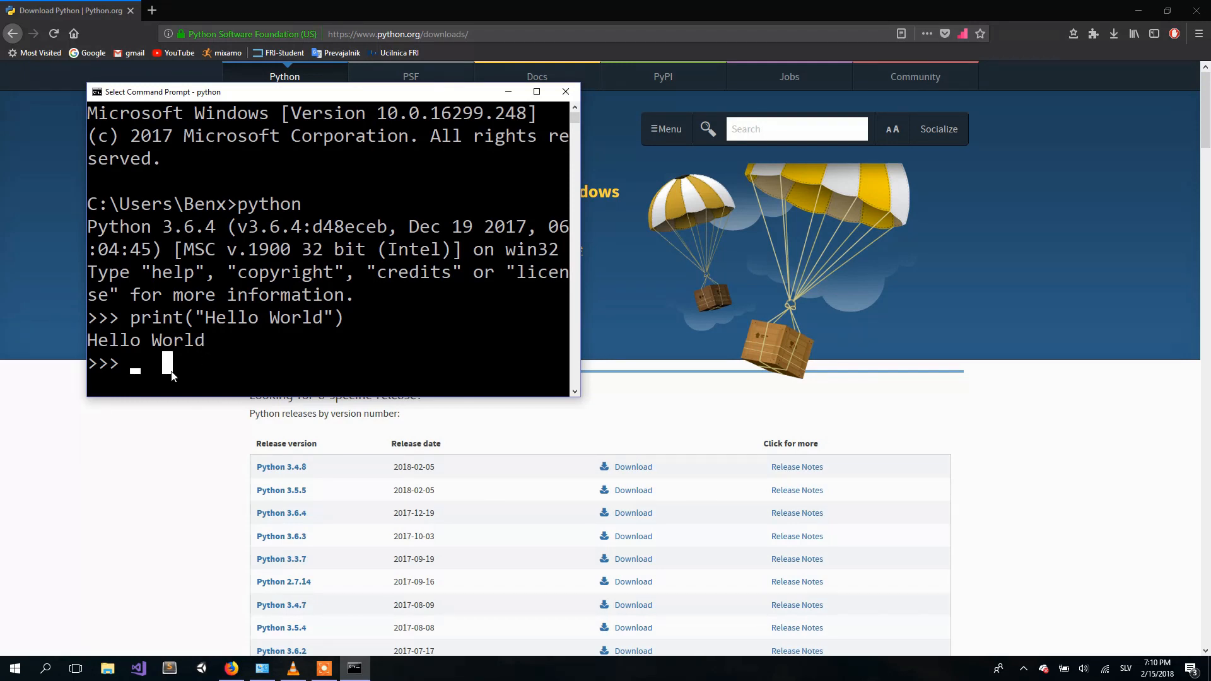
type("exit()")
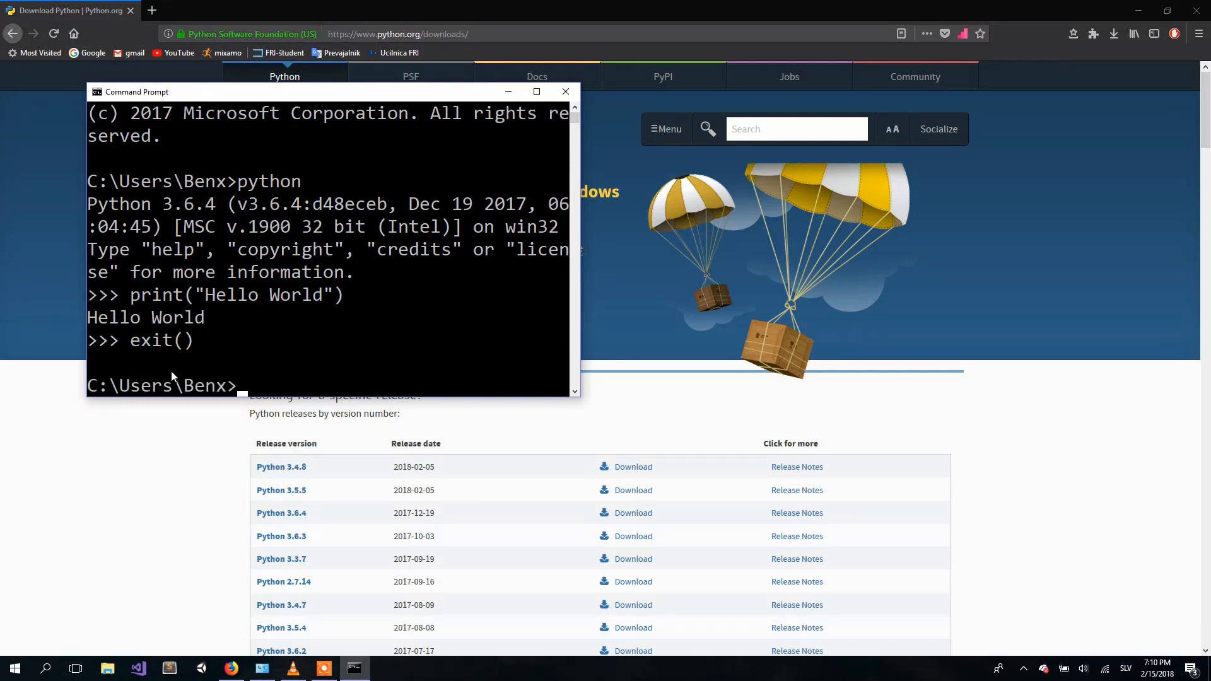
mouse_move(248, 298)
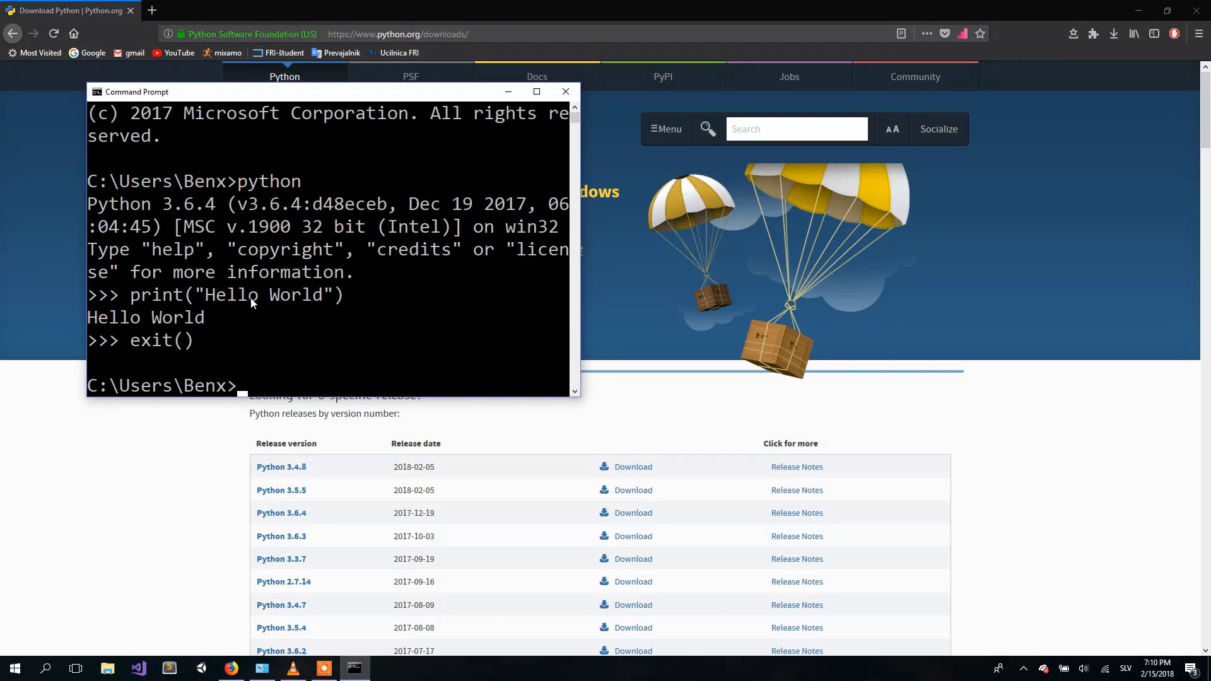
mouse_move(258, 348)
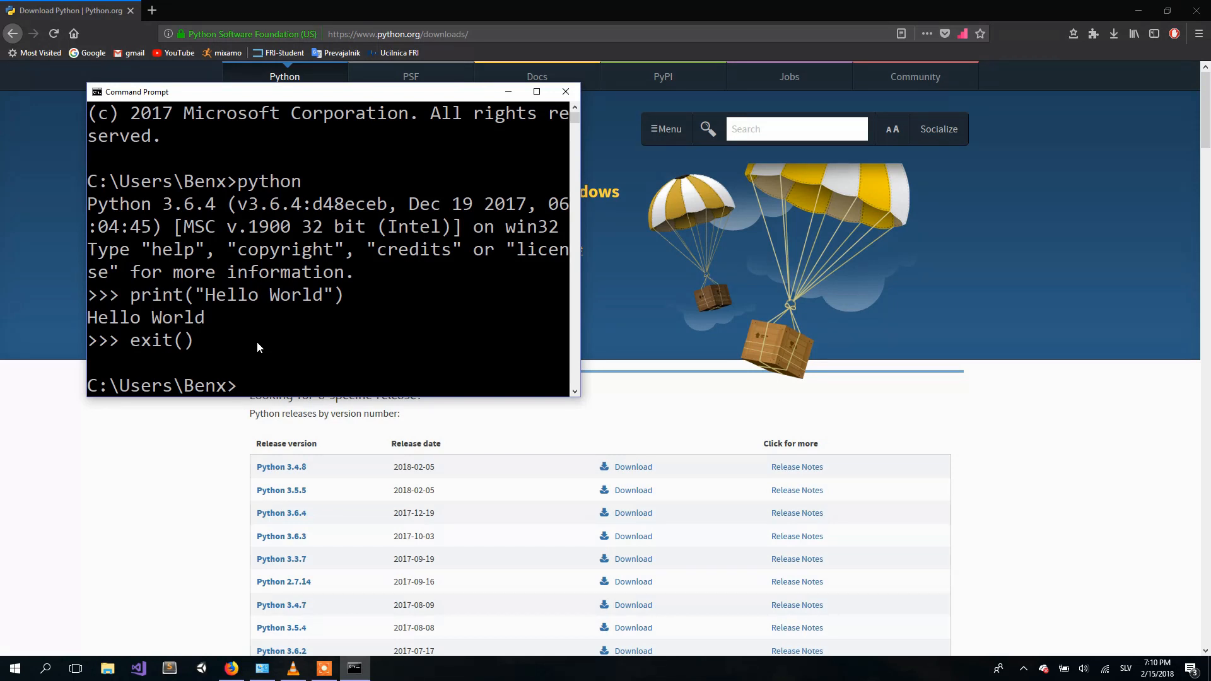
- Run pip3 install PyQt5, reported as already satisfied
type("pip3")
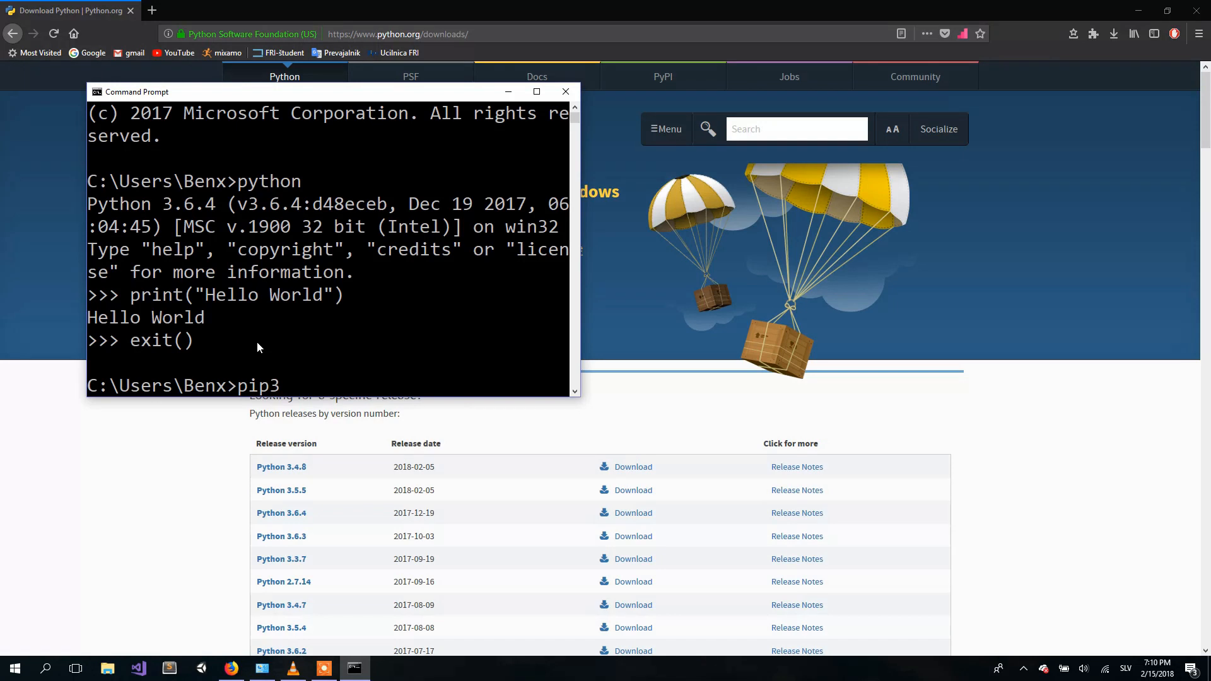
type("instač")
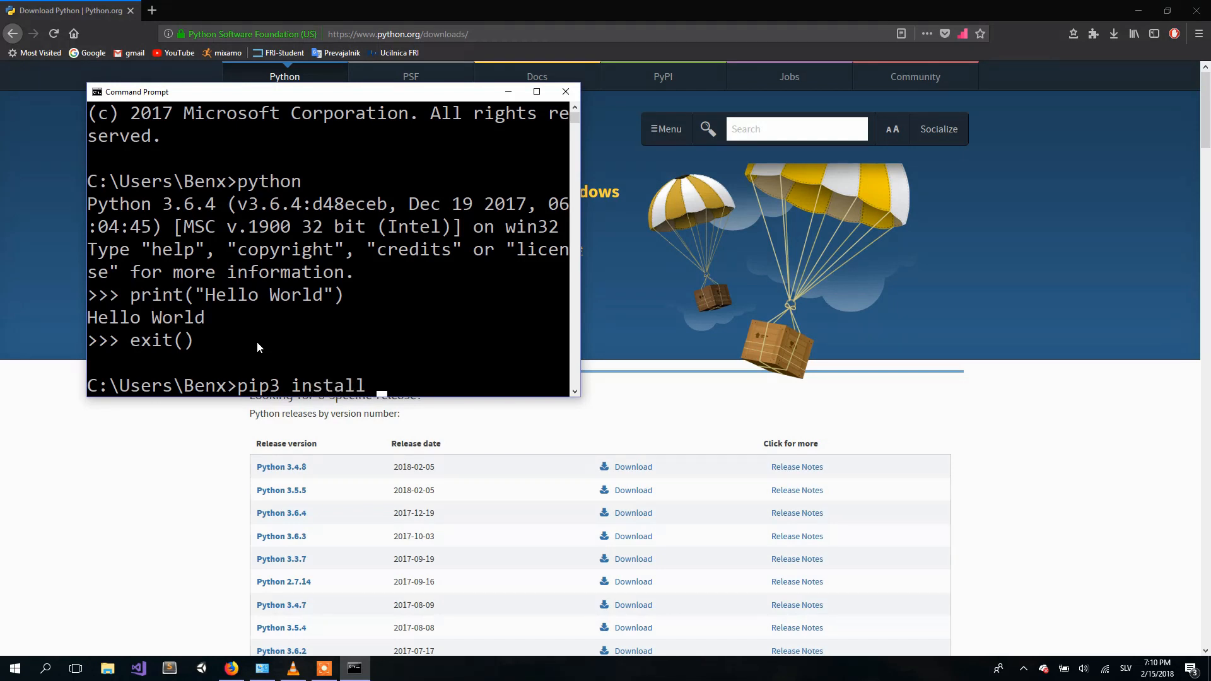
type("PyQt5")
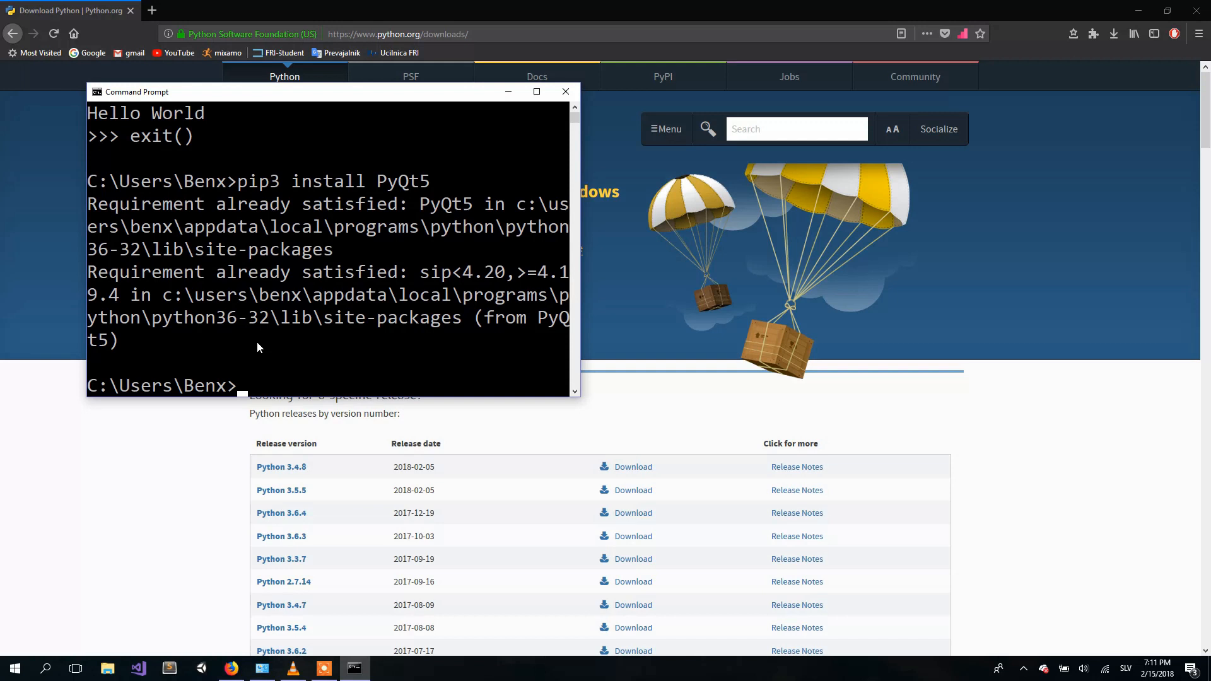
mouse_move(590, 399)
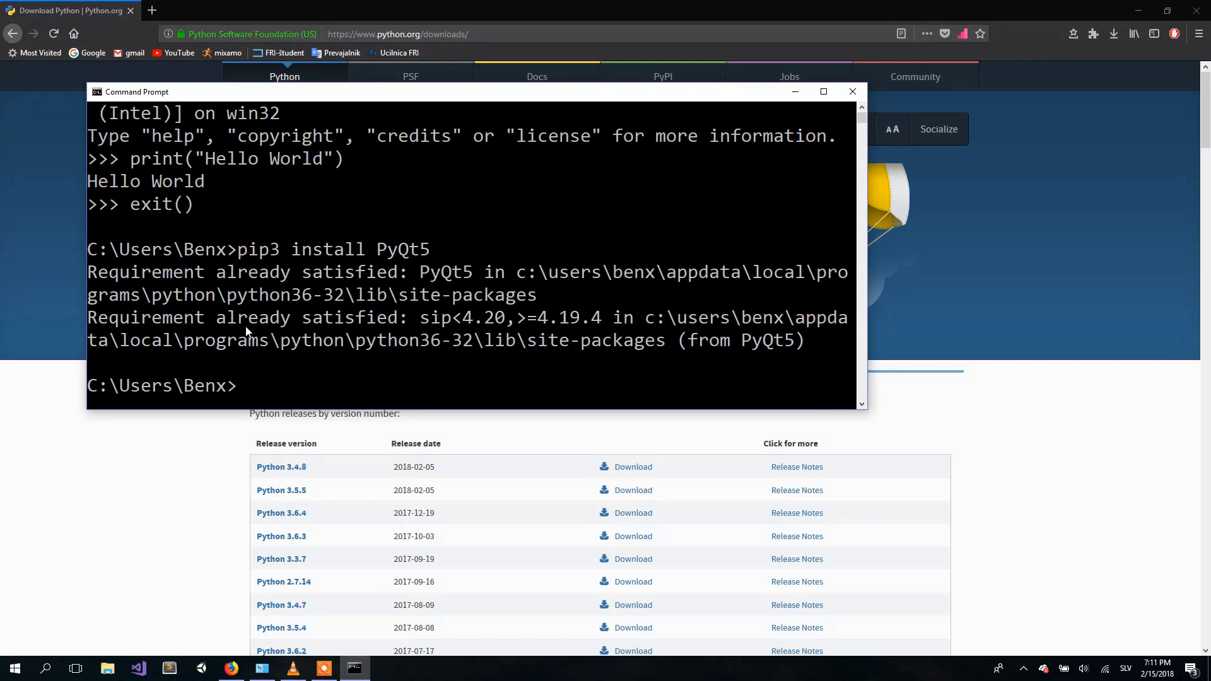
mouse_move(141, 288)
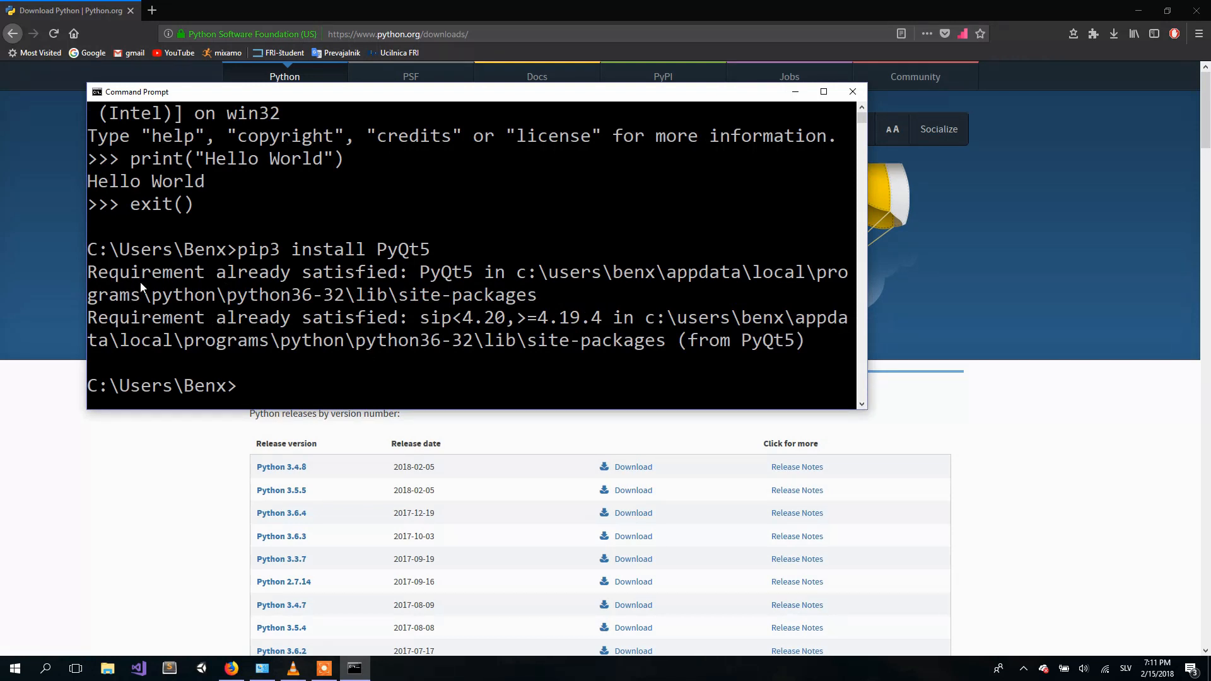
mouse_move(299, 310)
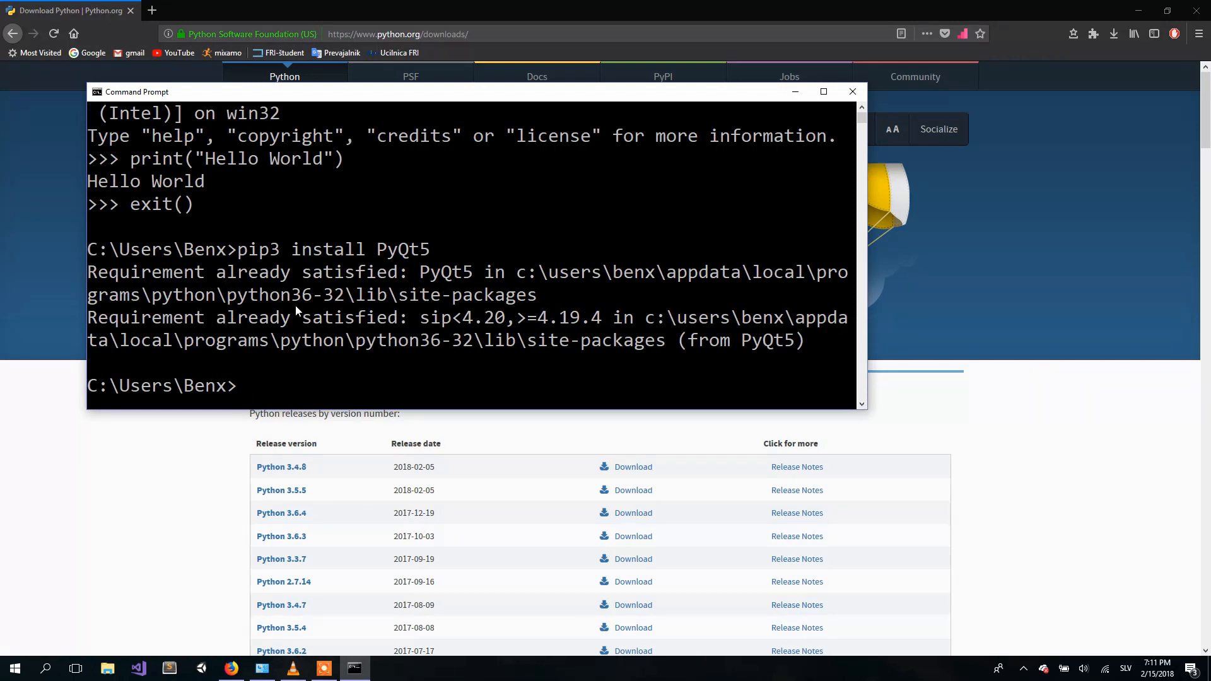
mouse_move(335, 302)
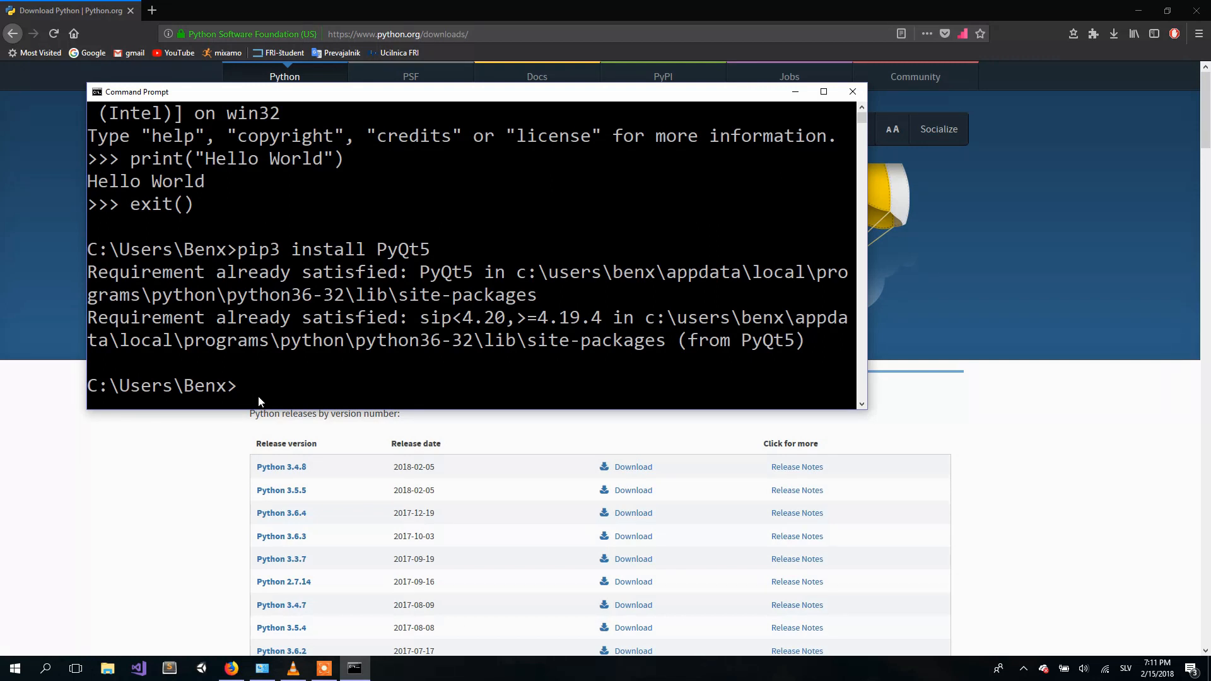
- Run pip3 install PyQt5-tools and let it download and install
type("pip3 install PyQt5-tools")
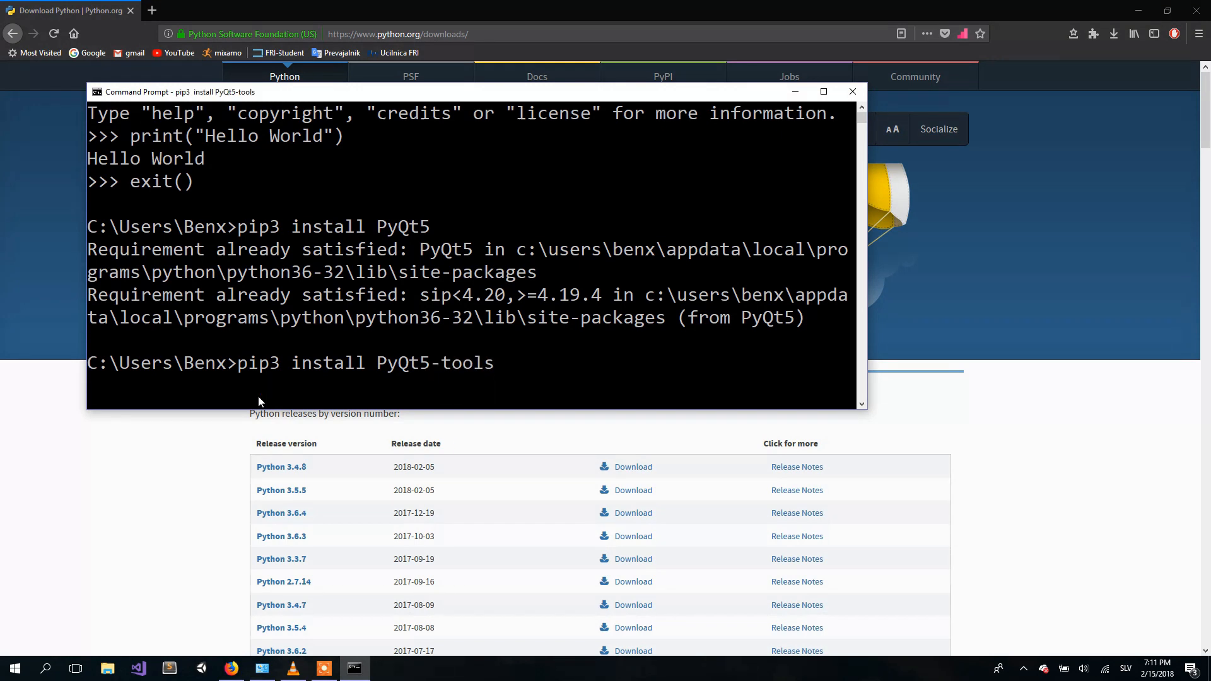
key("enter")
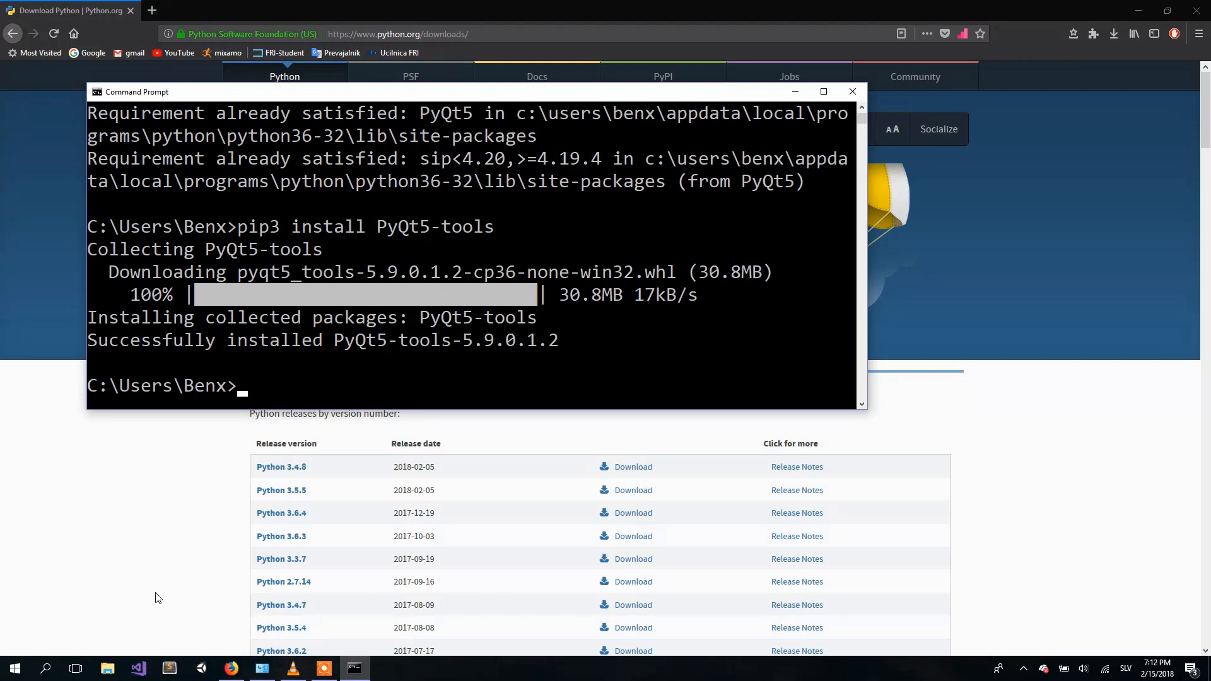
mouse_move(278, 395)
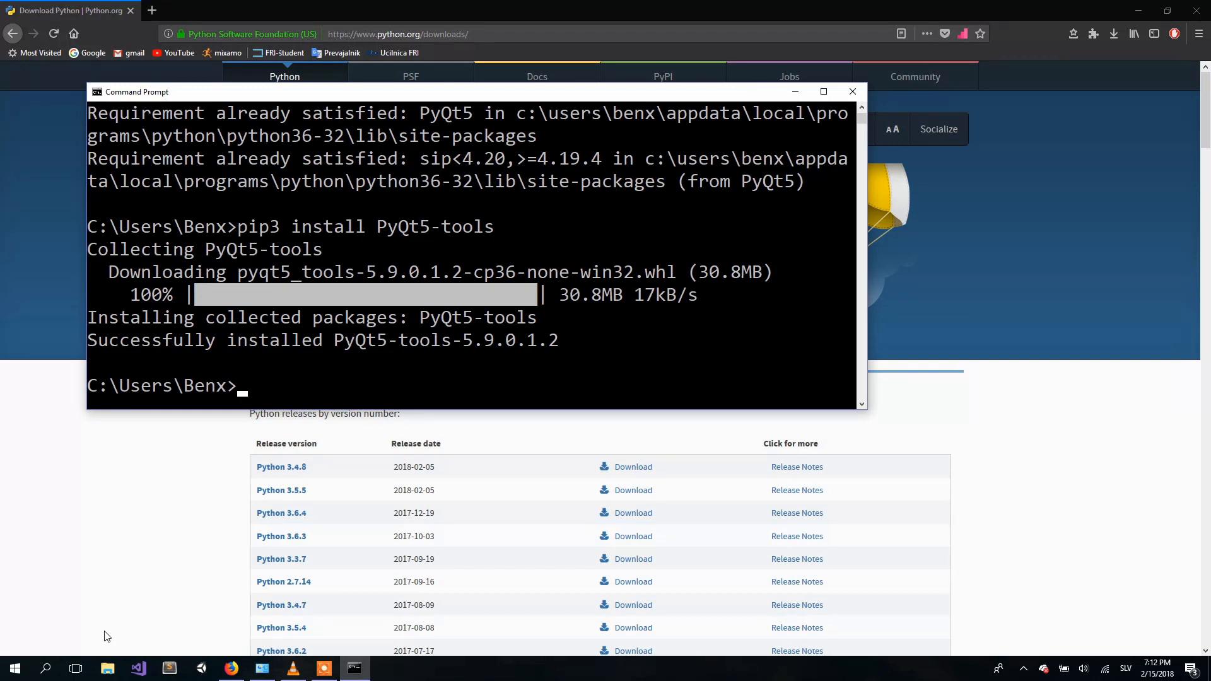
- Browse from This PC into C:\Program Files\Python36
left_click(107, 669)
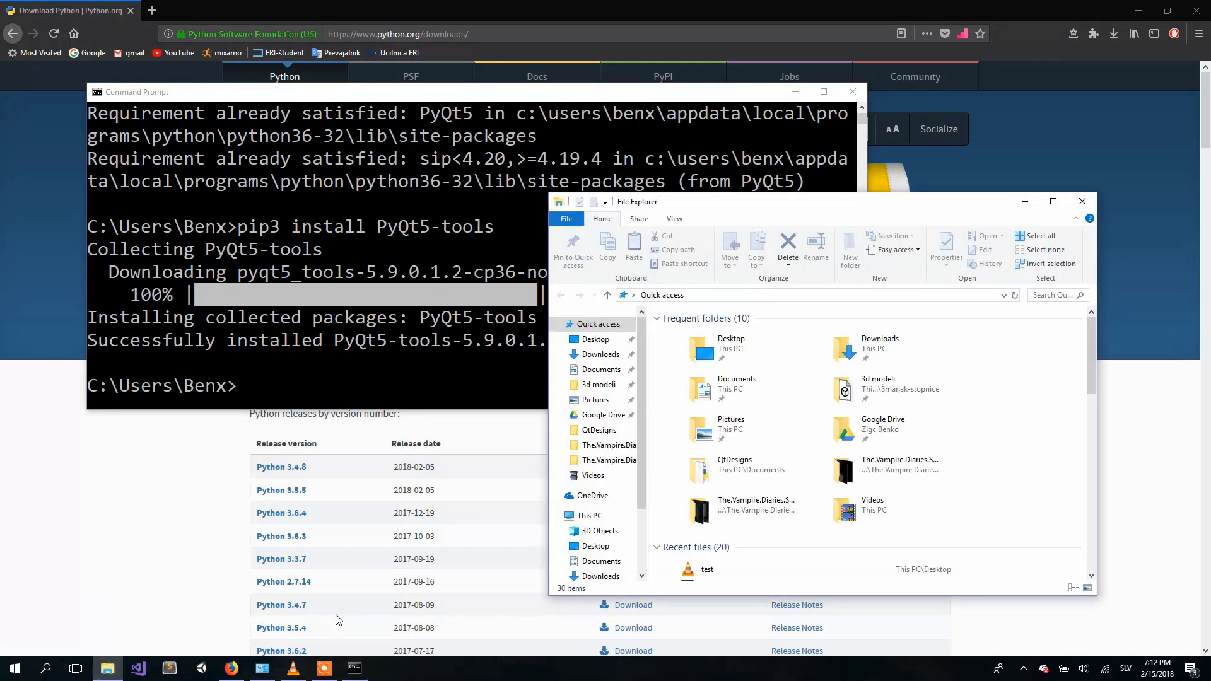
mouse_move(753, 389)
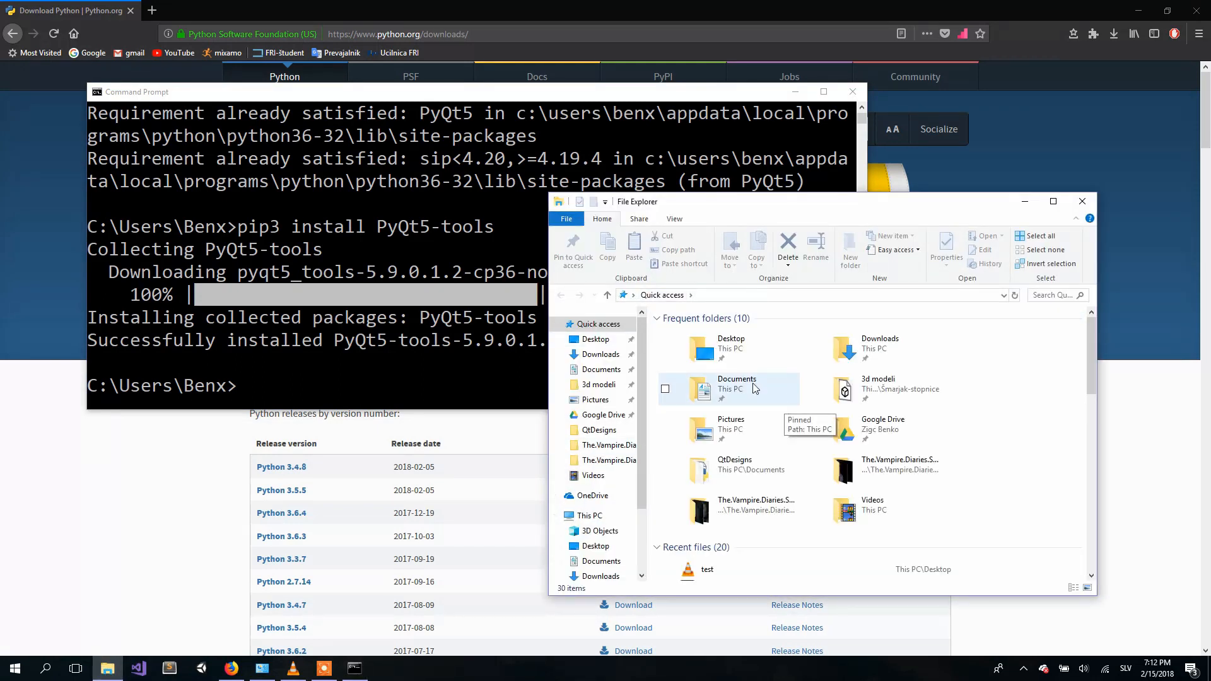
left_click(589, 515)
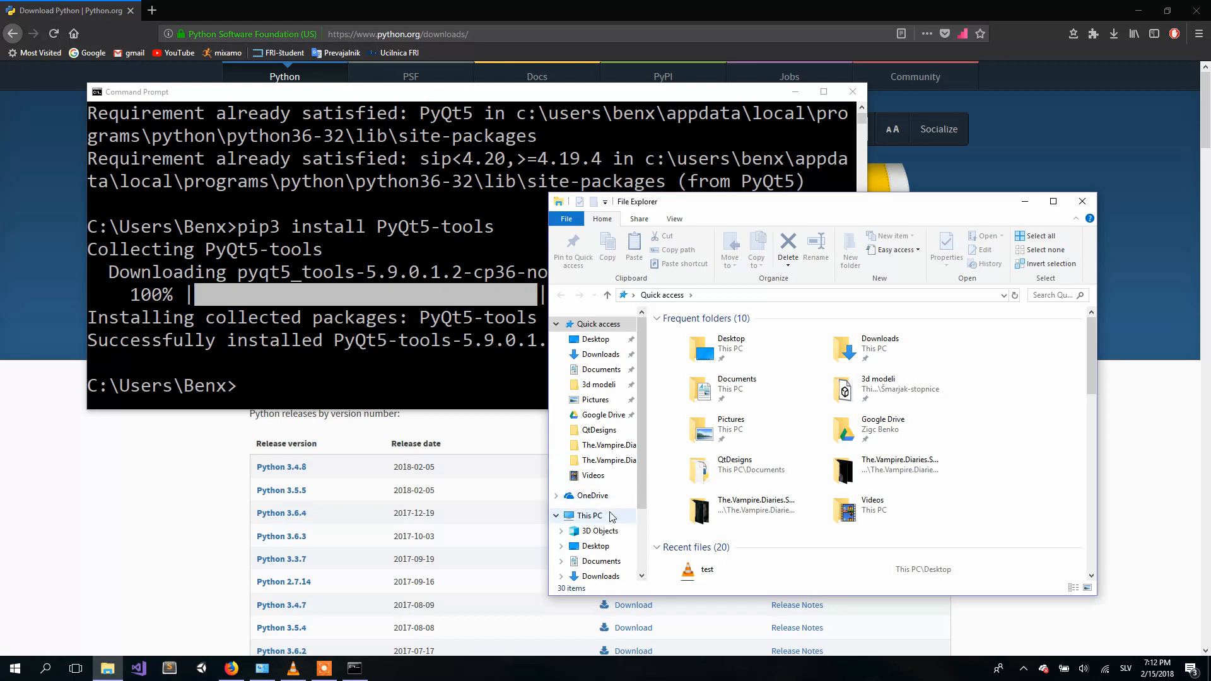
left_click(589, 515)
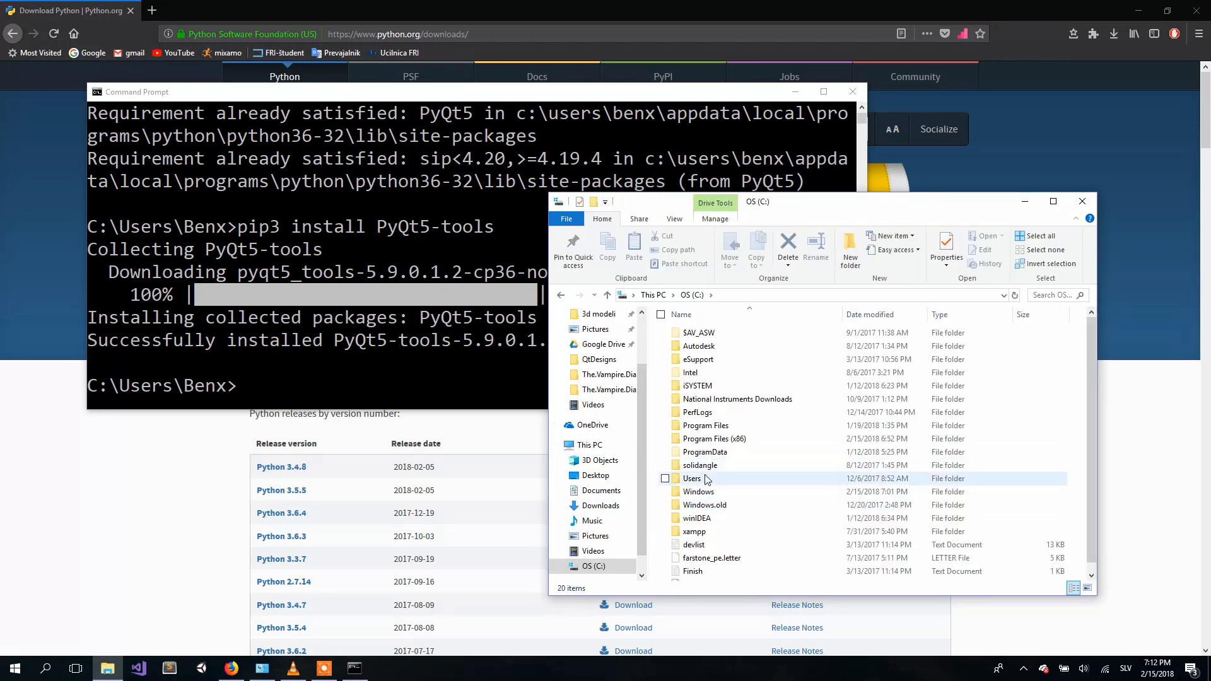
double_click(703, 425)
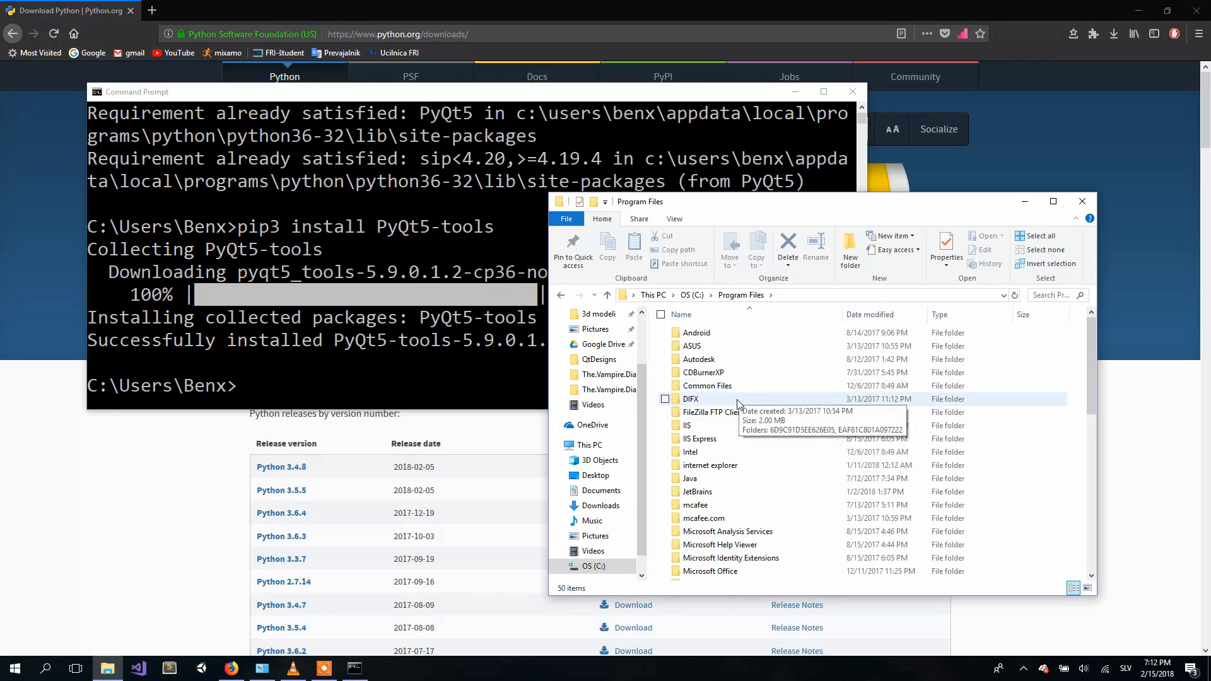
scroll("down", 3)
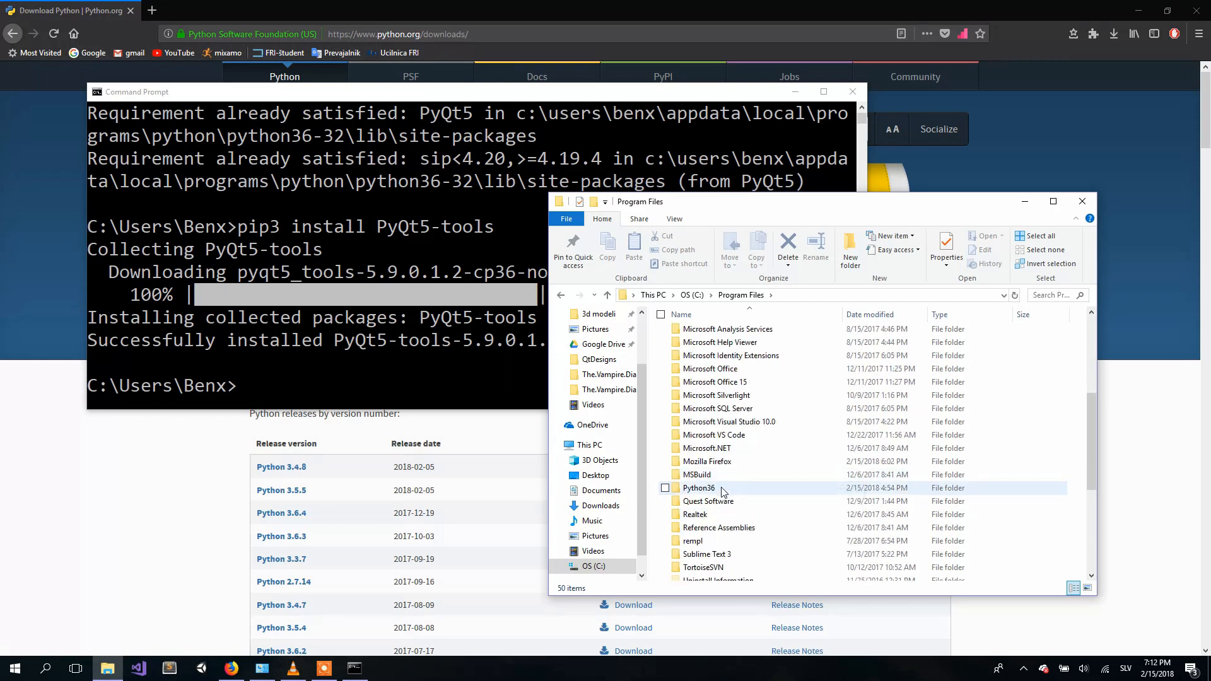
double_click(699, 487)
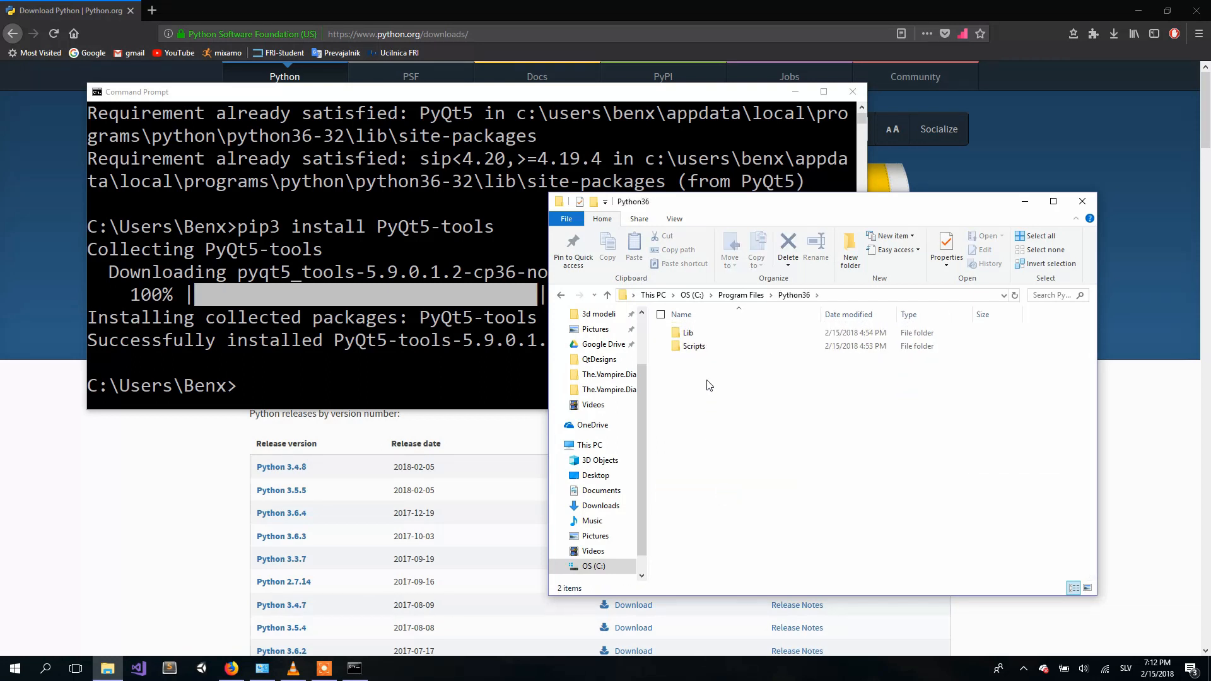
- Go into Lib\site-packages\pyqt5-tools and launch designer.exe
double_click(686, 331)
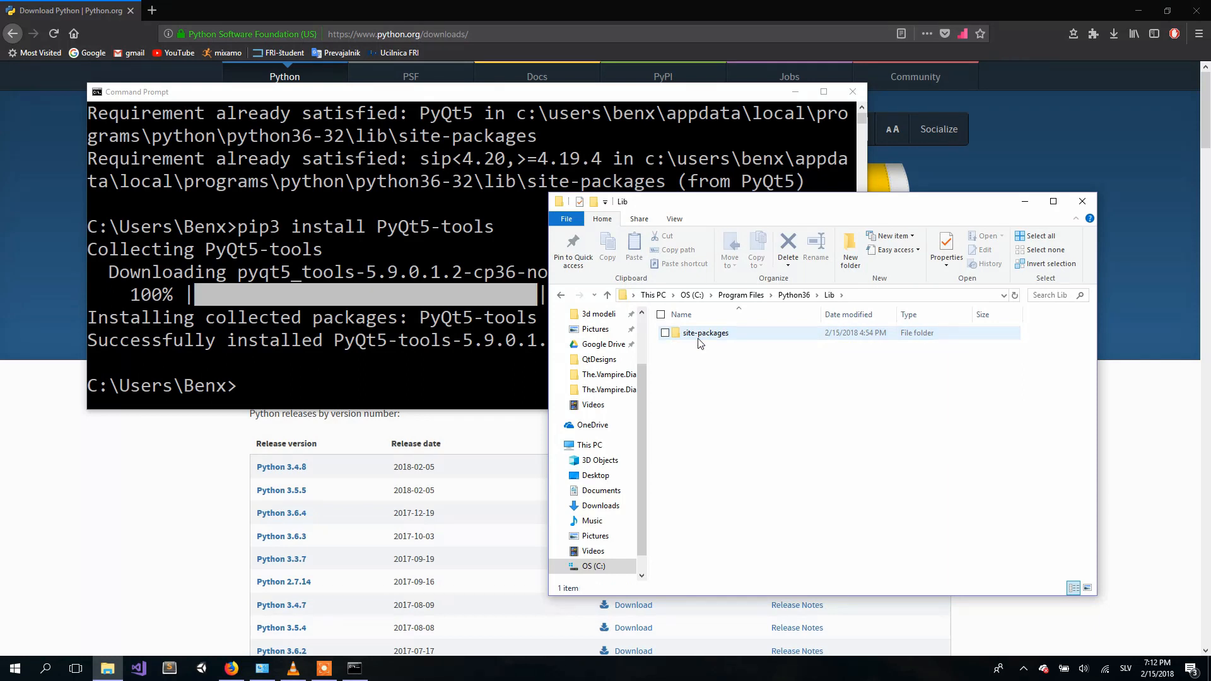
double_click(704, 332)
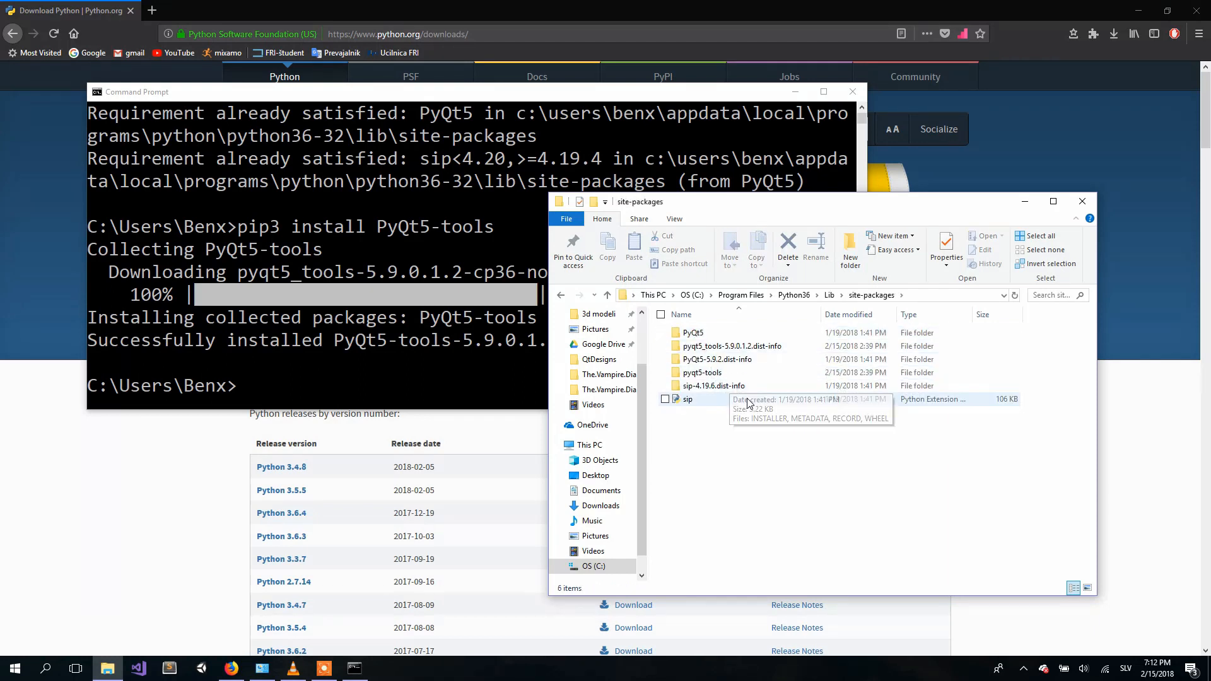
mouse_move(711, 386)
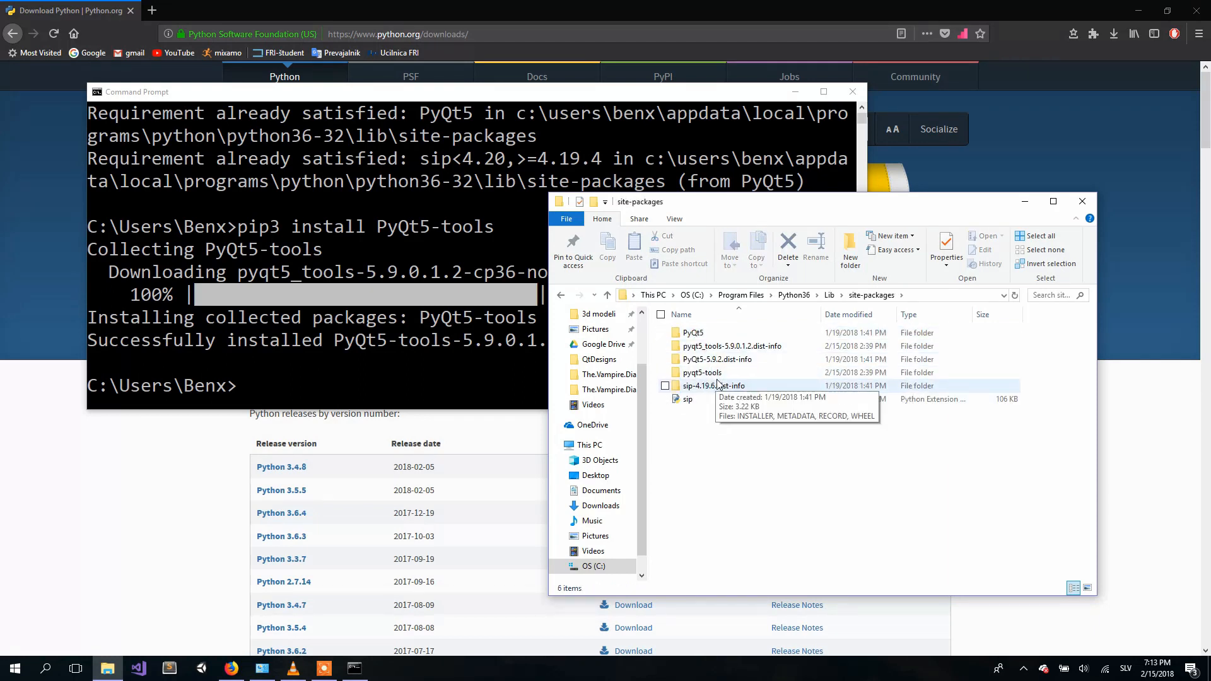
double_click(701, 372)
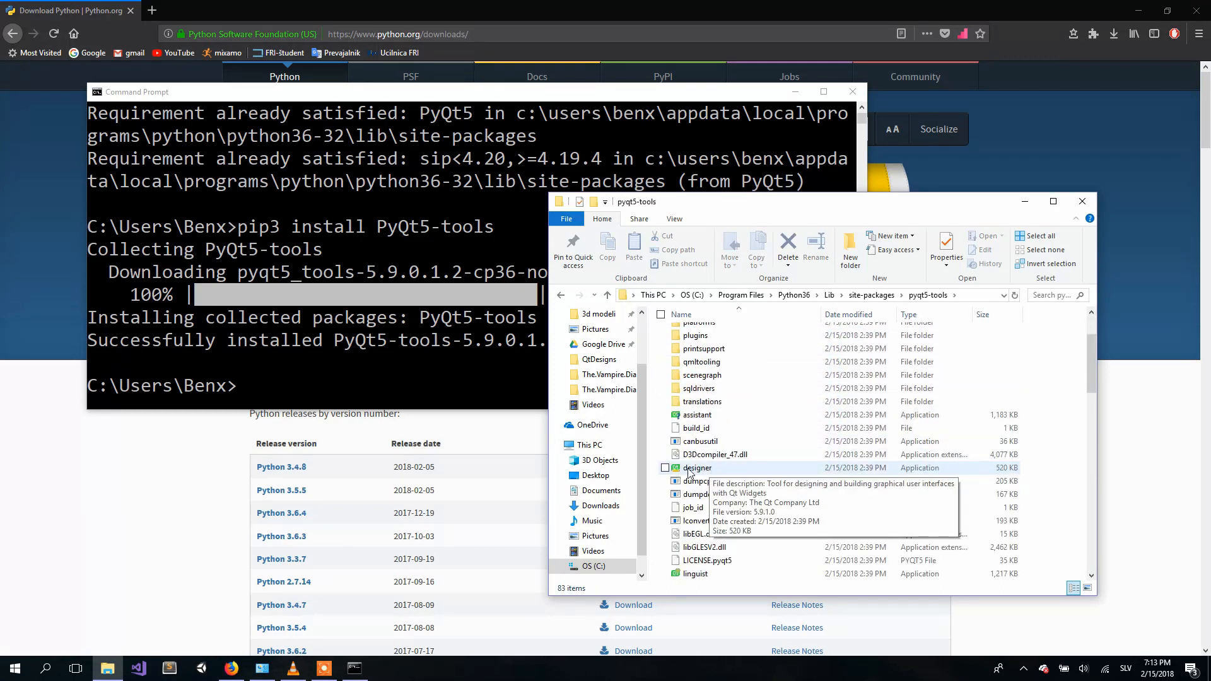
left_click(696, 467)
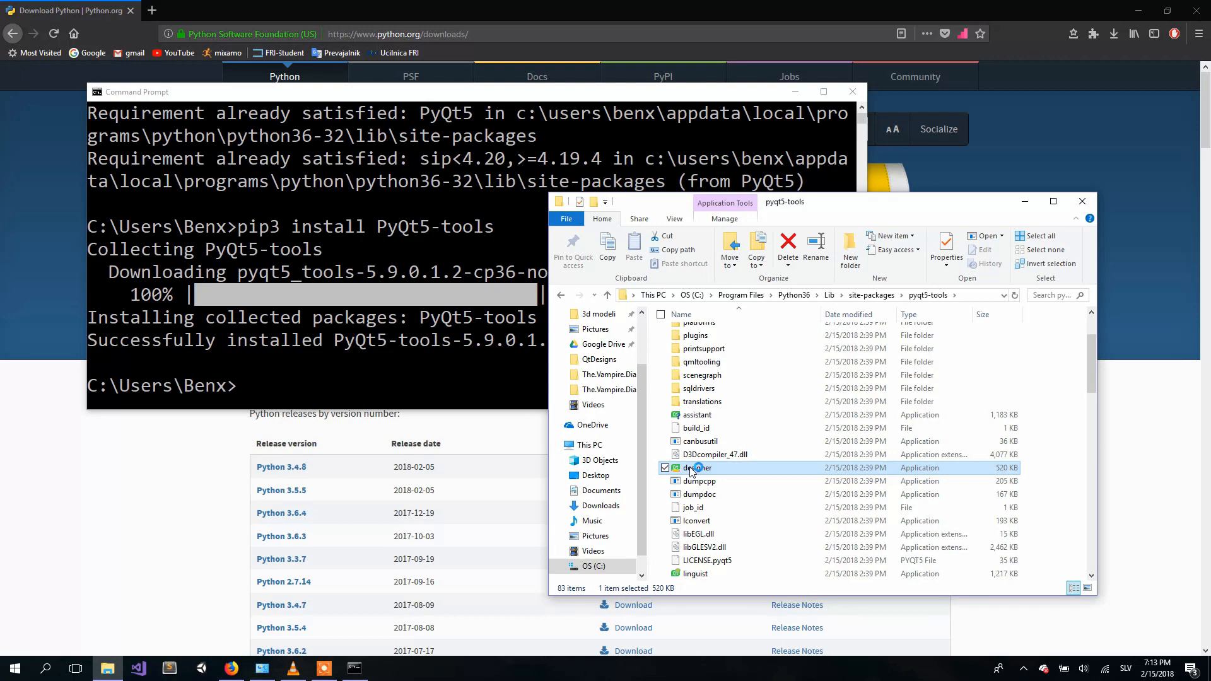
double_click(698, 468)
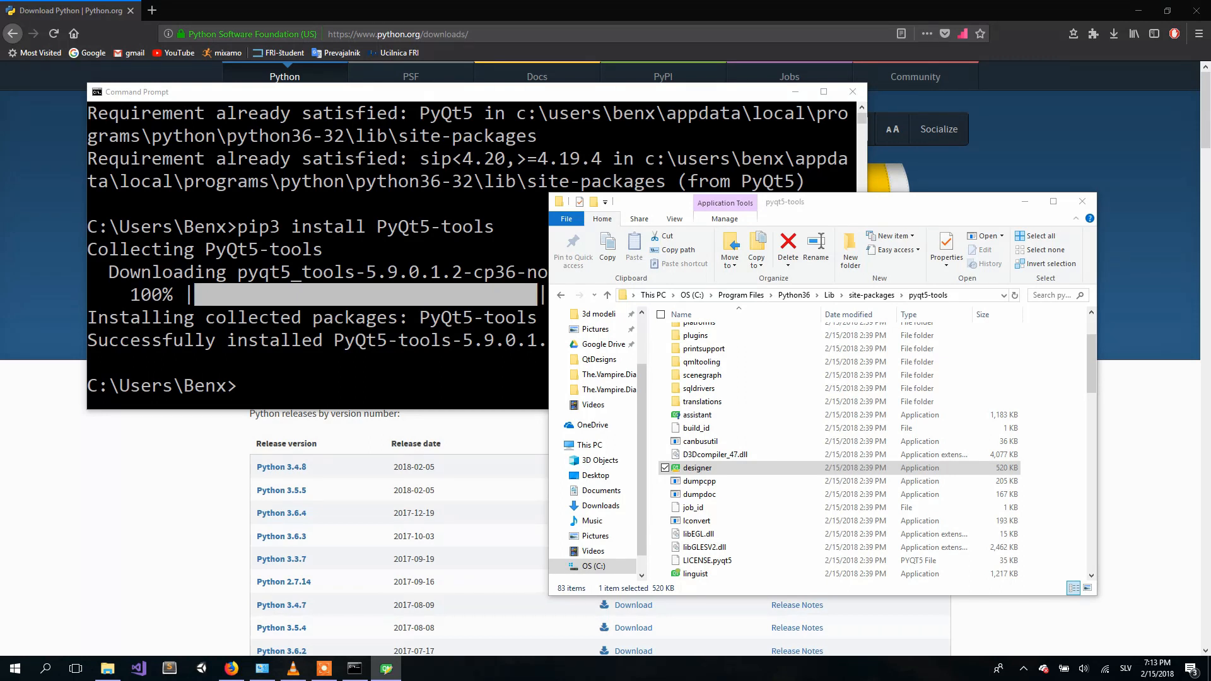
- Maximize Designer and create a new Main Window form from the templates dialog
double_click(697, 466)
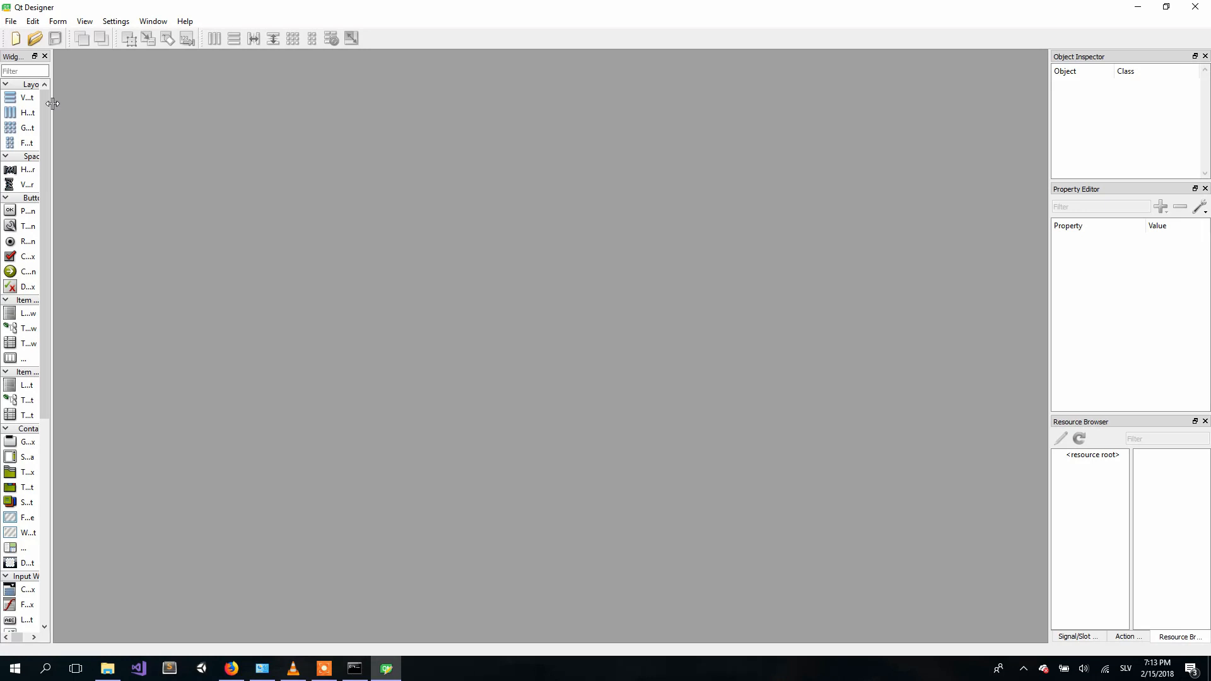
left_click(33, 22)
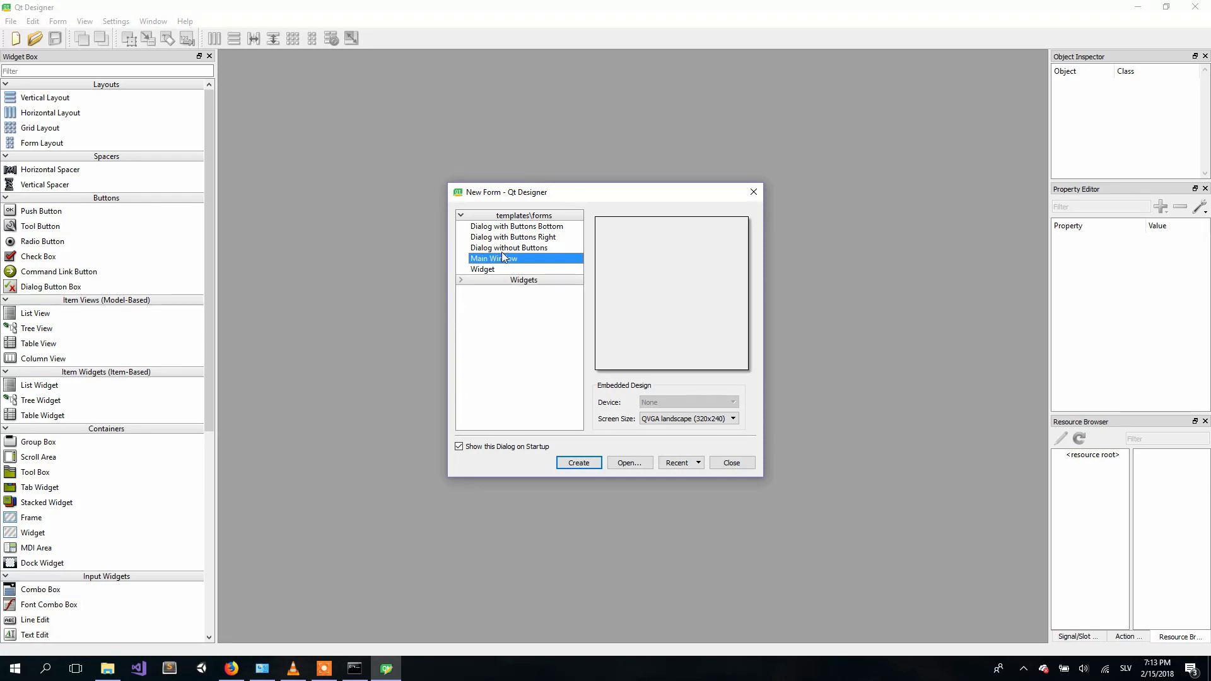
mouse_move(481, 265)
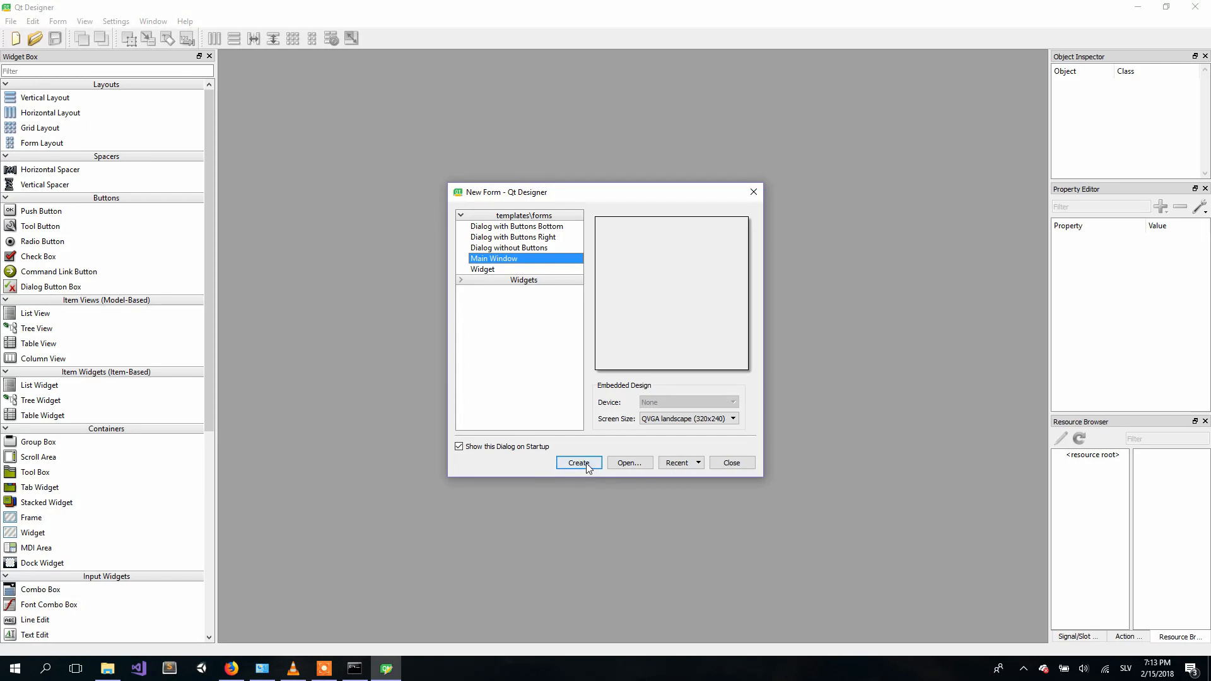
left_click(579, 463)
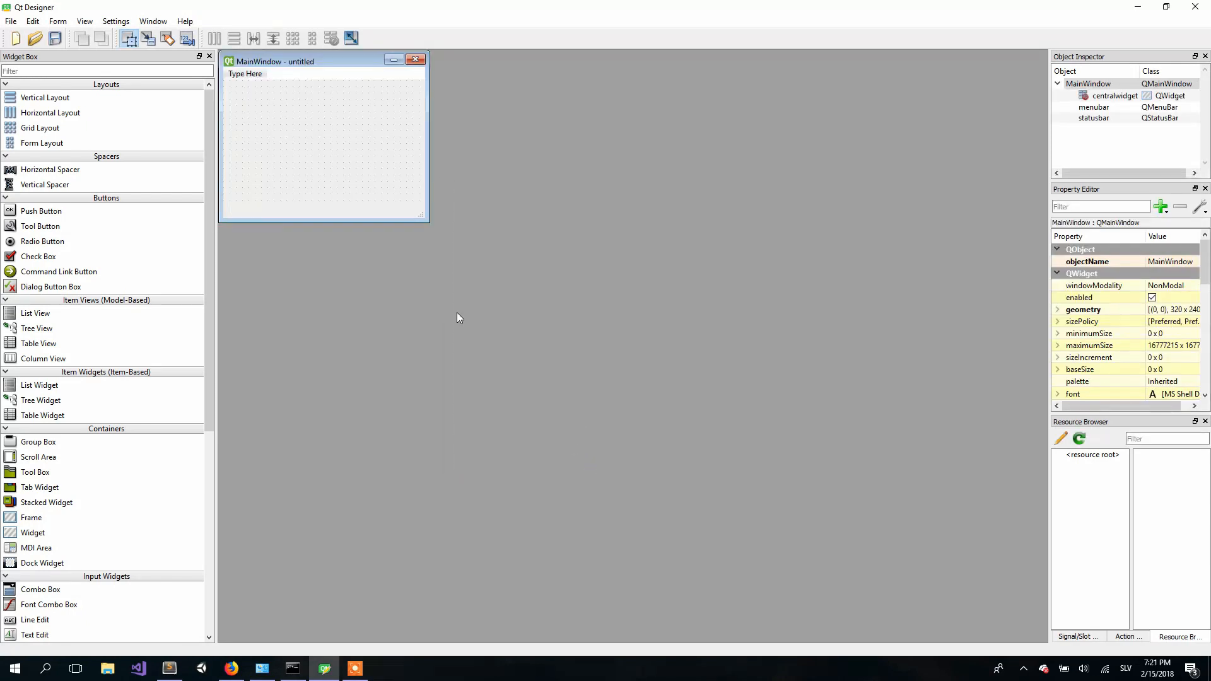
mouse_move(324, 149)
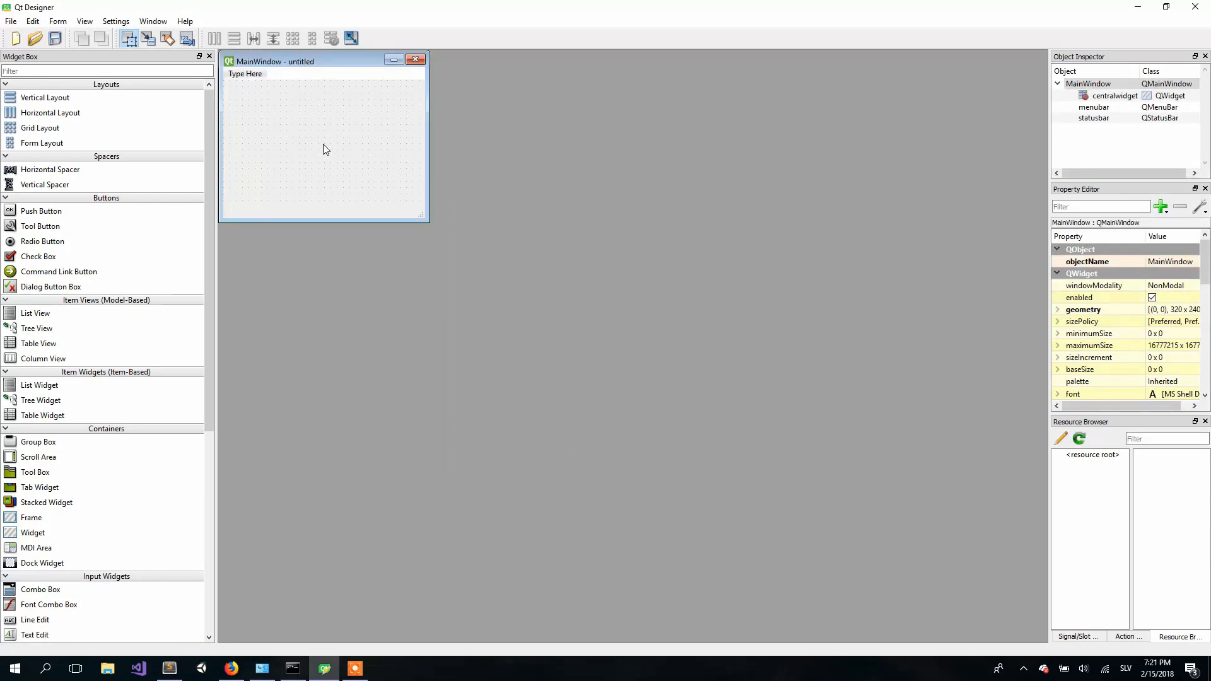
- Remove MainWindow's menu bar and drop a Push Button onto the middle of the form
right_click(244, 74)
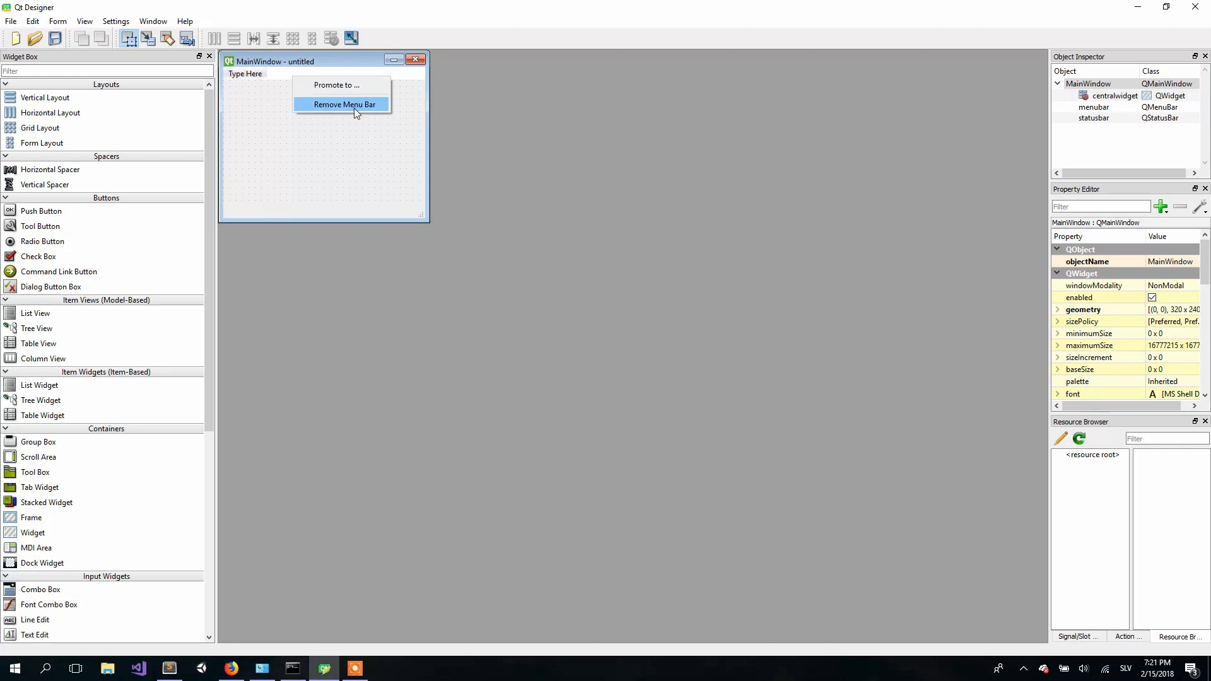
left_click(343, 105)
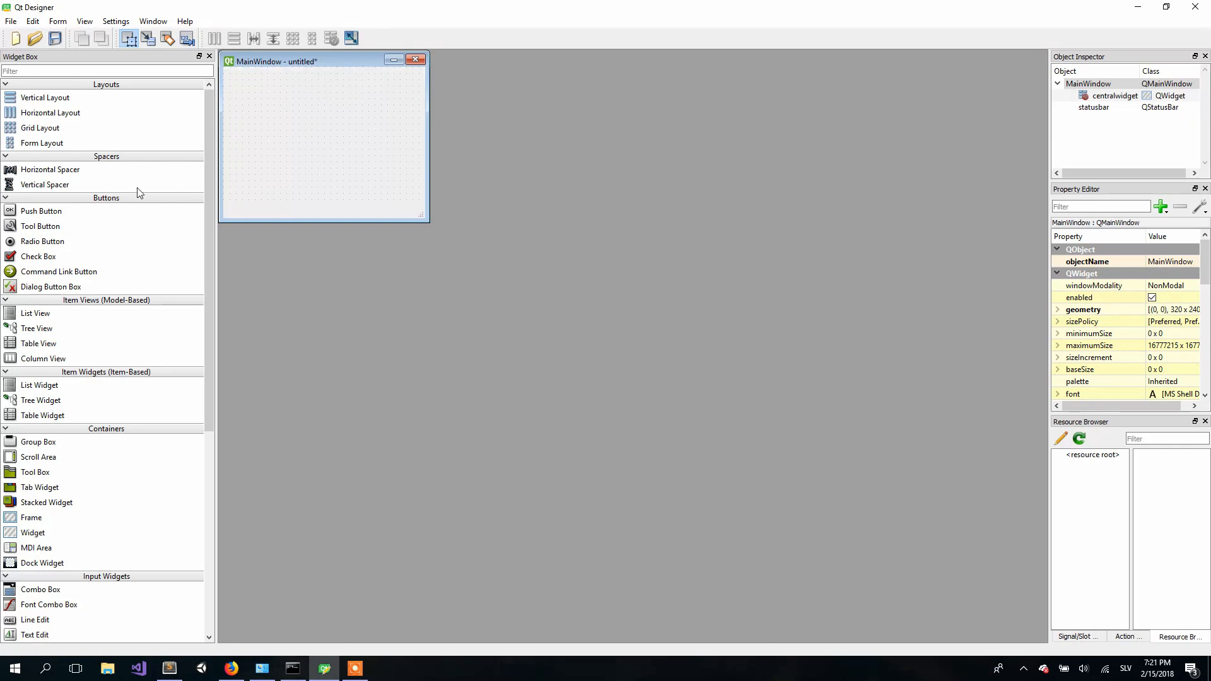
left_click_drag(40, 210, 322, 138)
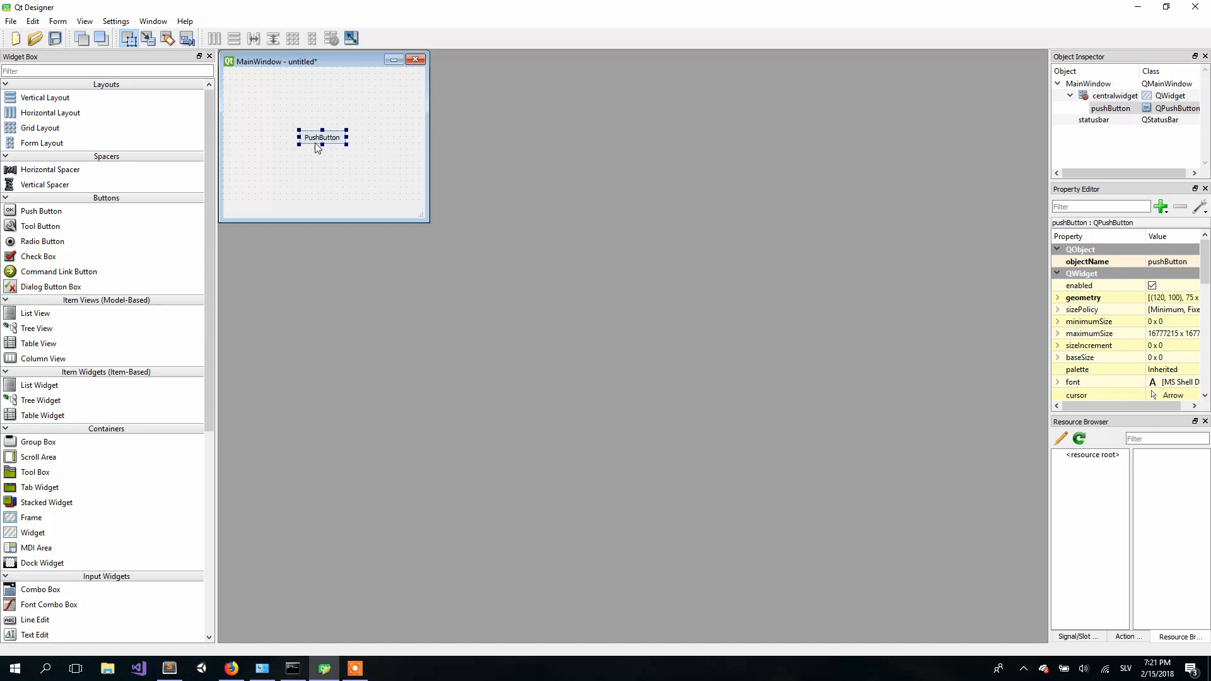
mouse_move(357, 159)
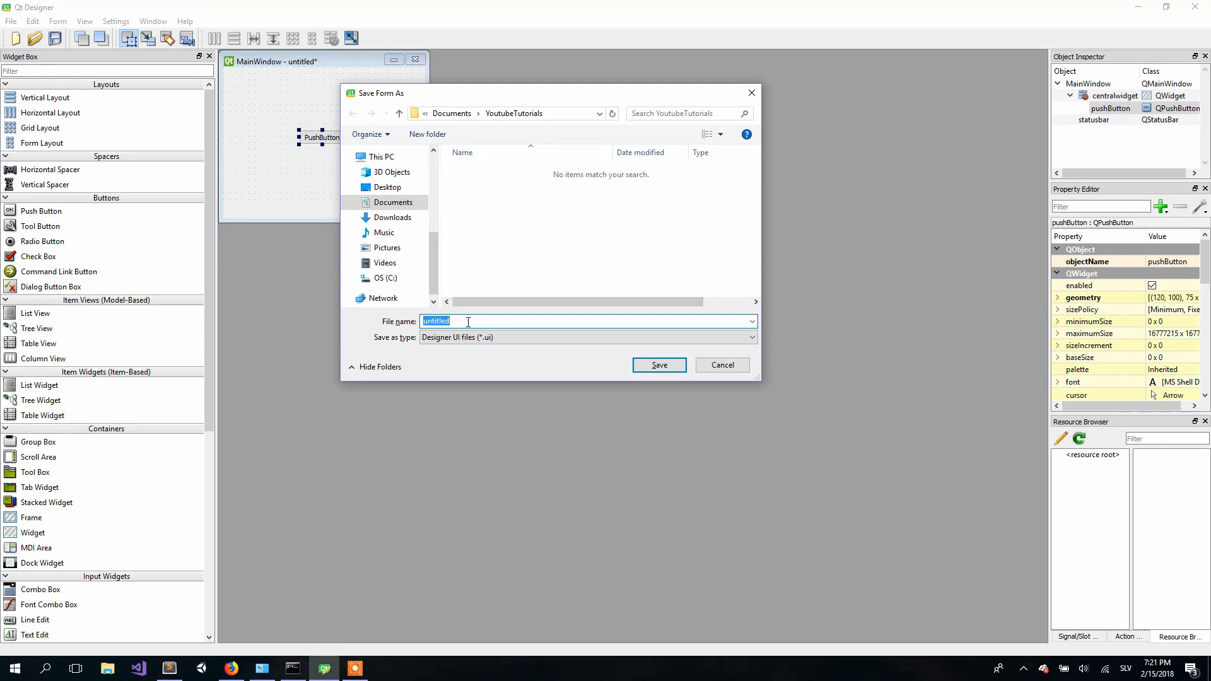
- Save the form as test.ui in Documents\YoutubeTutorials
type("test.ui")
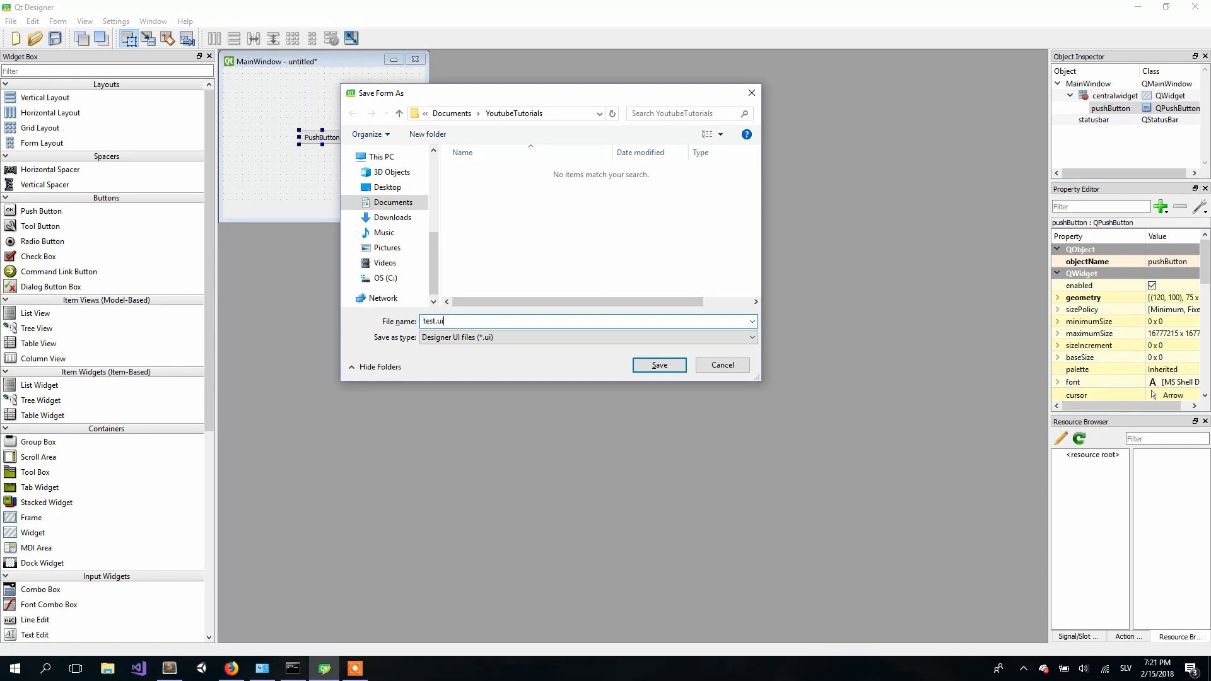
left_click(659, 364)
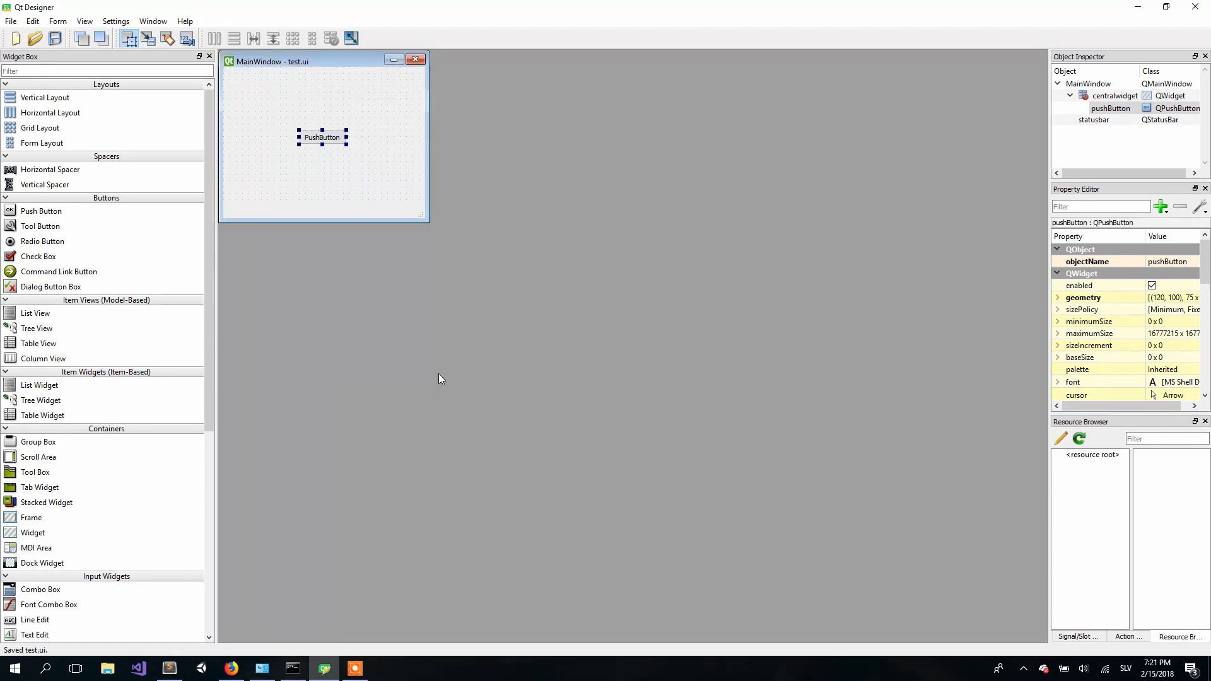
mouse_move(313, 579)
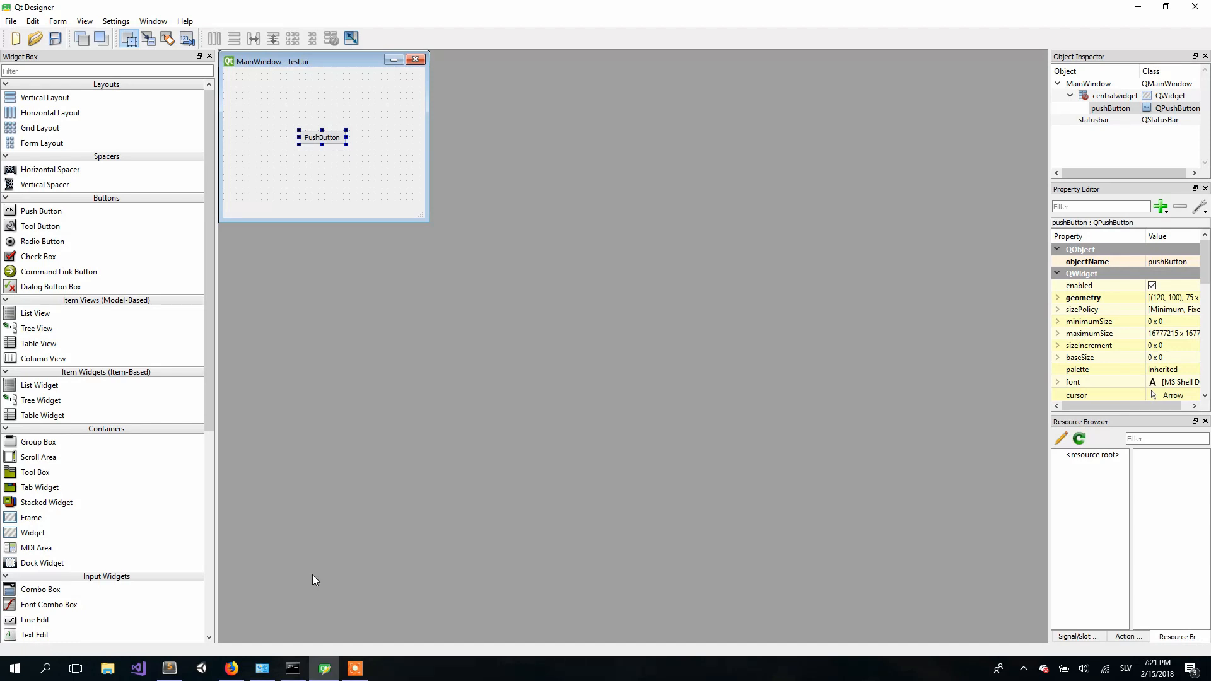
mouse_move(8, 624)
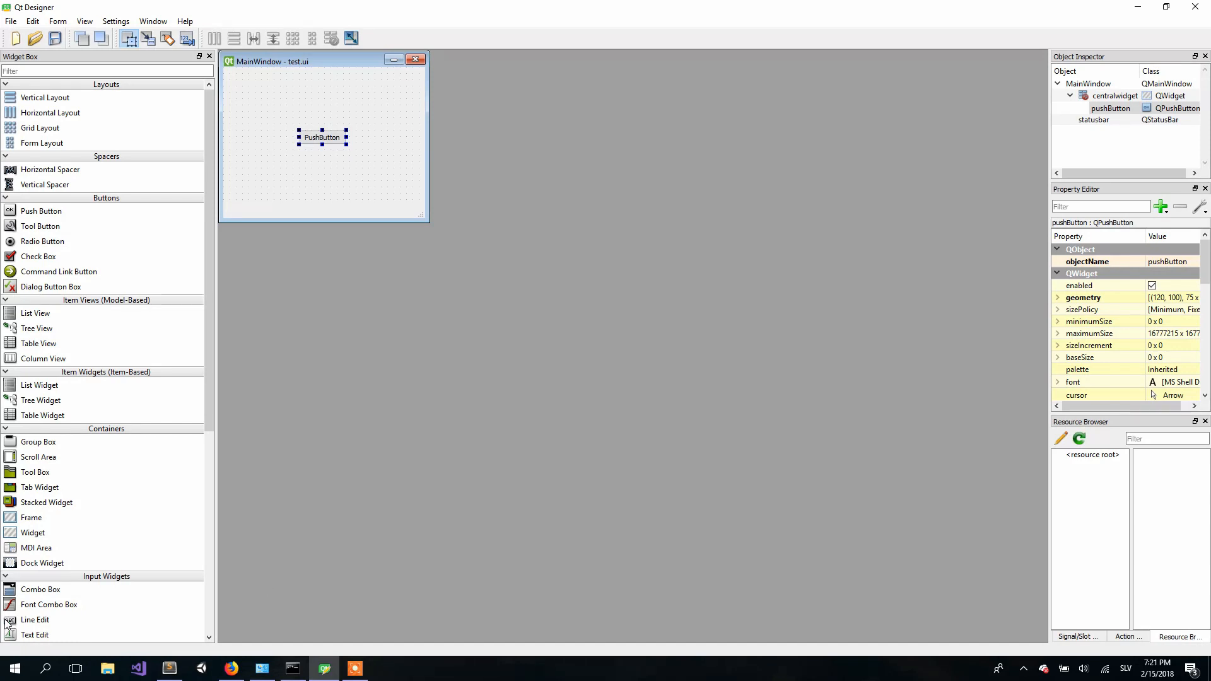
- Launch IDLE (Python 3.6 32-bit) from Windows search and create a new blank script from the shell
left_click(49, 668)
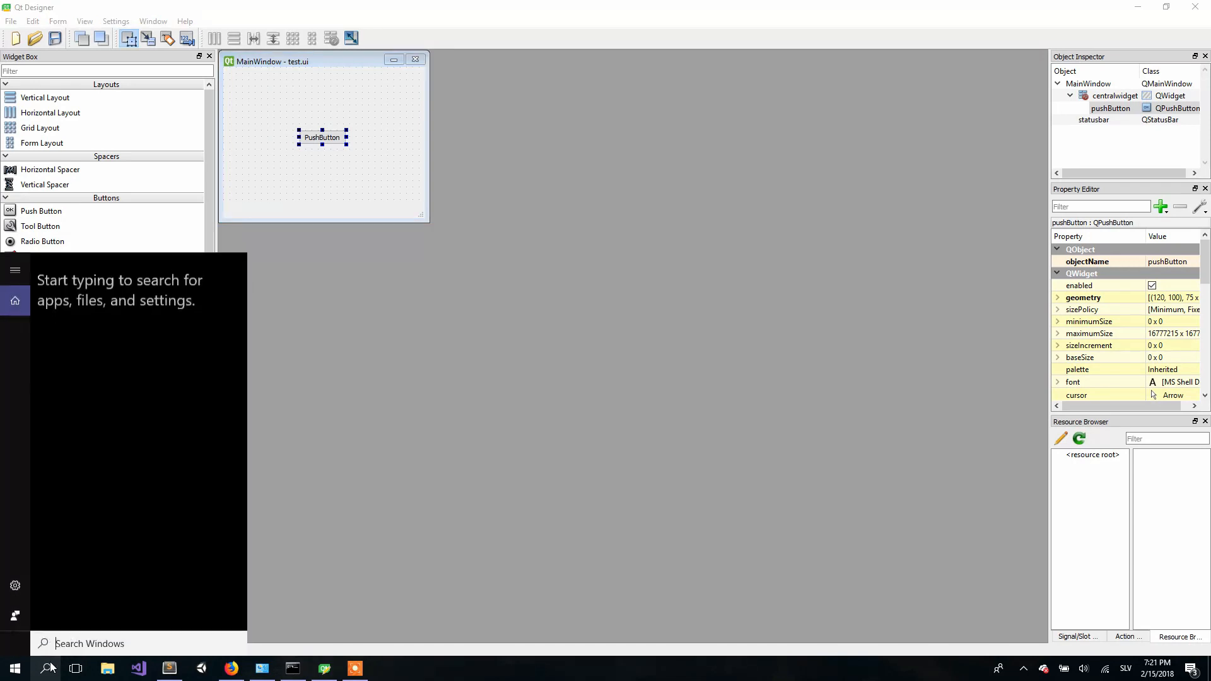
type("idle")
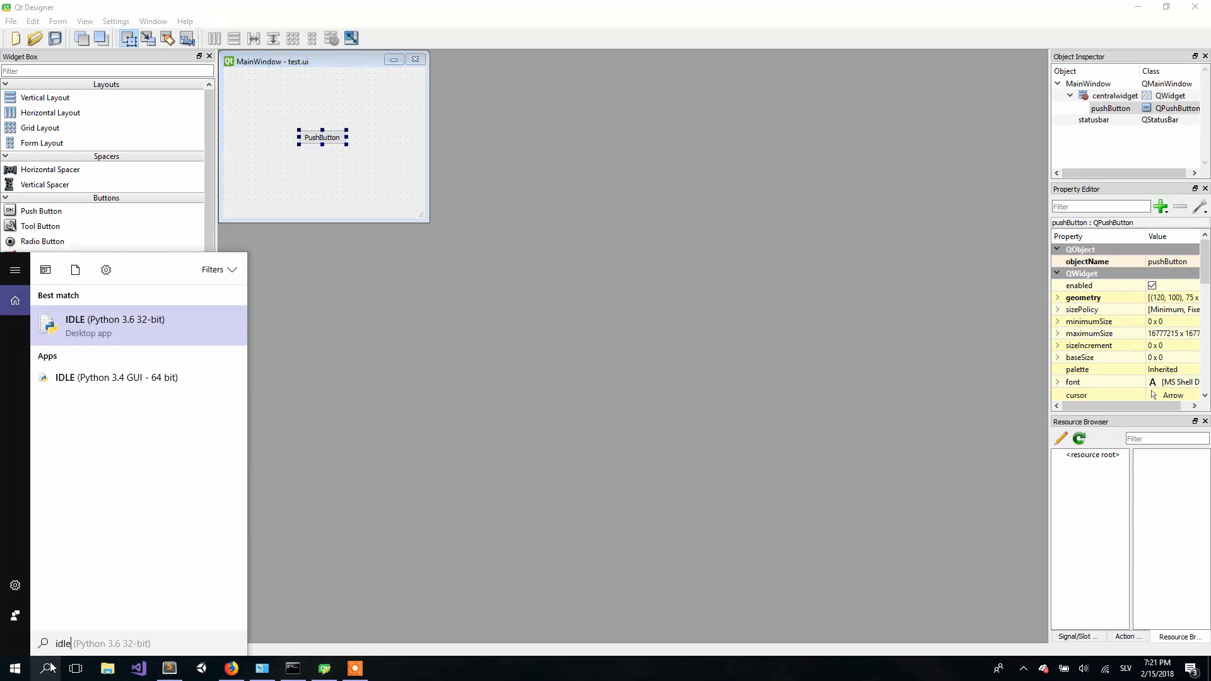
left_click(139, 324)
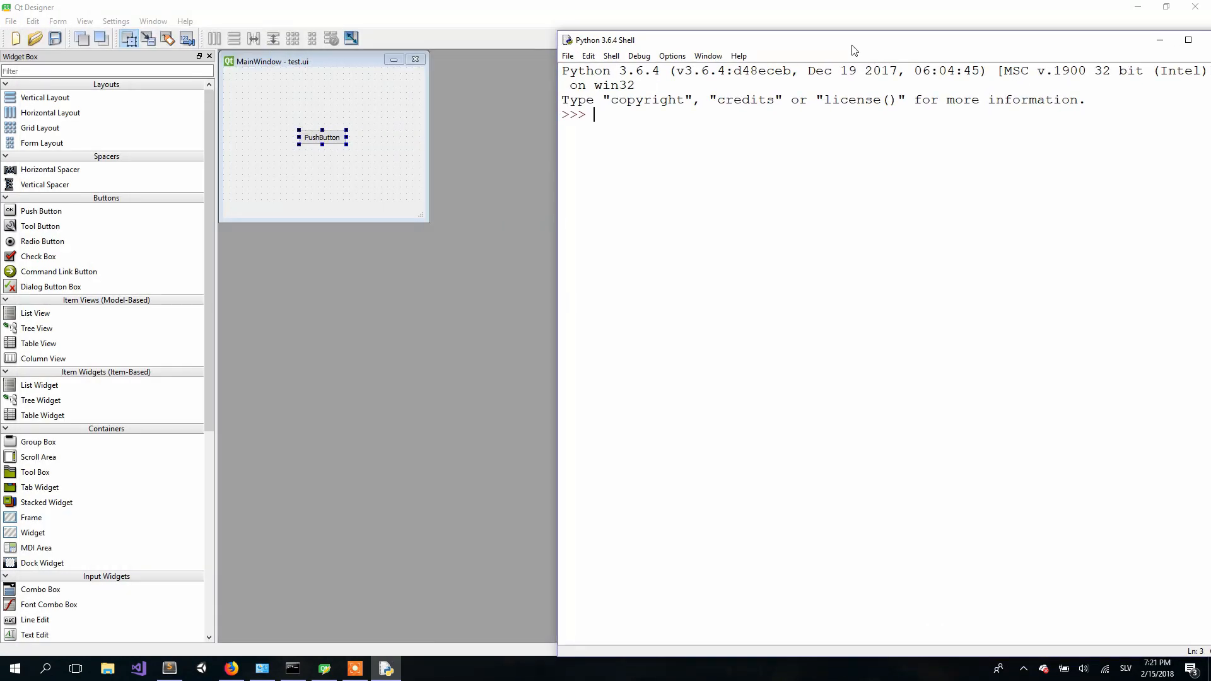
left_click(531, 49)
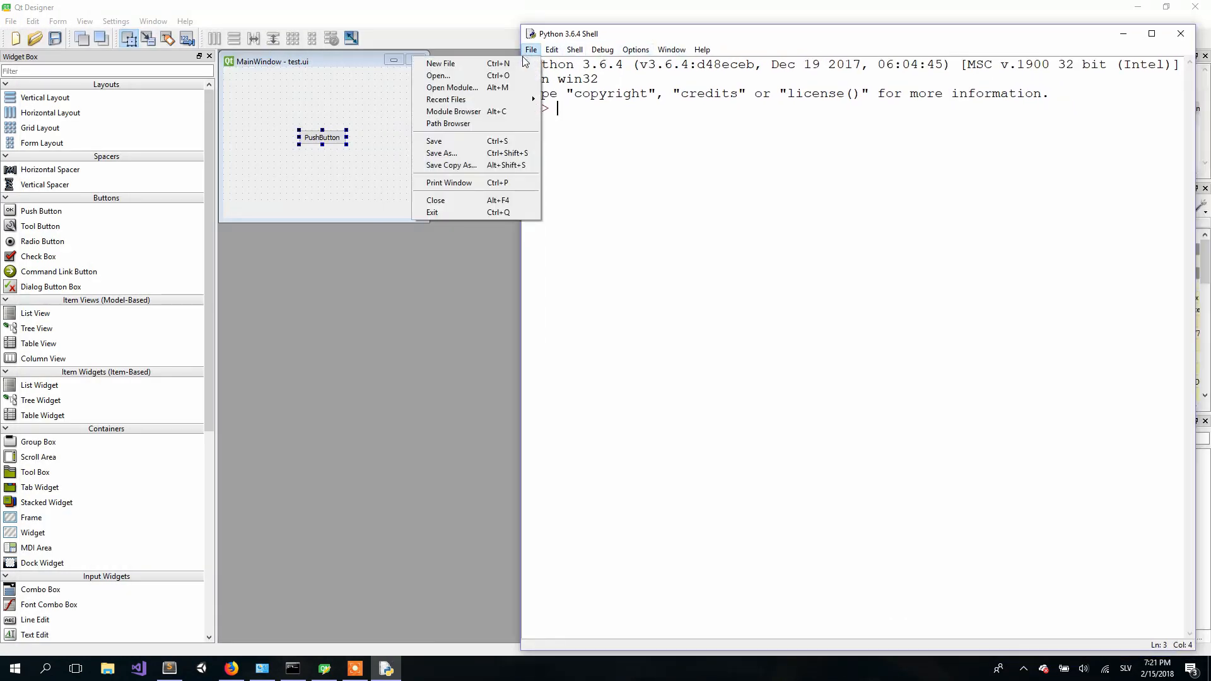
left_click(442, 63)
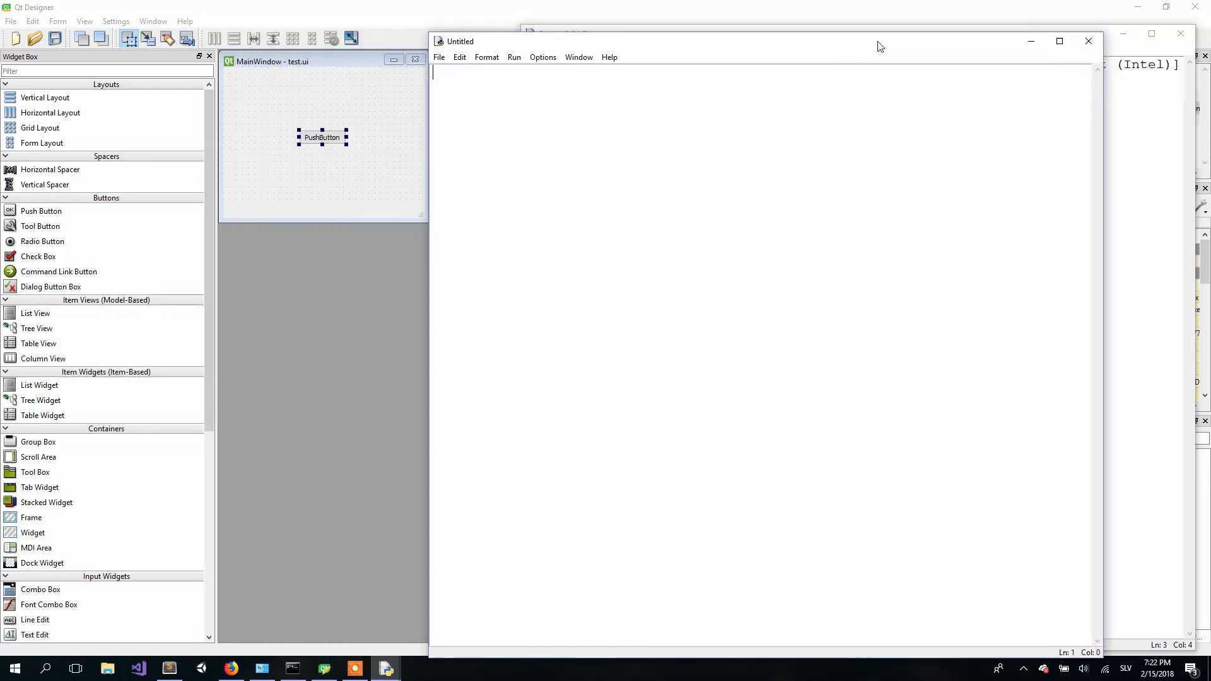
- Write the import line 'from PyQt5 import QtWidgets, uic' in the new script
left_click_drag(881, 47, 942, 31)
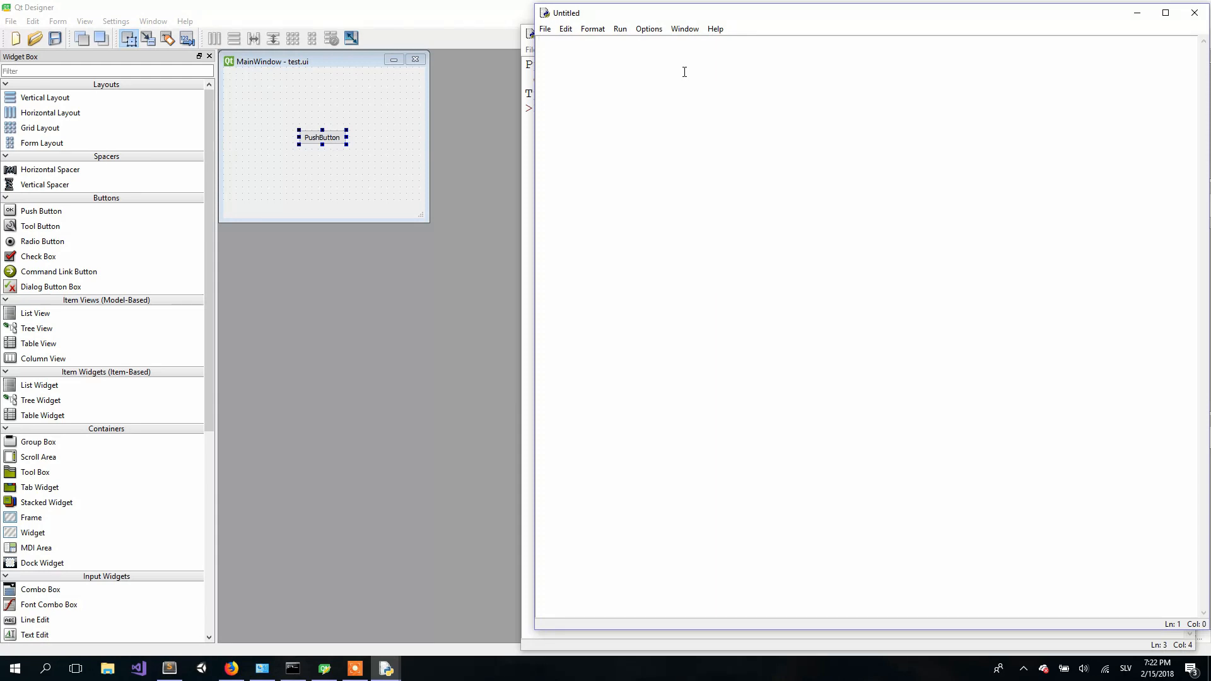
type("from PyQt5 import")
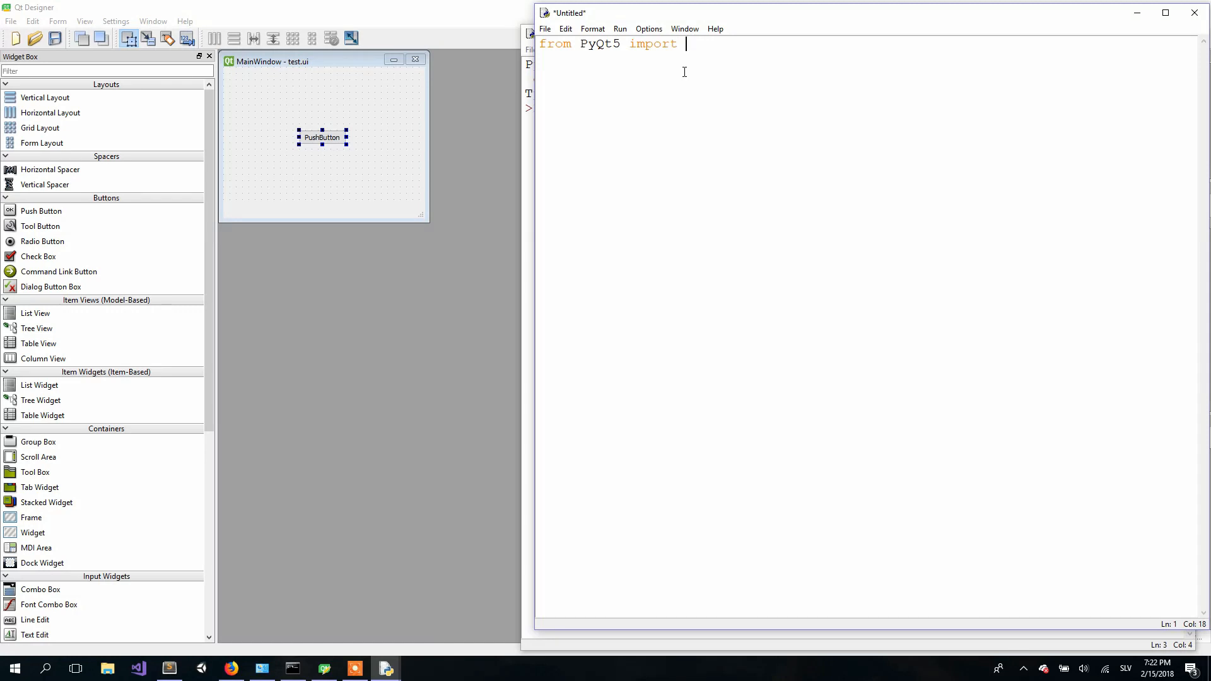
type("Q")
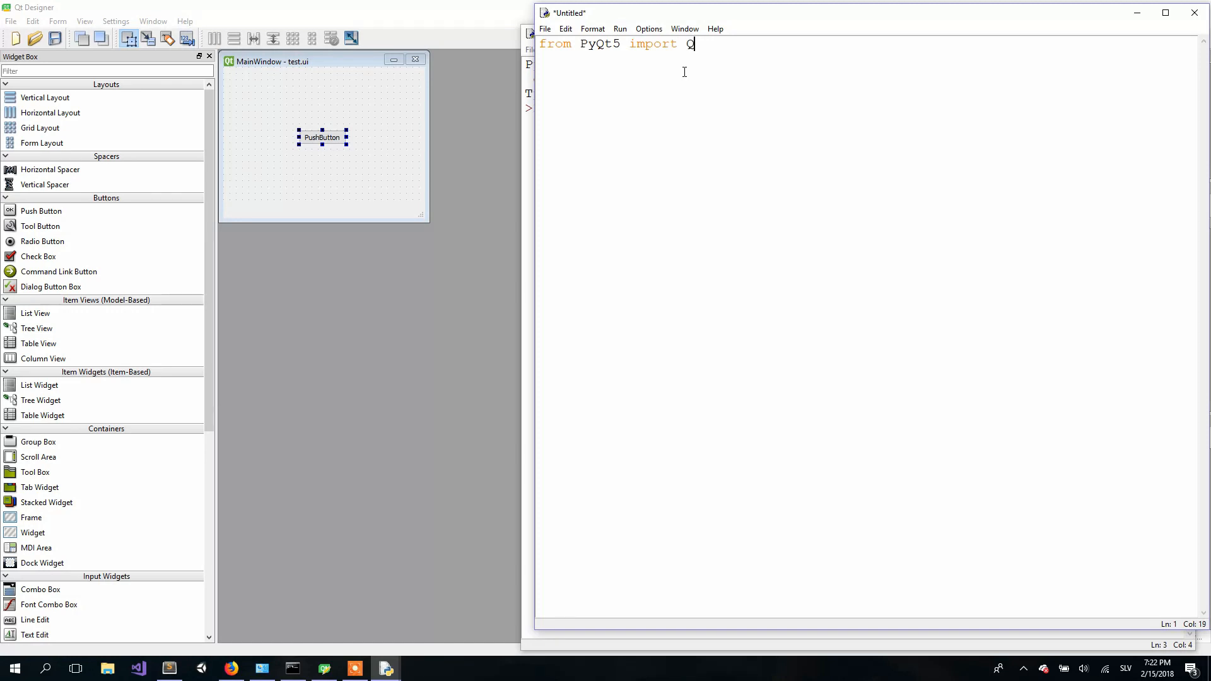
type("tWidgets")
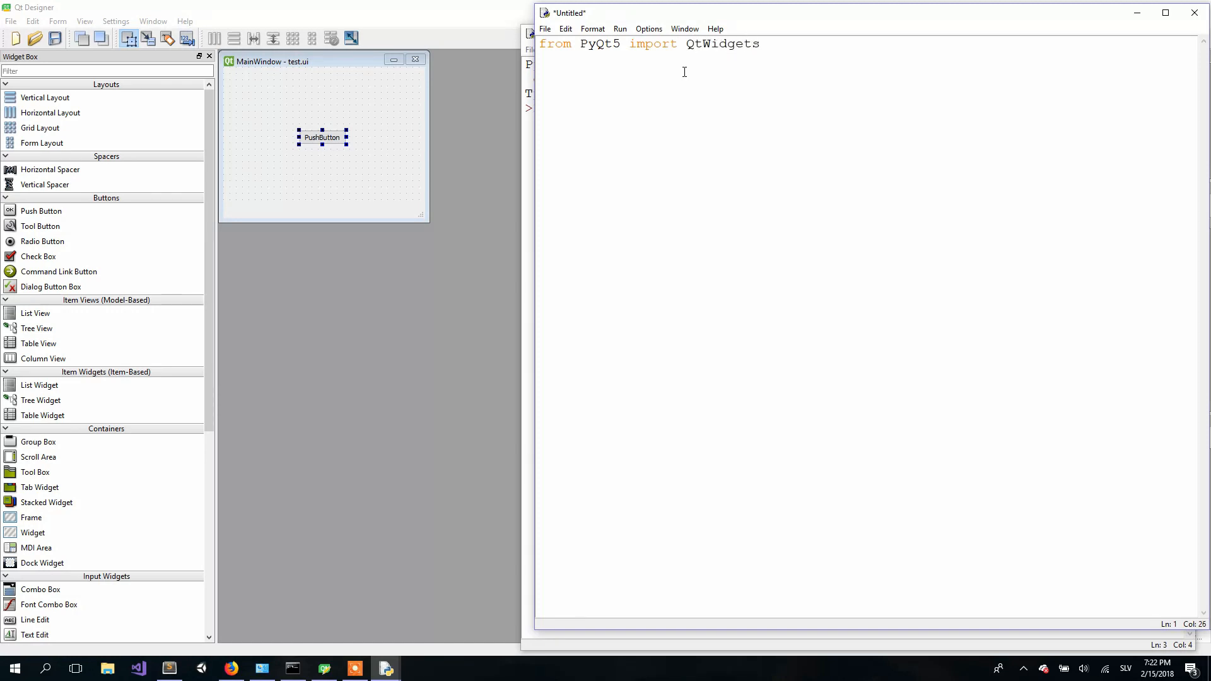
type(",")
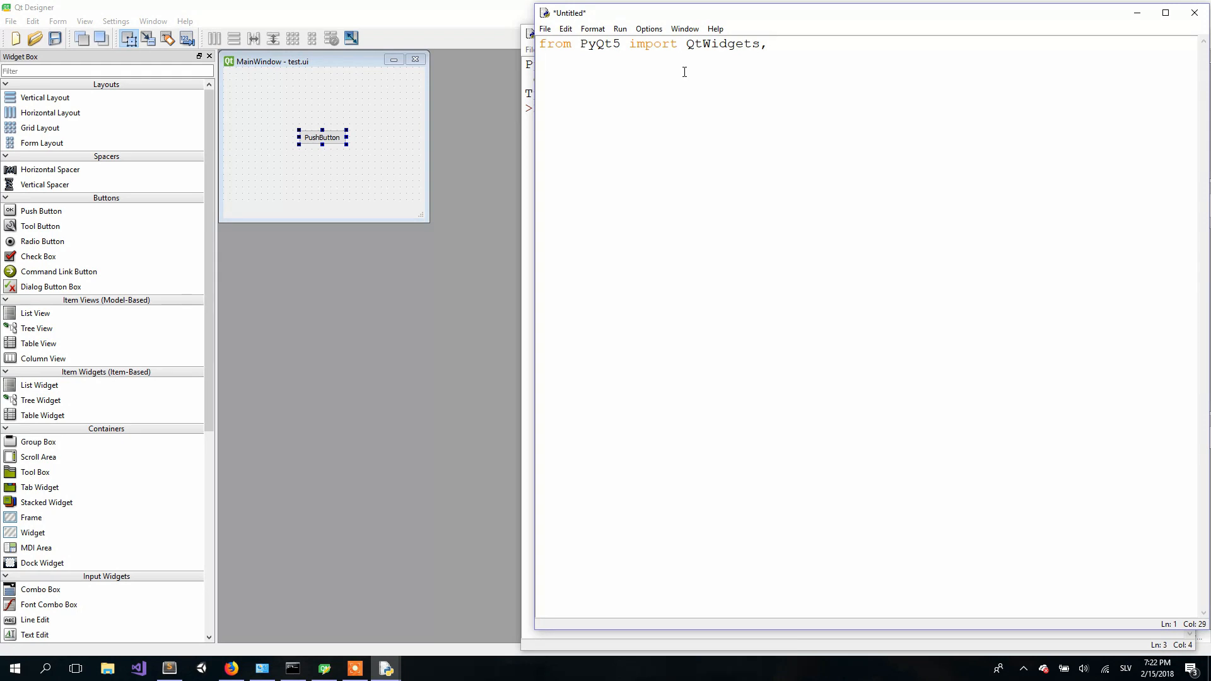
type("uic")
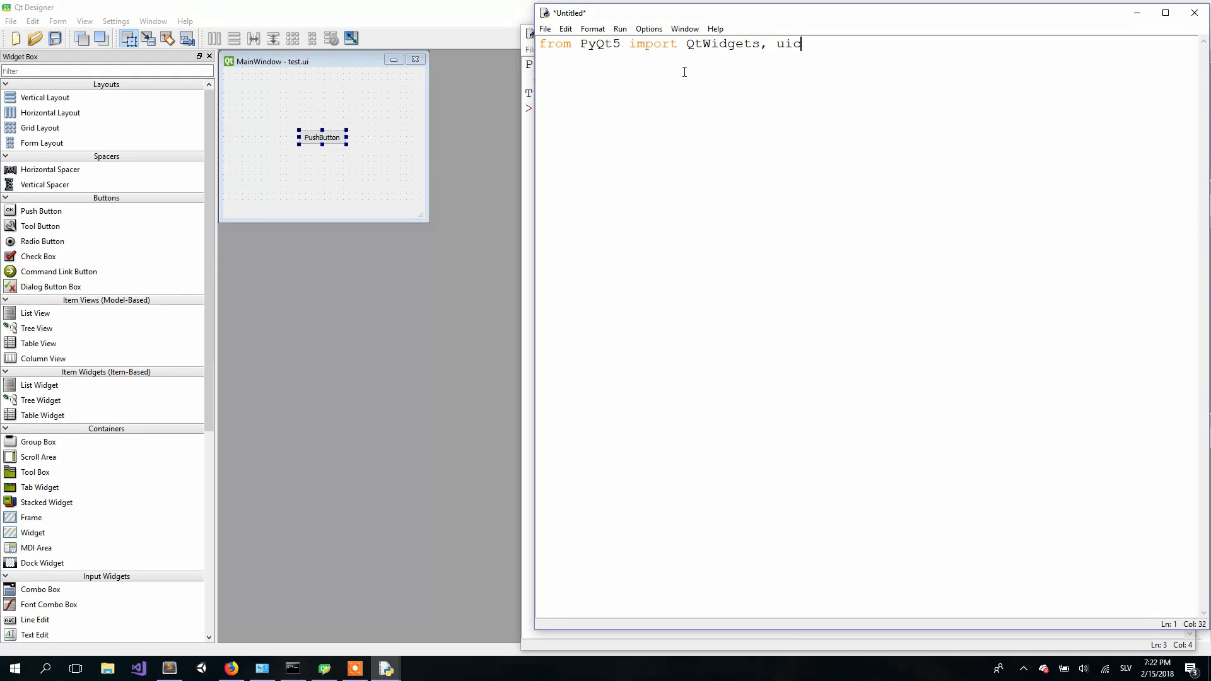
- Add the line 'app = QtWidgets.QApplication([])' below the import
type("app")
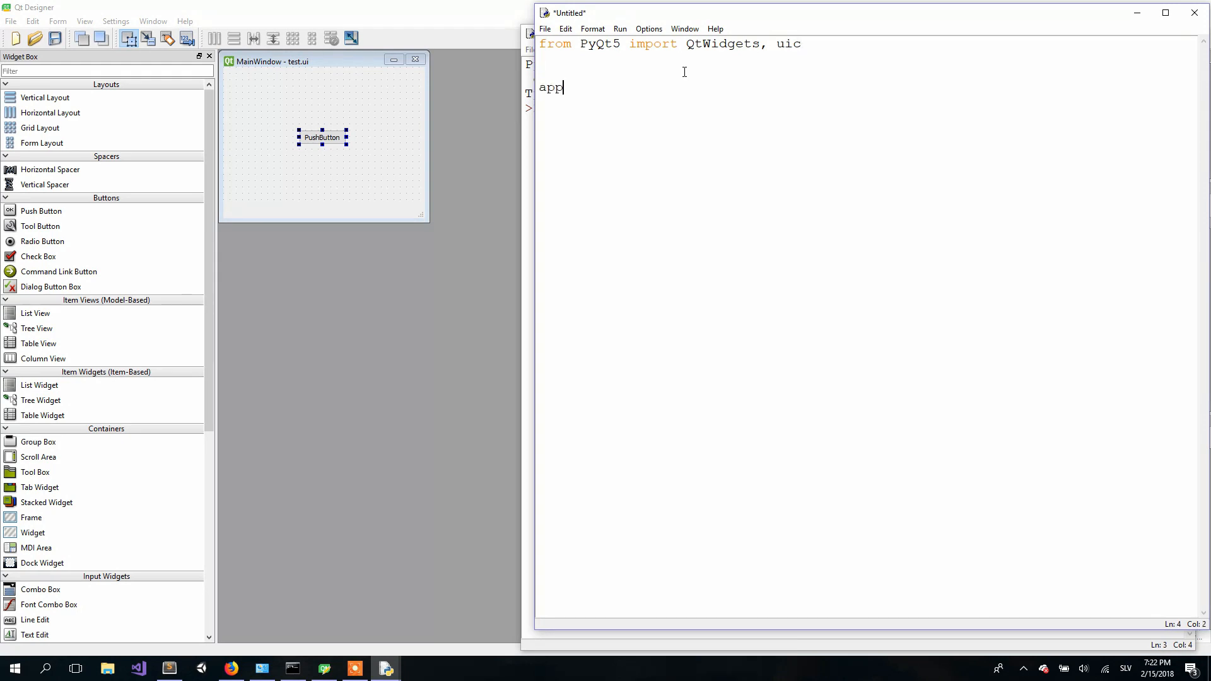
type("=")
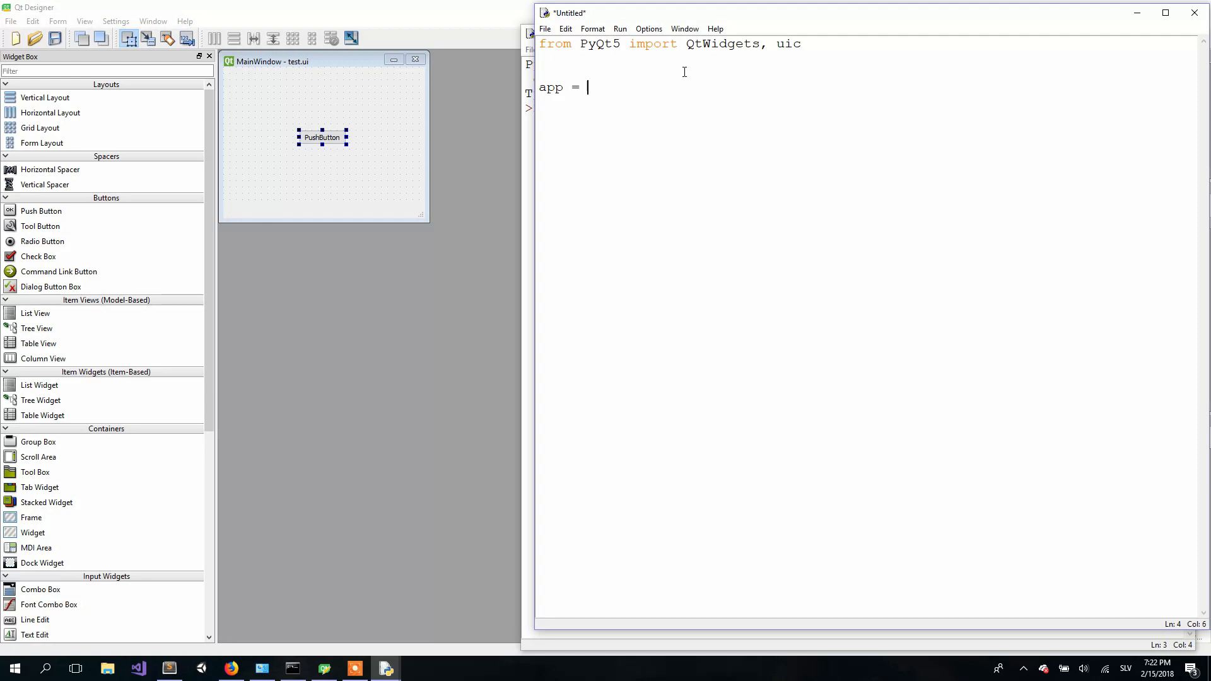
type("Qt")
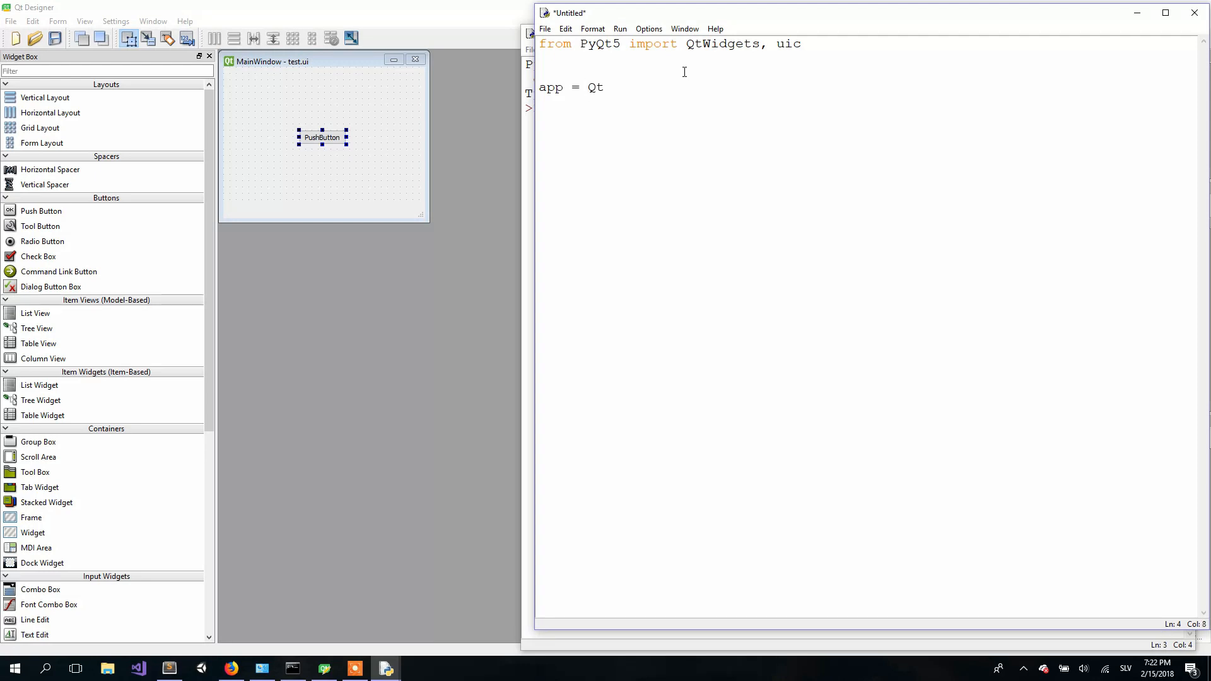
type("Q")
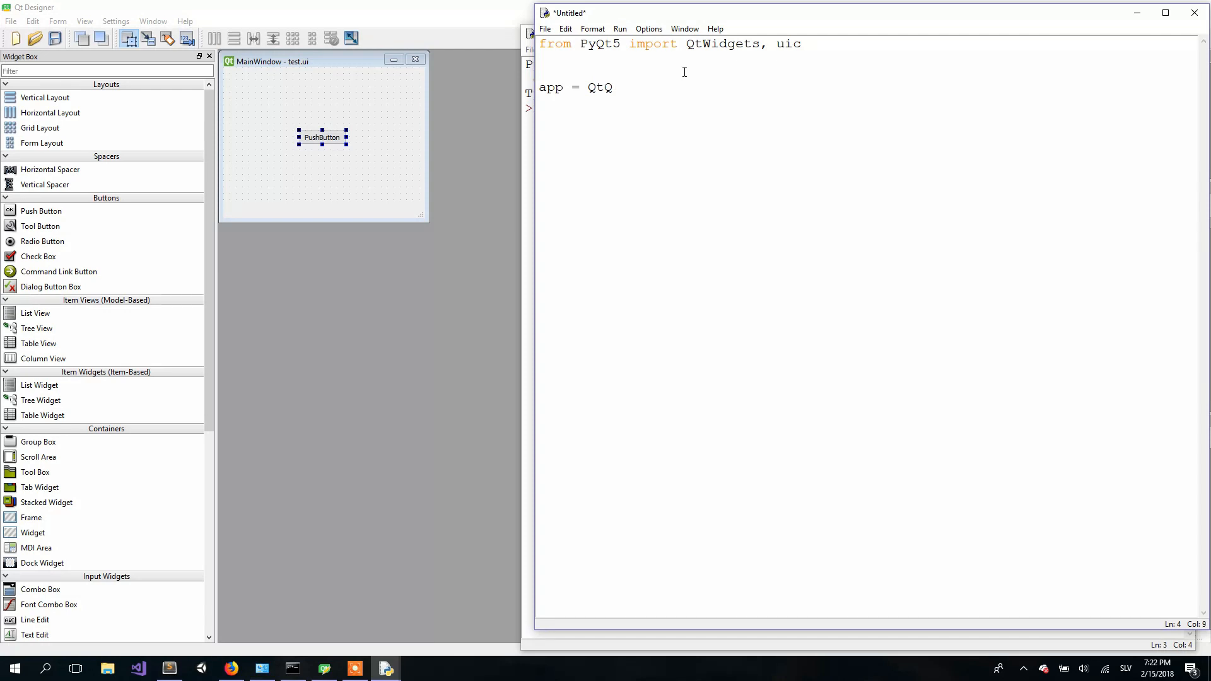
type("Widgets")
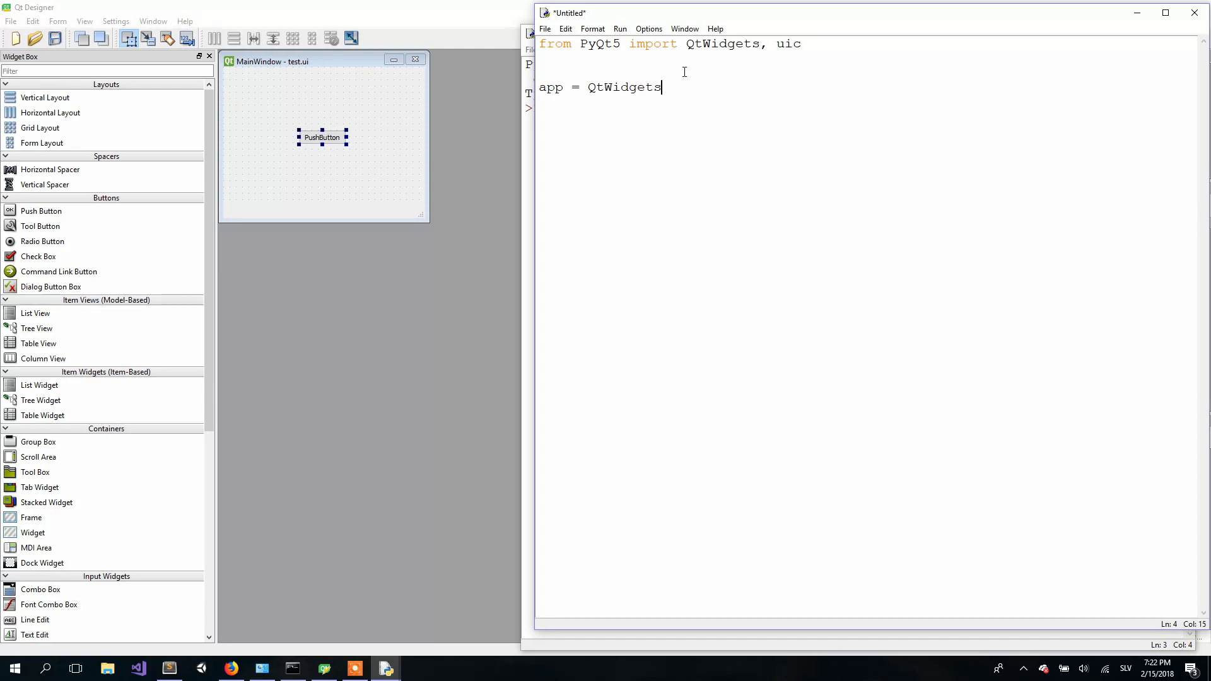
type(".Q")
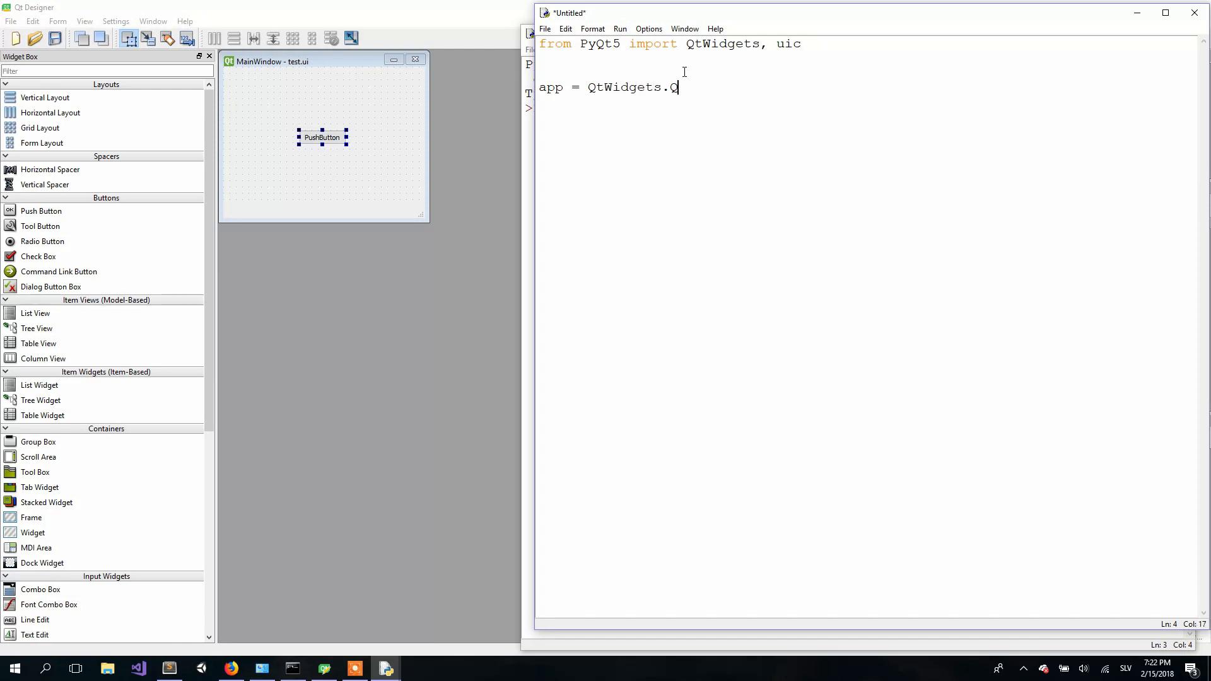
type("Appl")
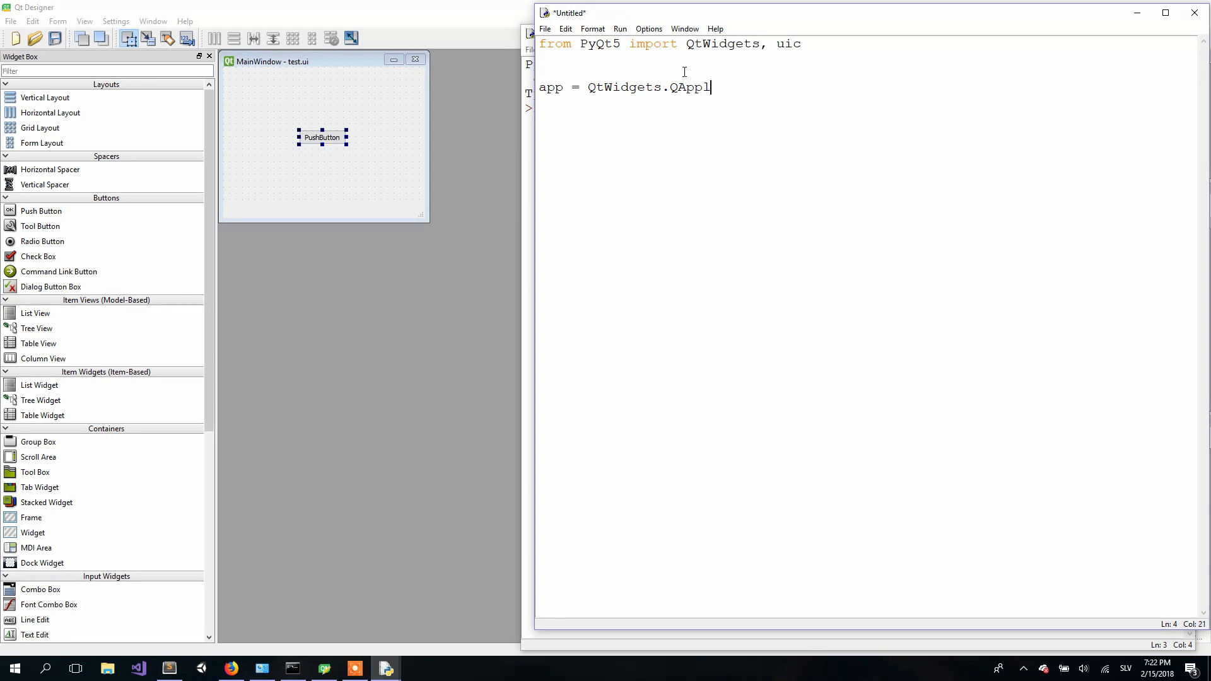
type("ication")
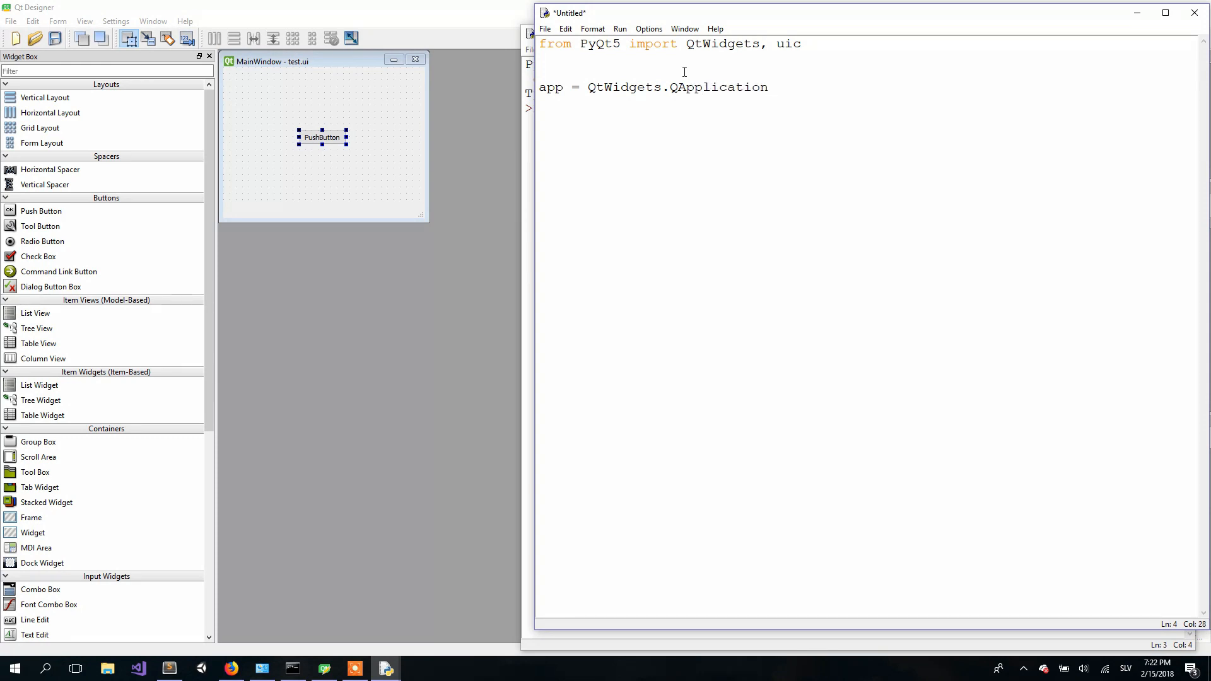
type("()")
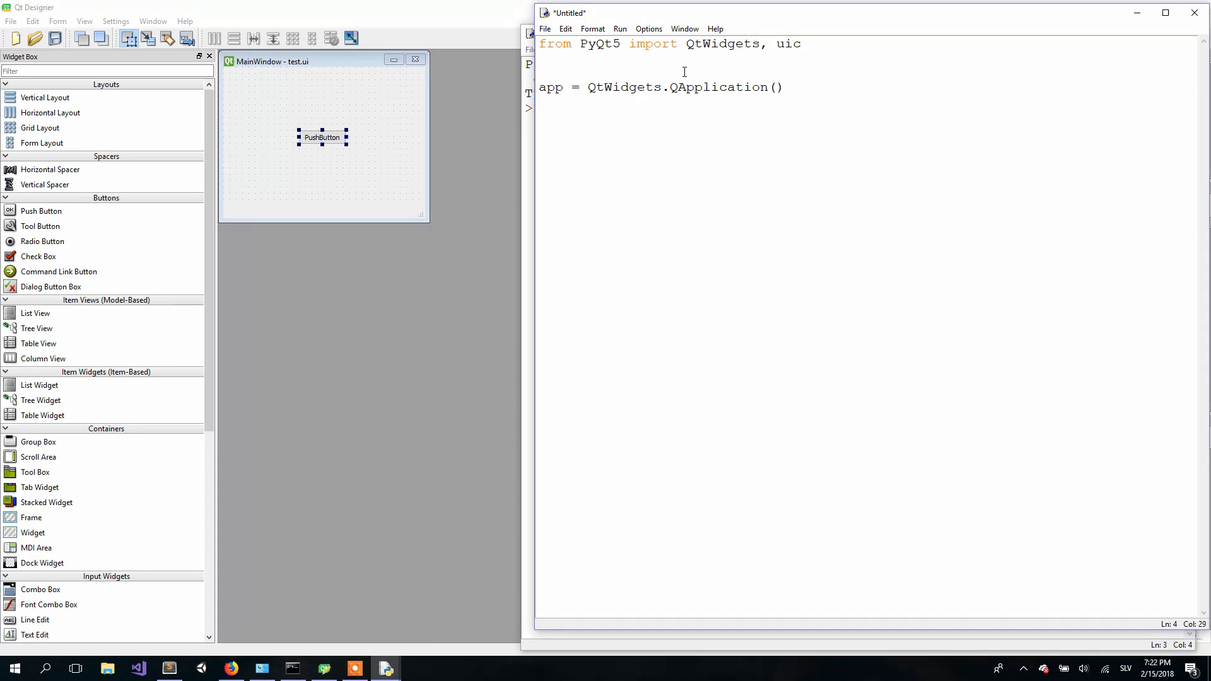
type("[]")
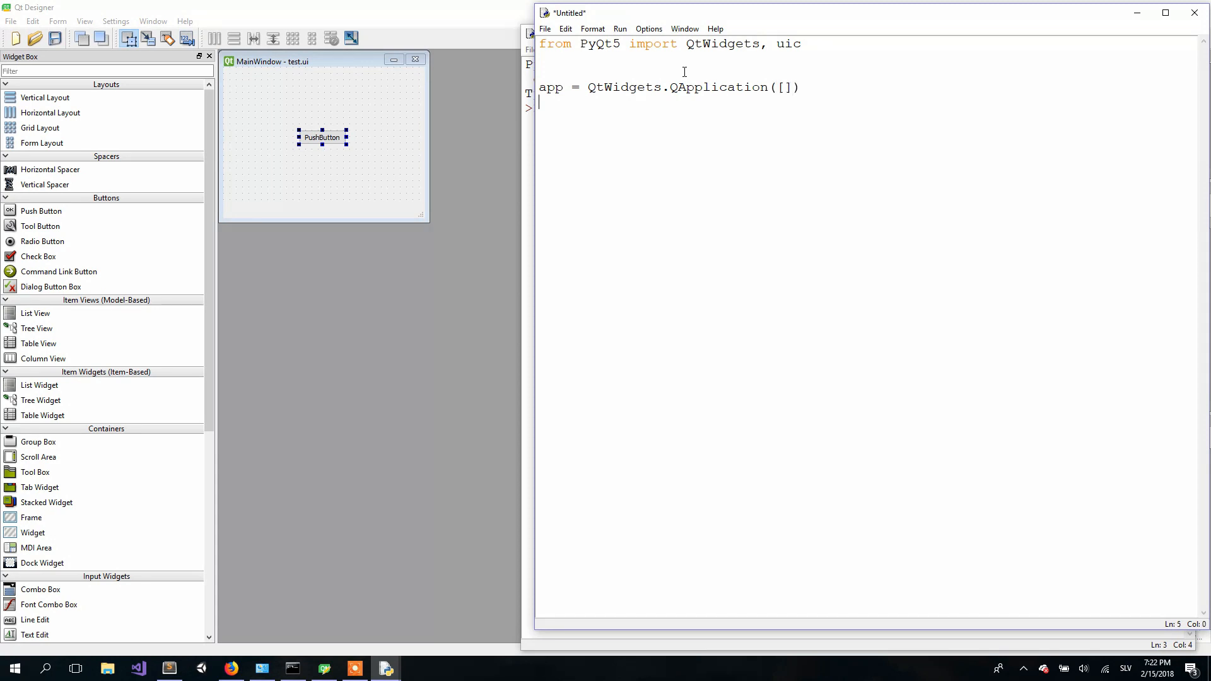
- Add the line 'dlg = uic.loadUi("test.ui")' and begin the next 'dlg.' line
type("dlg = u")
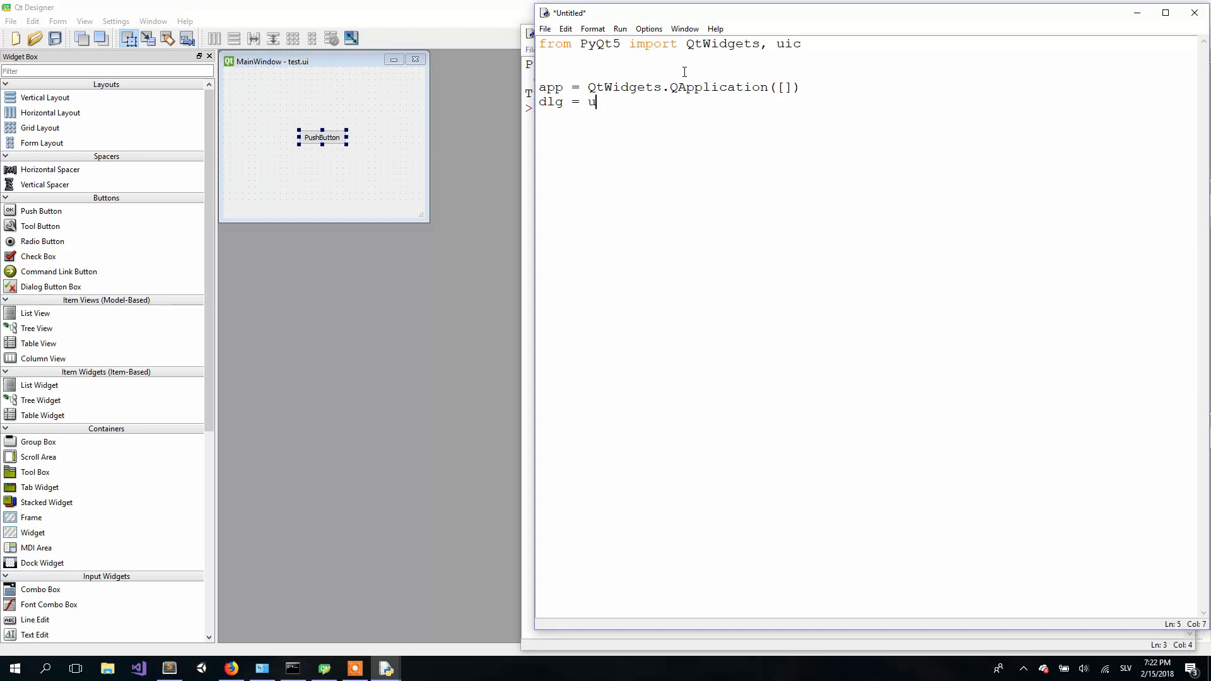
type("ic.")
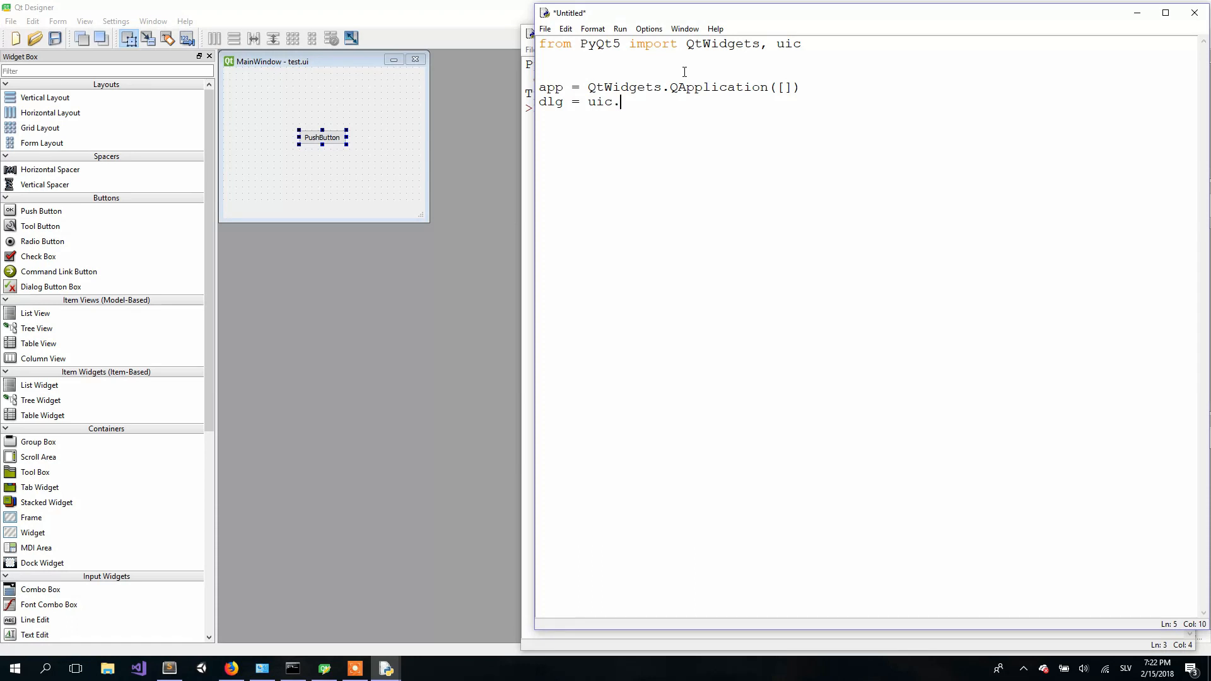
mouse_move(660, 108)
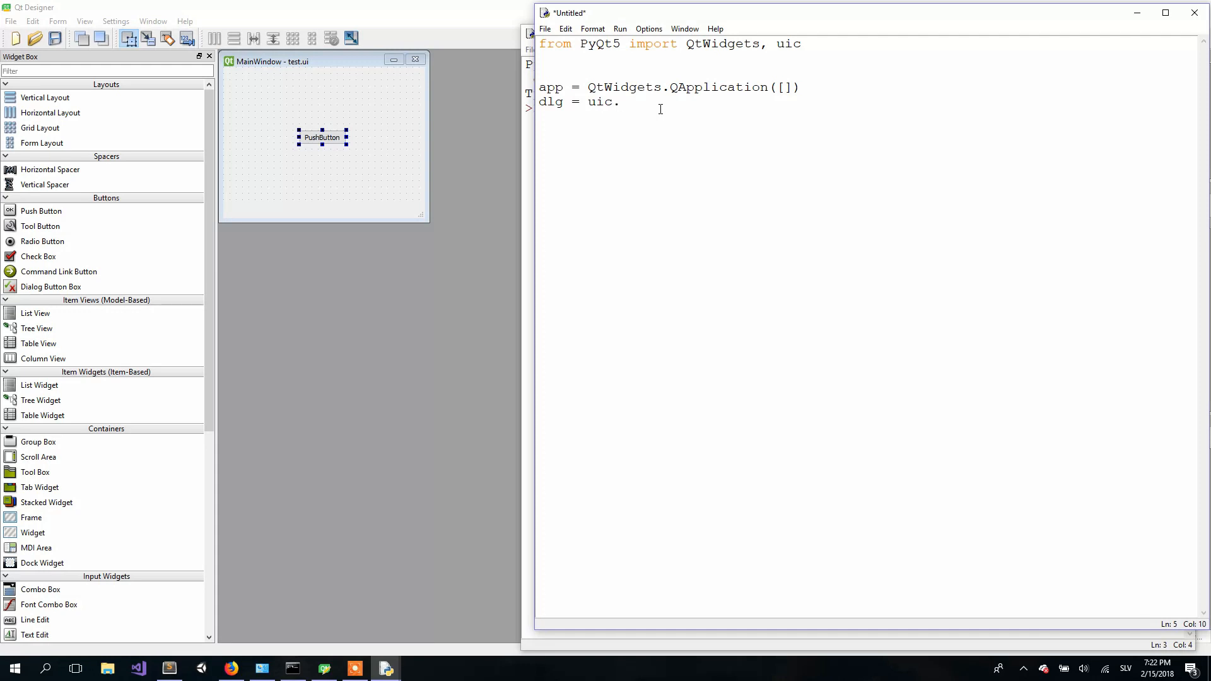
type("load")
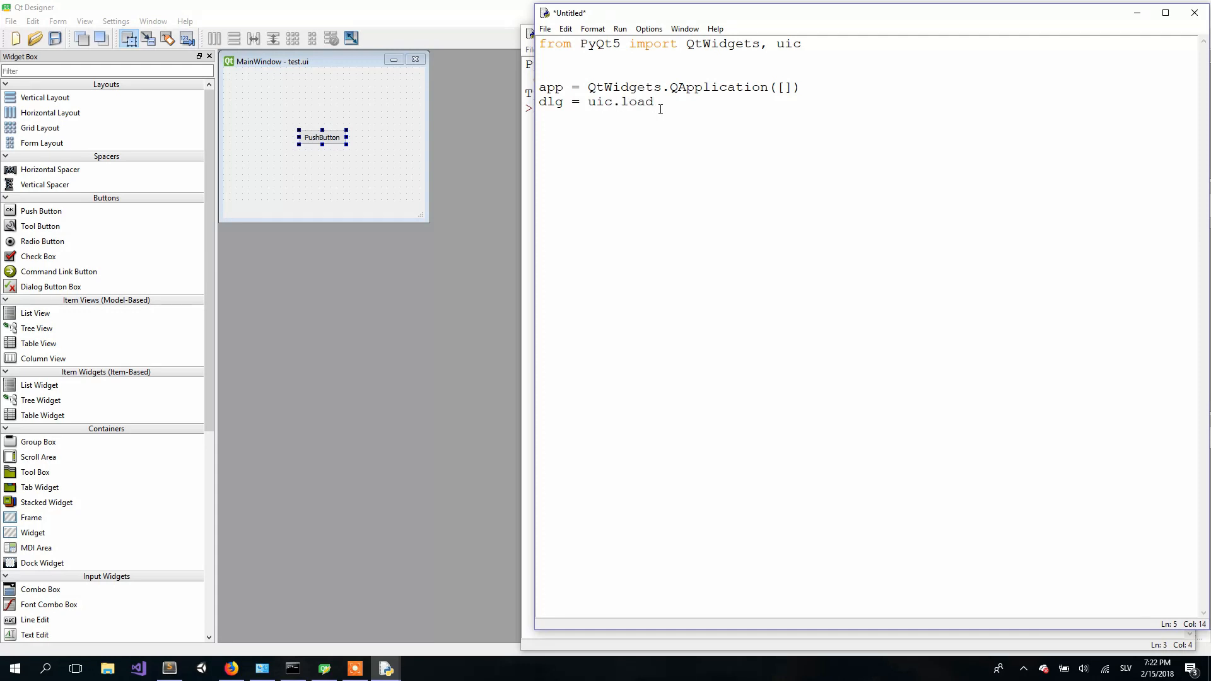
type("Ui(\"\")")
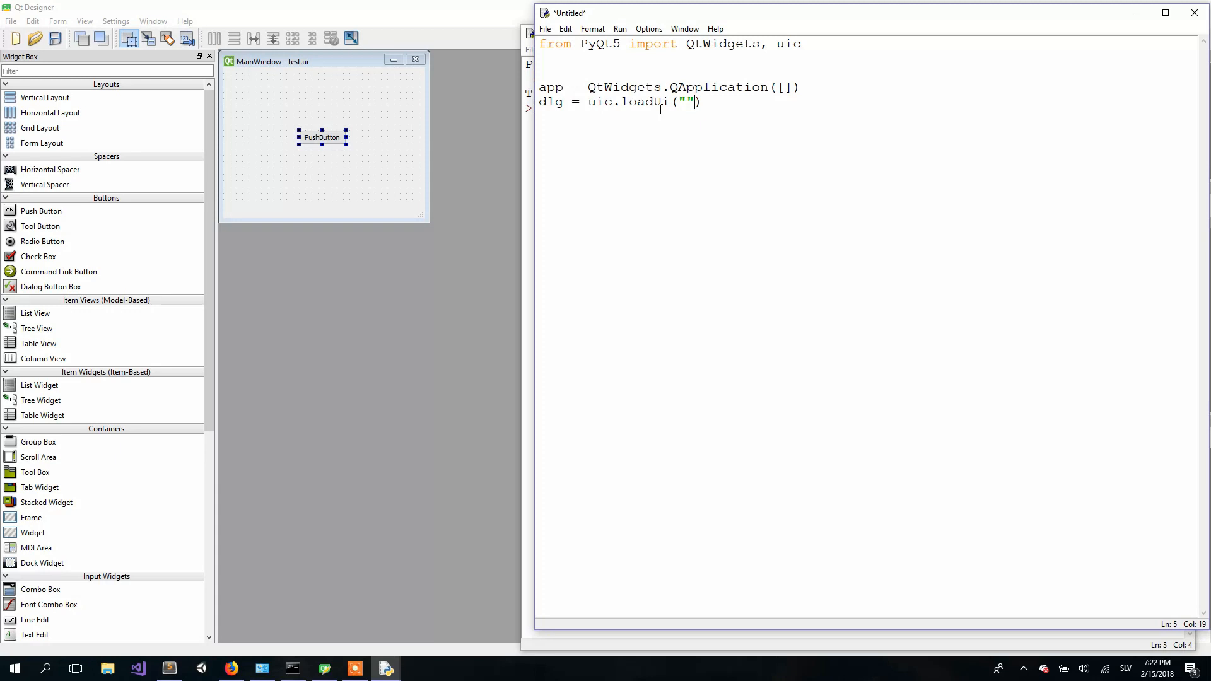
key("Left")
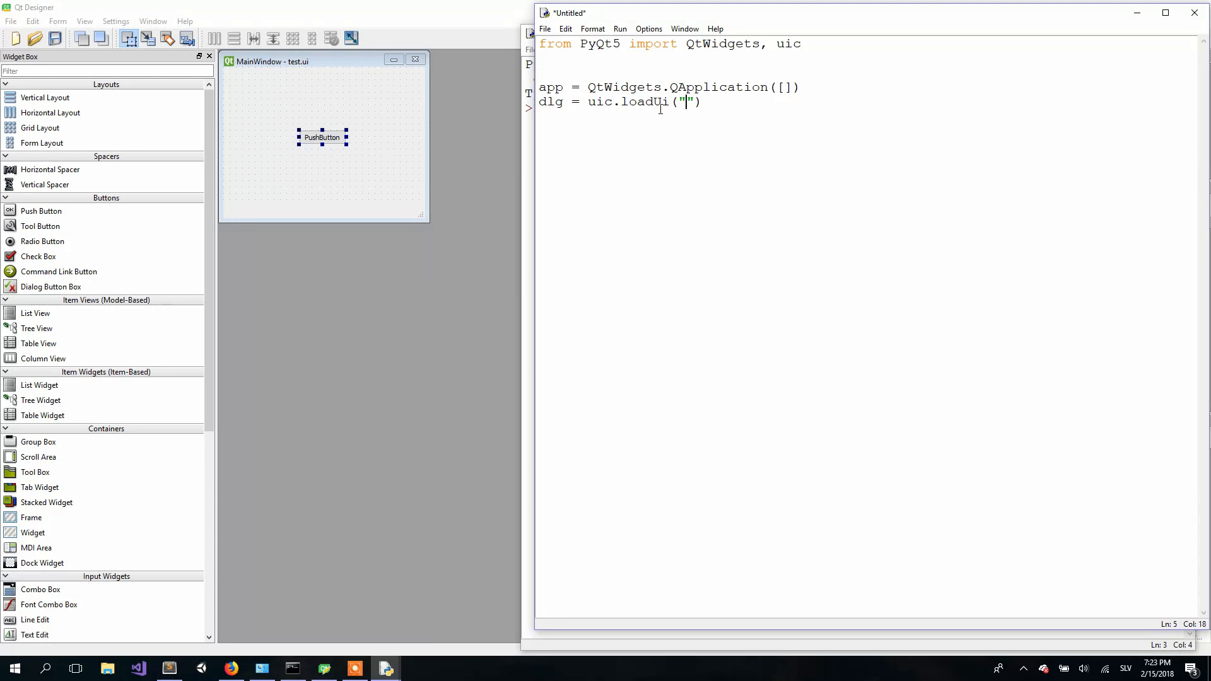
type("tes")
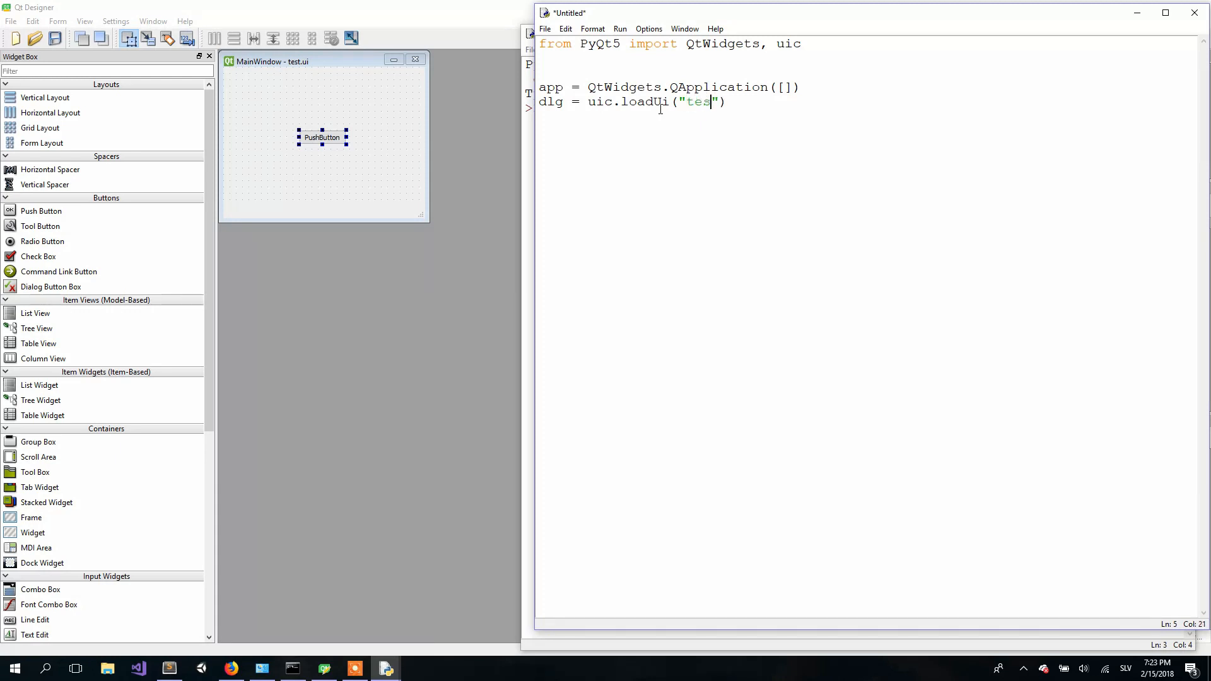
type("t.ui")
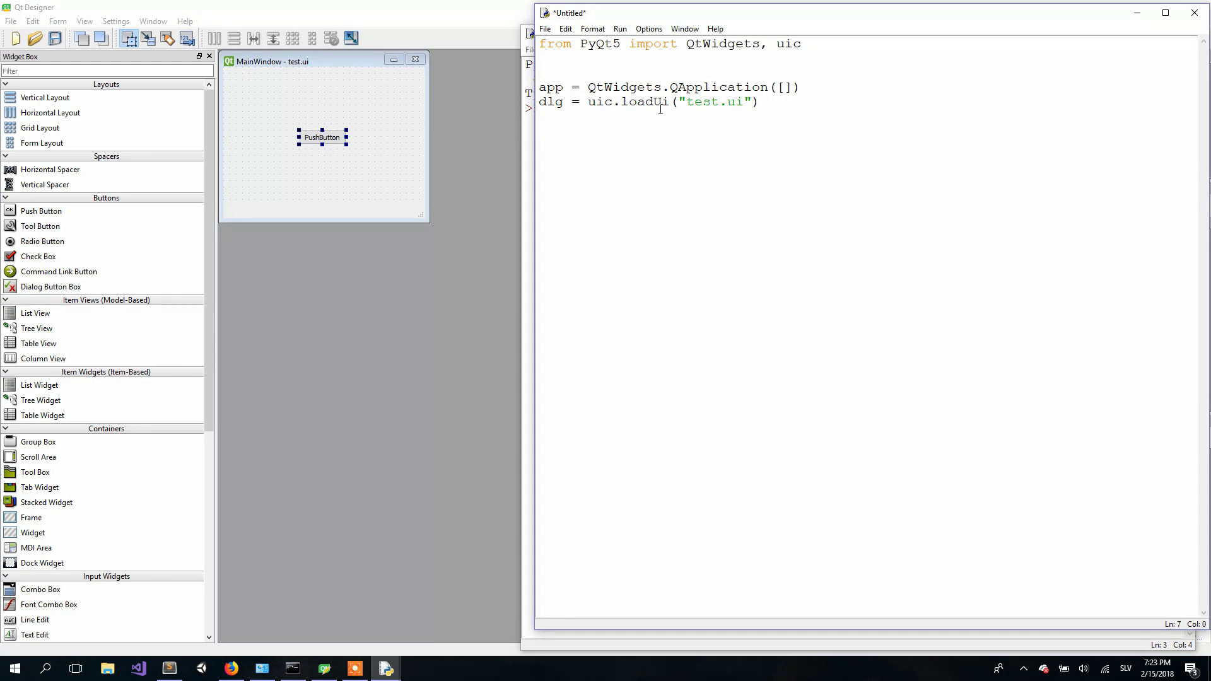
type("dlg.")
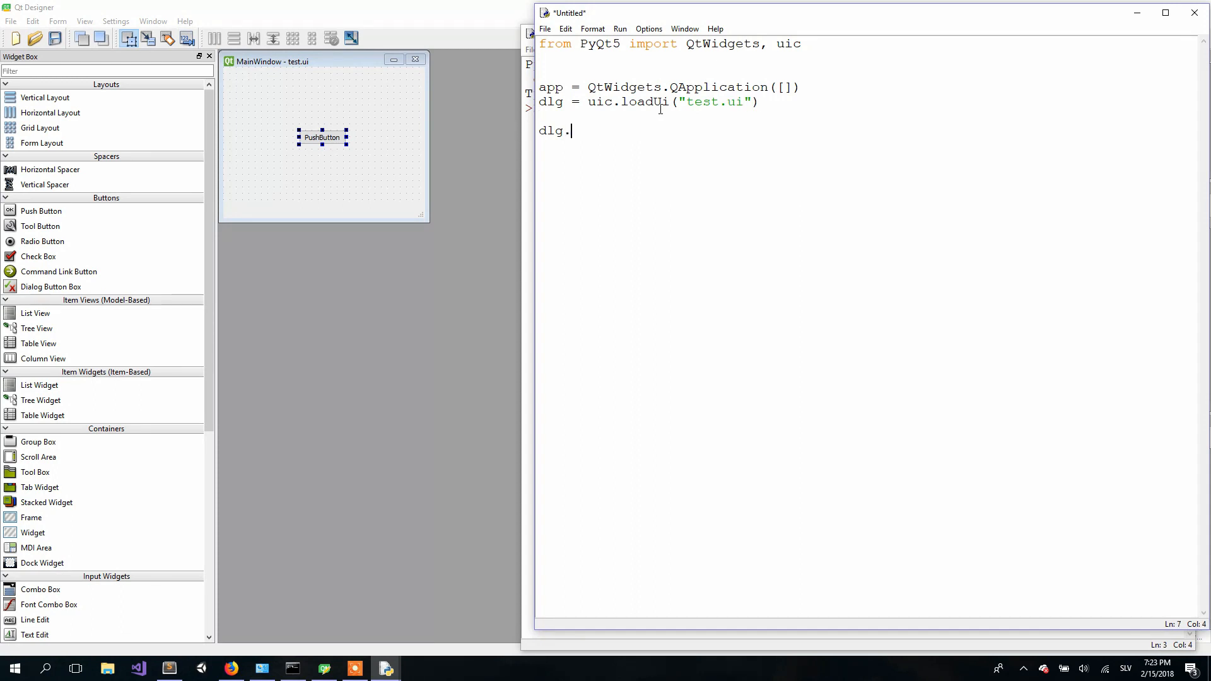
- Complete the 'dlg.show()' line to display the loaded window
type("show(")
type("app.exec()")
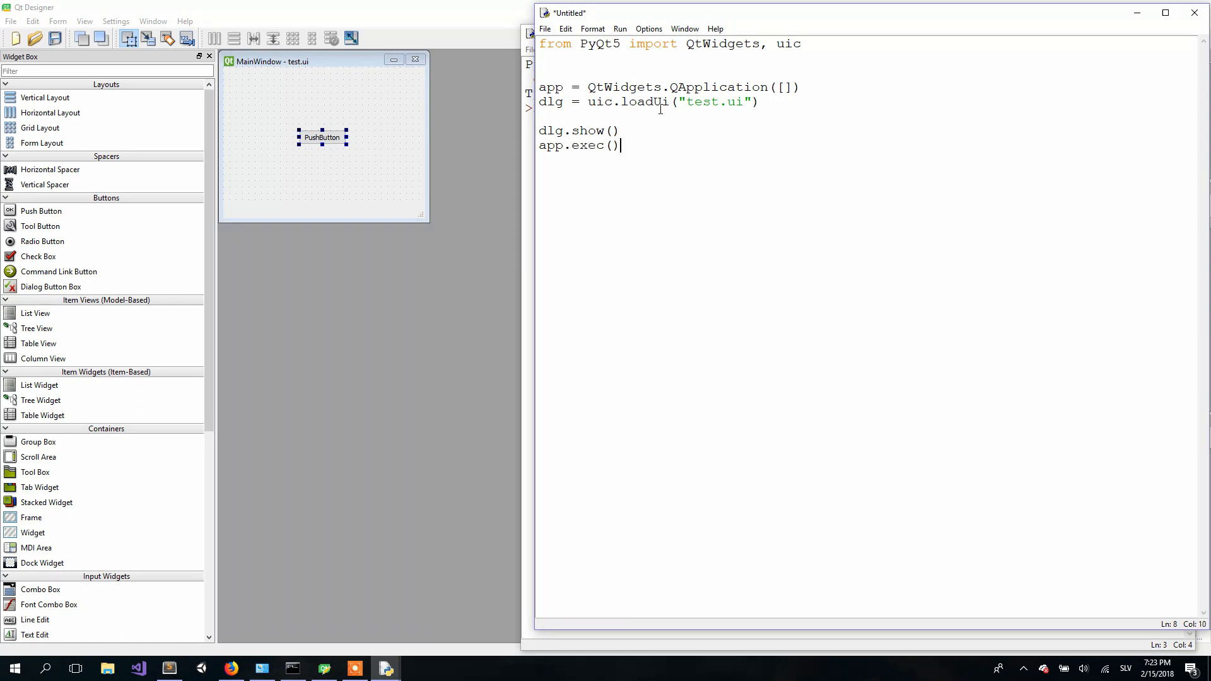
mouse_move(706, 125)
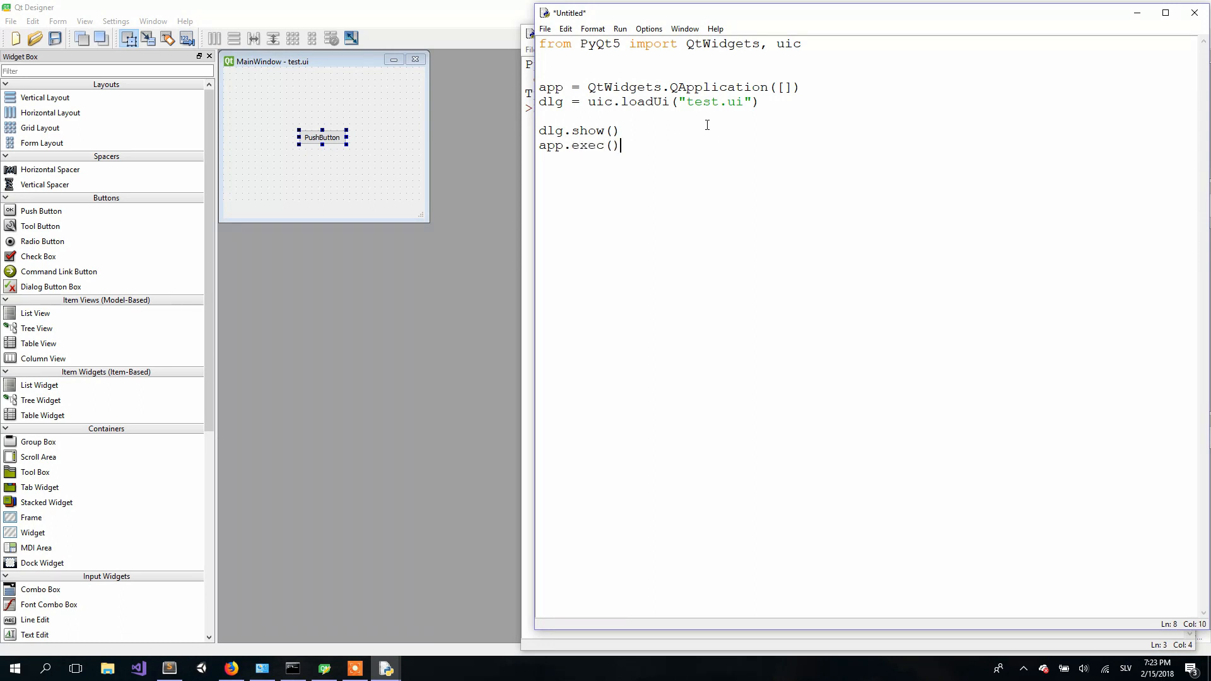
mouse_move(728, 138)
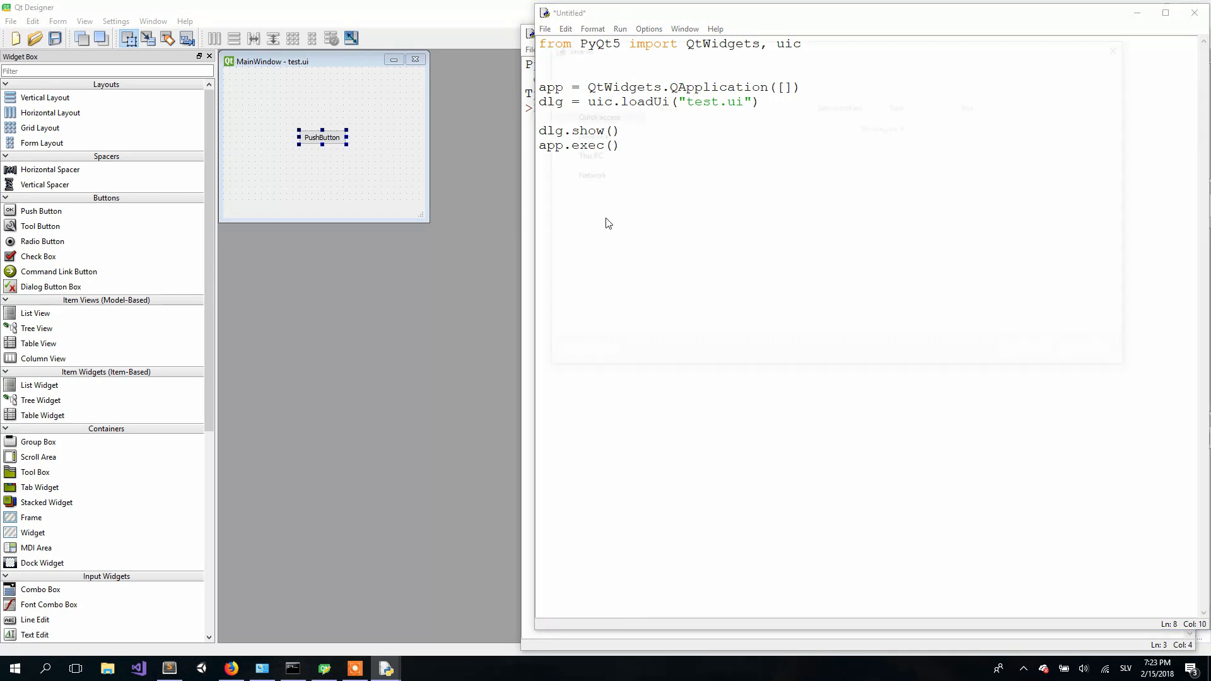
- Save the script as test.py inside the YoutubeTutorials folder in Documents
left_click(545, 29)
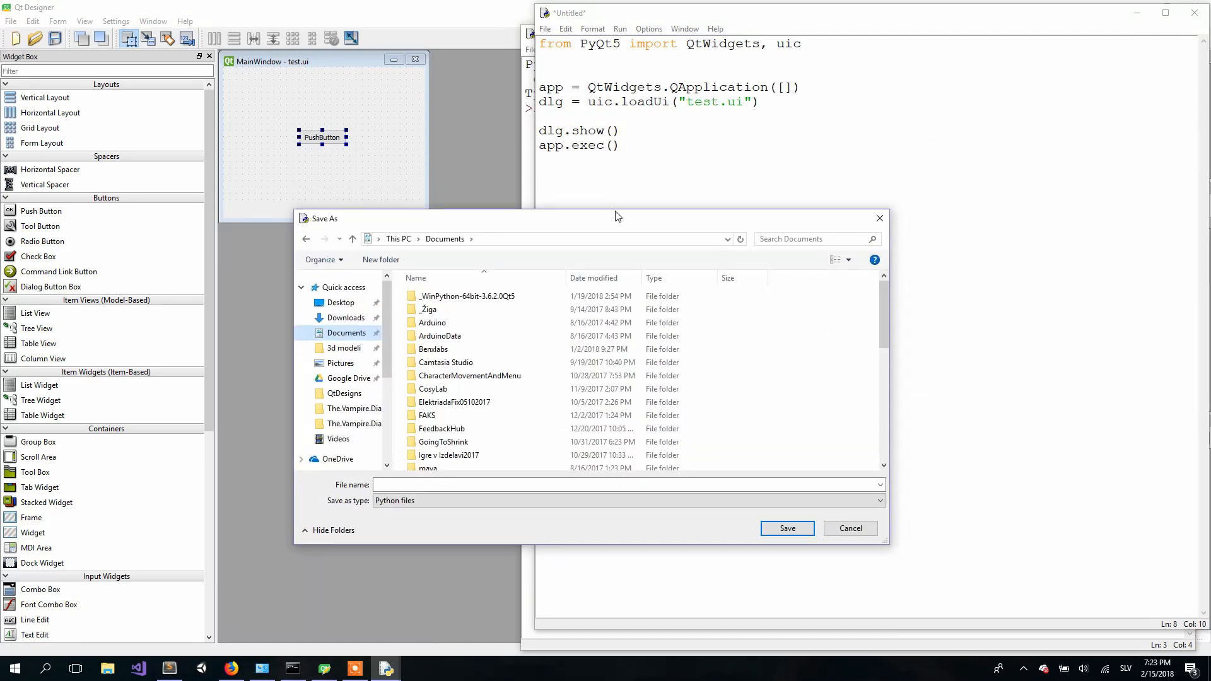
left_click_drag(594, 218, 745, 155)
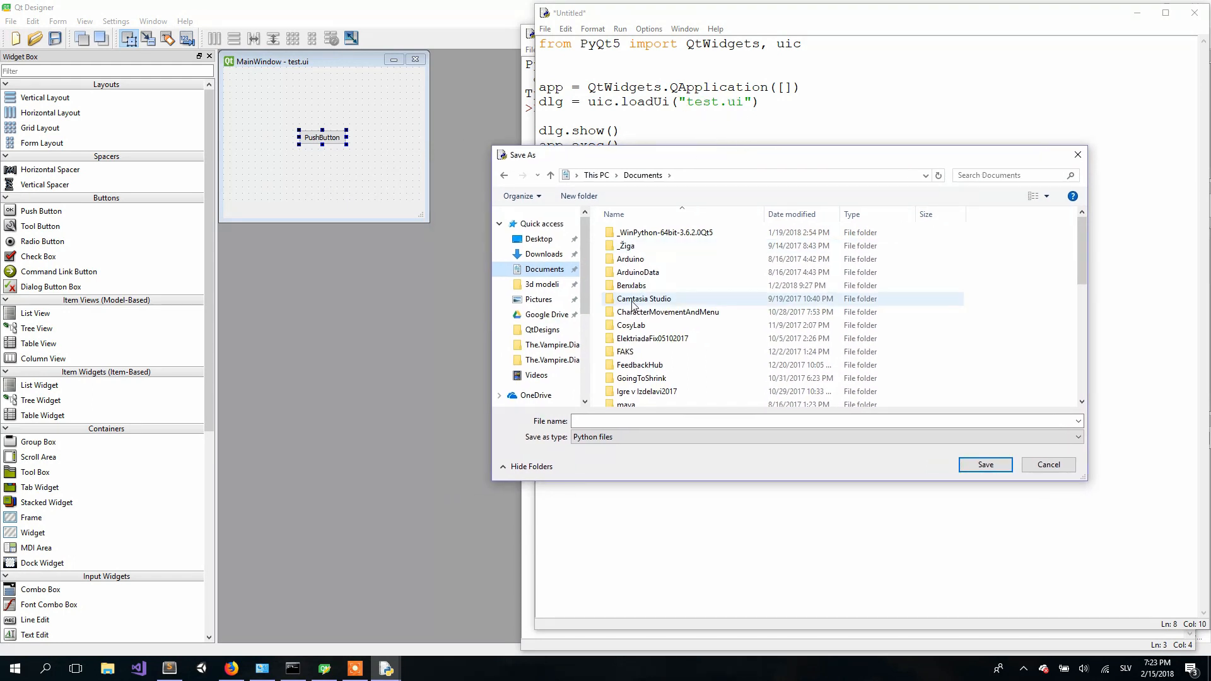
scroll("down", 3)
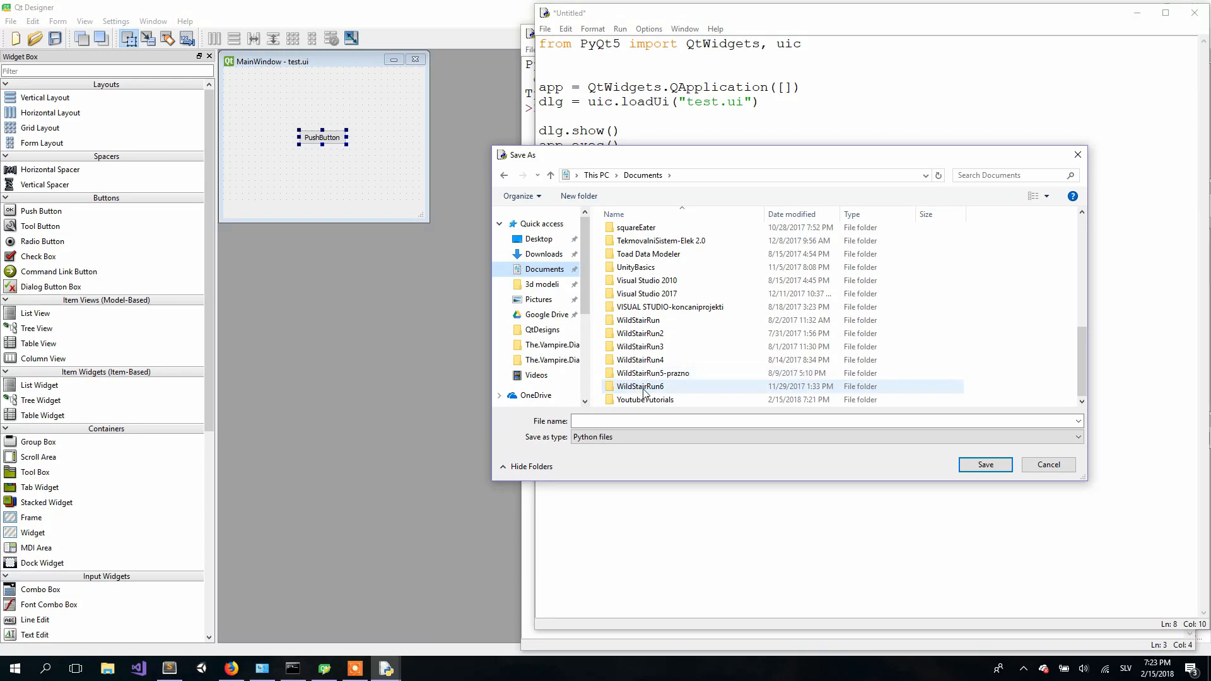
double_click(646, 400)
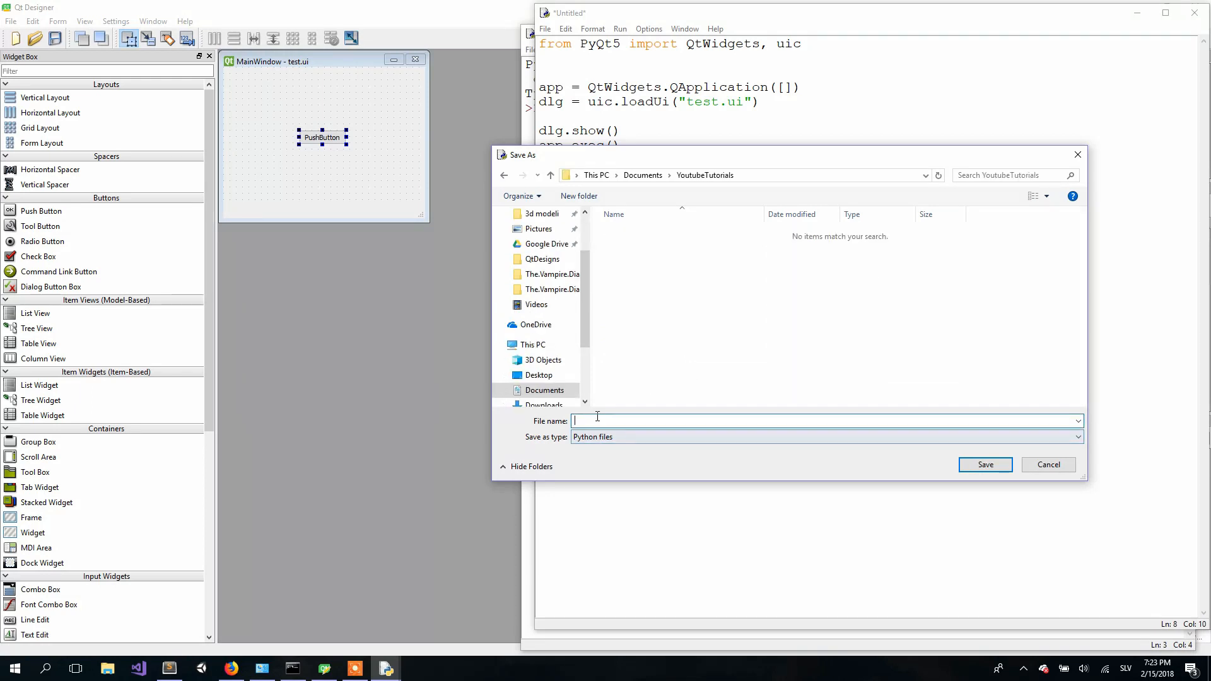
type("test.")
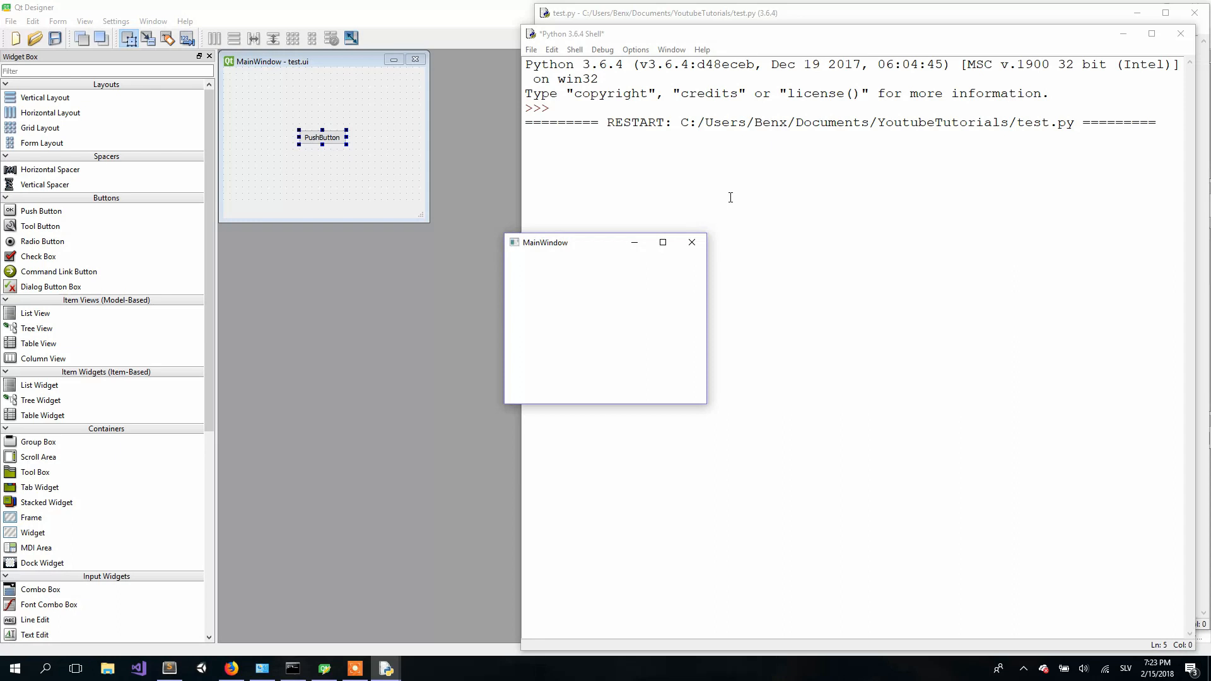
- Move the running MainWindow aside and try its PushButton loaded from test.ui
left_click_drag(545, 242, 579, 118)
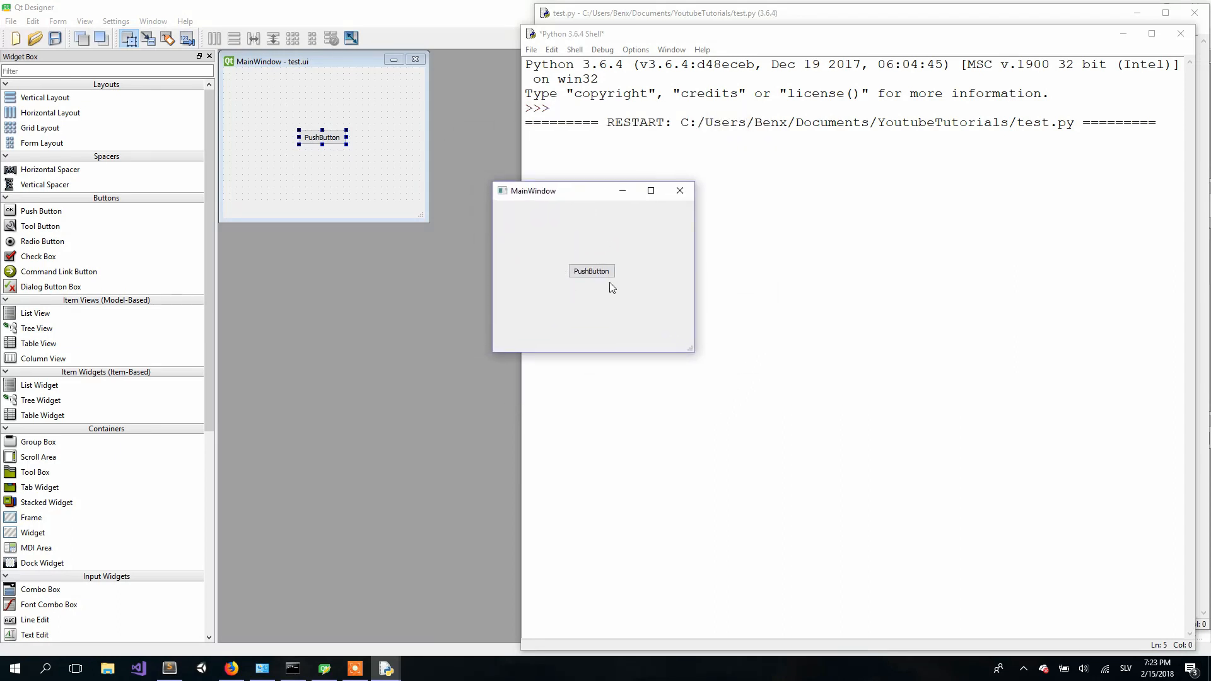
left_click(590, 271)
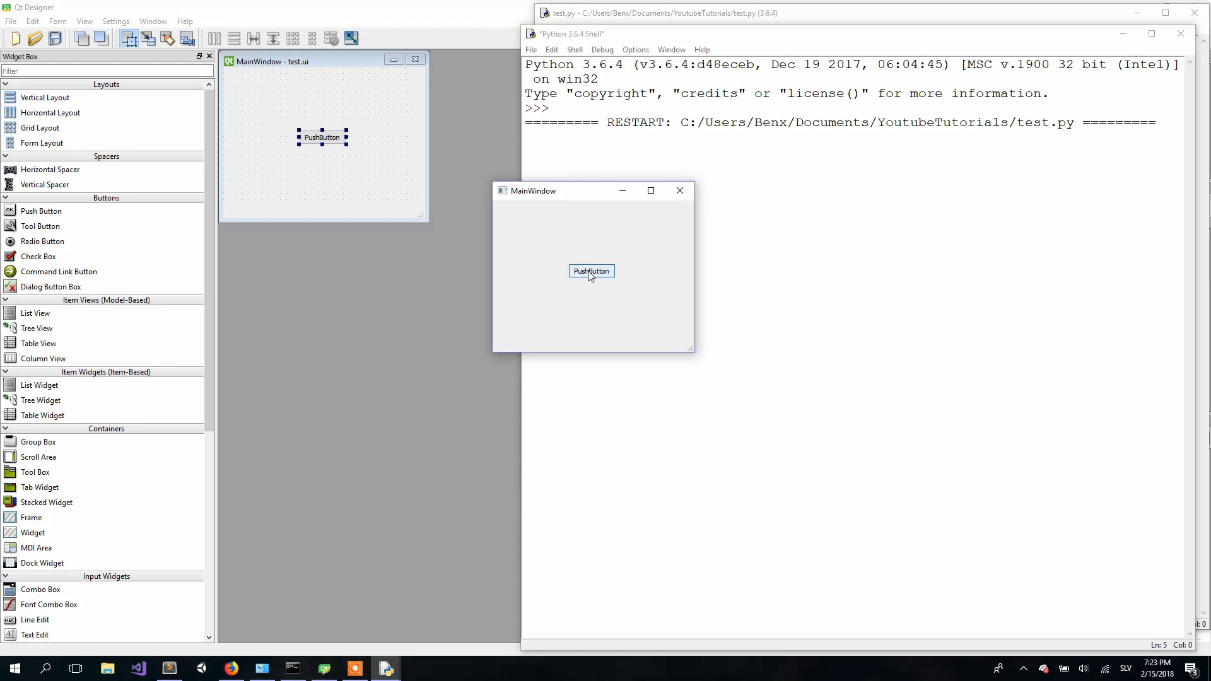